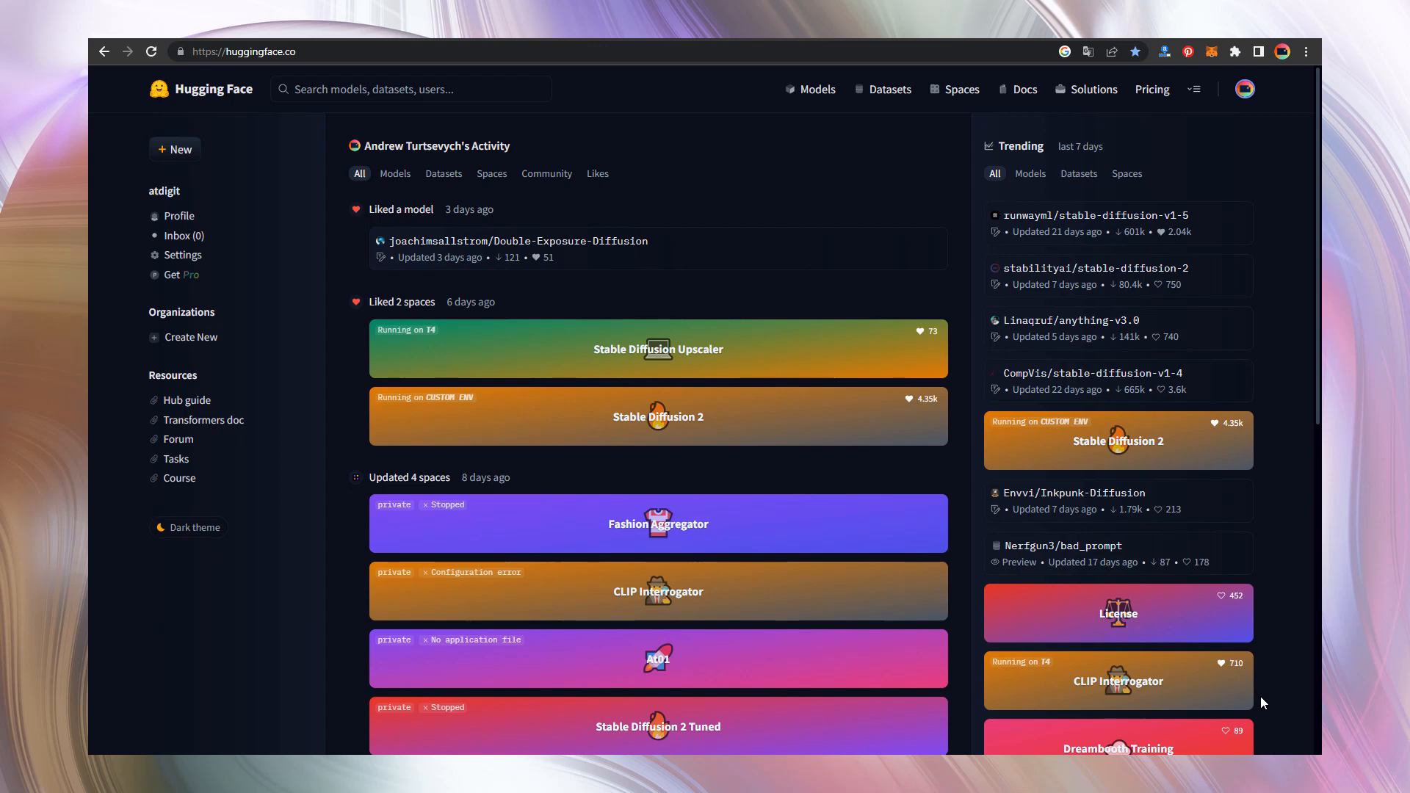
# Step: Scroll the Hugging Face feed before switching to the Pantone Color of the Year 2023 page
pyautogui.scroll(-3)
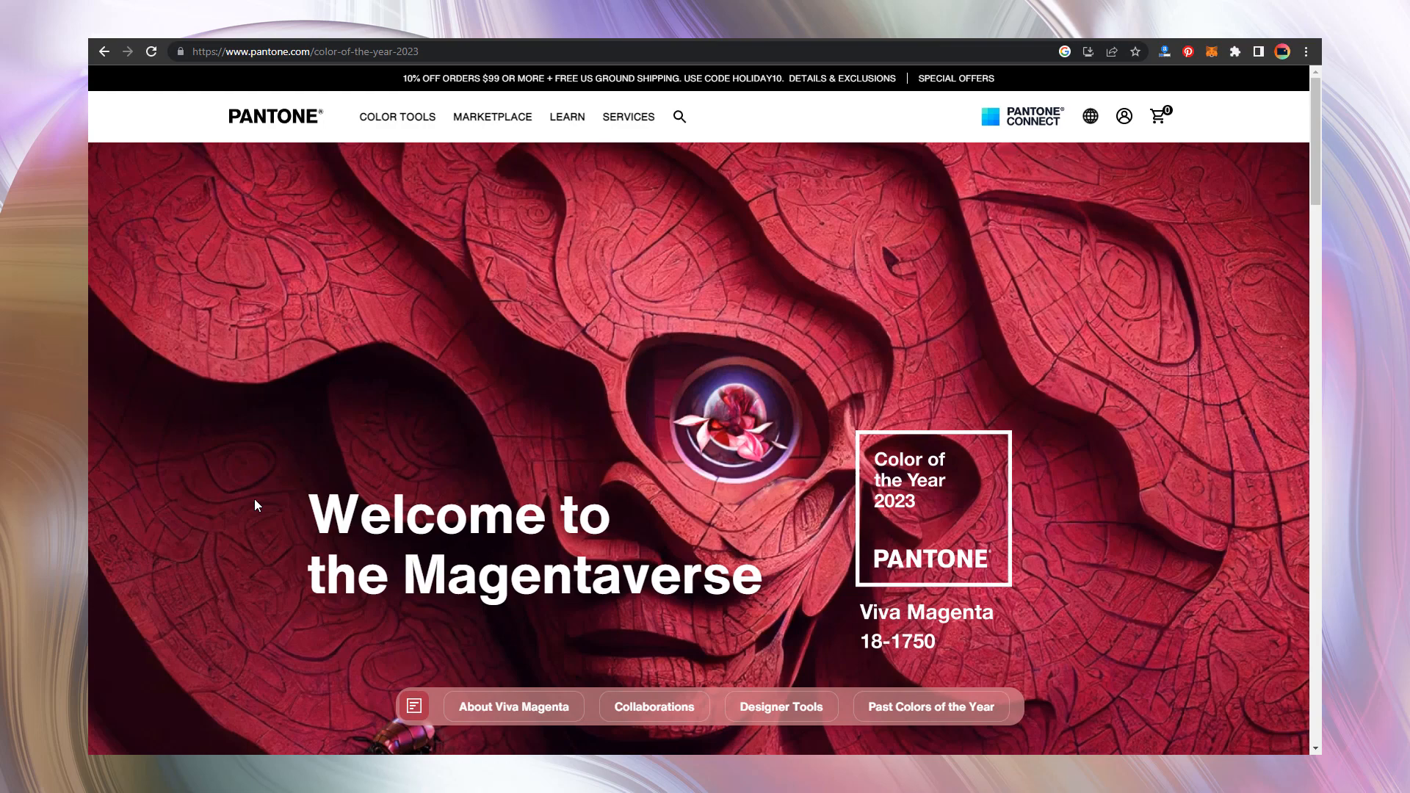
# Step: Browse down the Viva Magenta page past the swatches, shop items and past colors
pyautogui.scroll(-3)
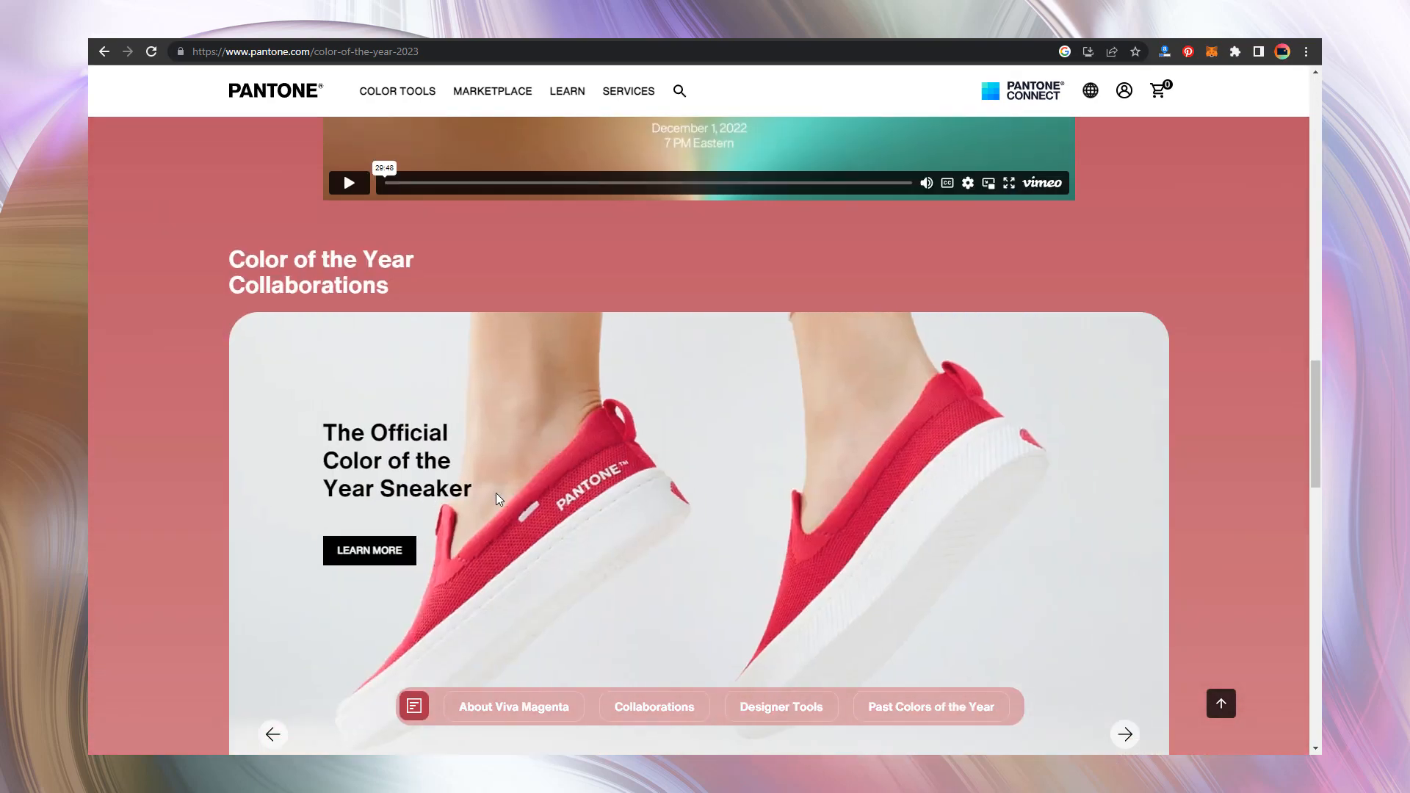
pyautogui.scroll(-3)
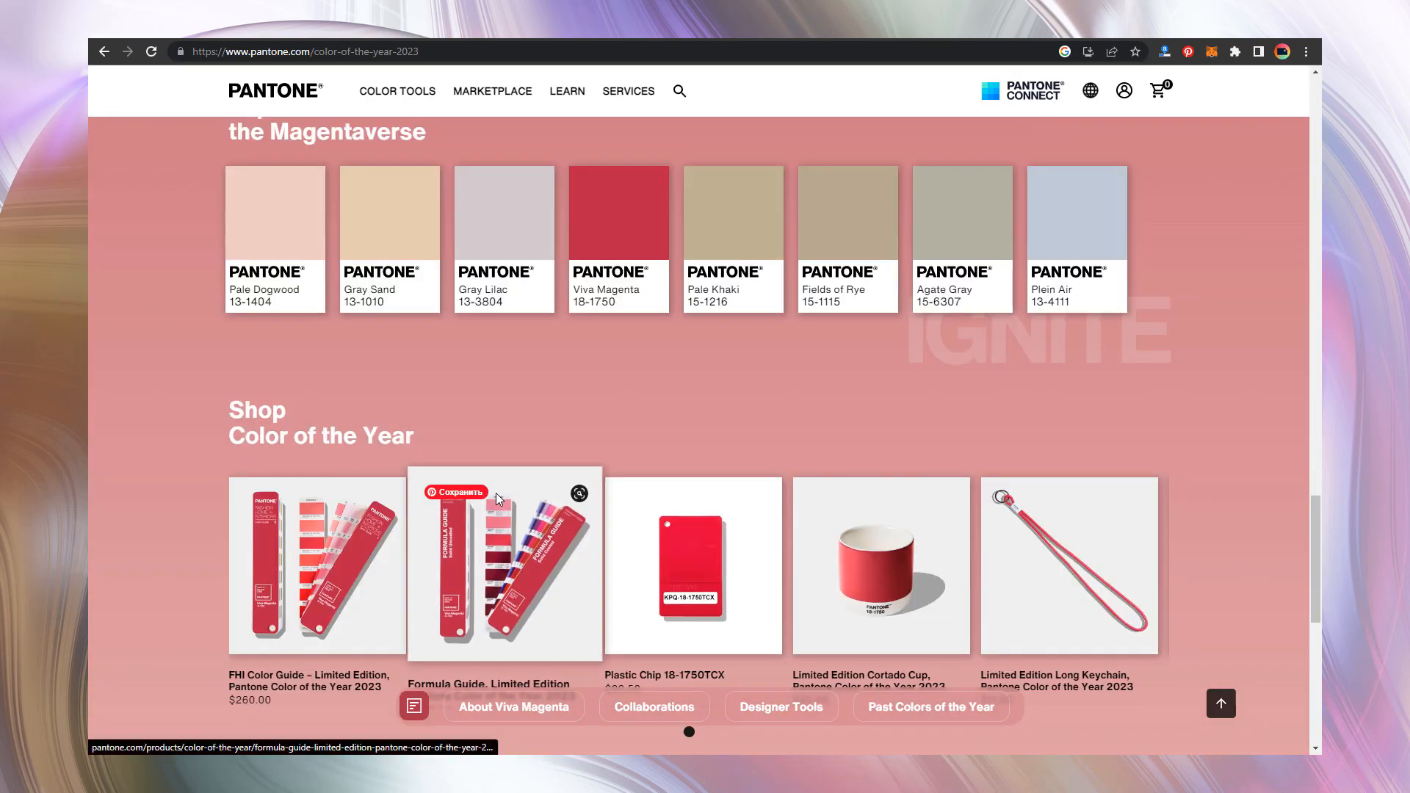
pyautogui.scroll(-3)
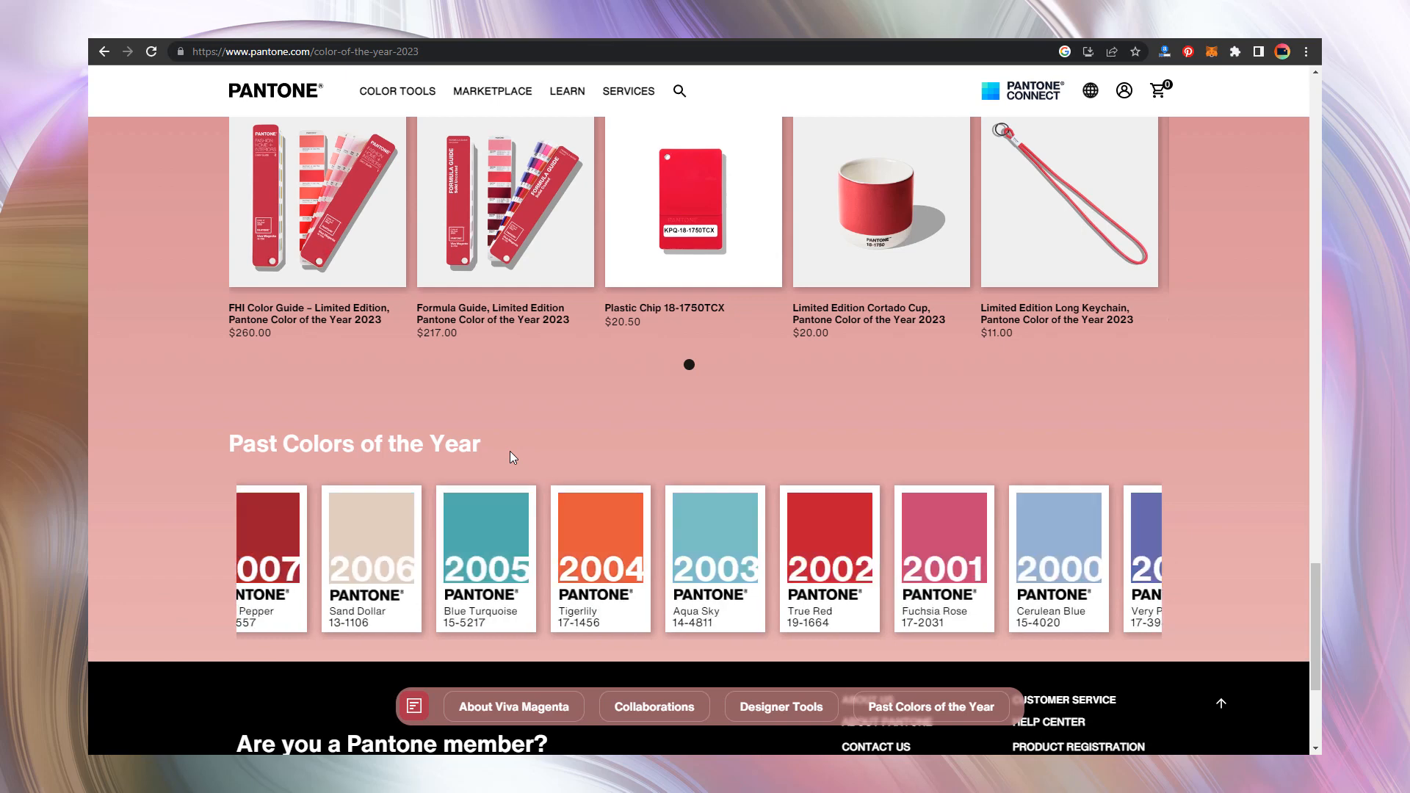
pyautogui.scroll(3)
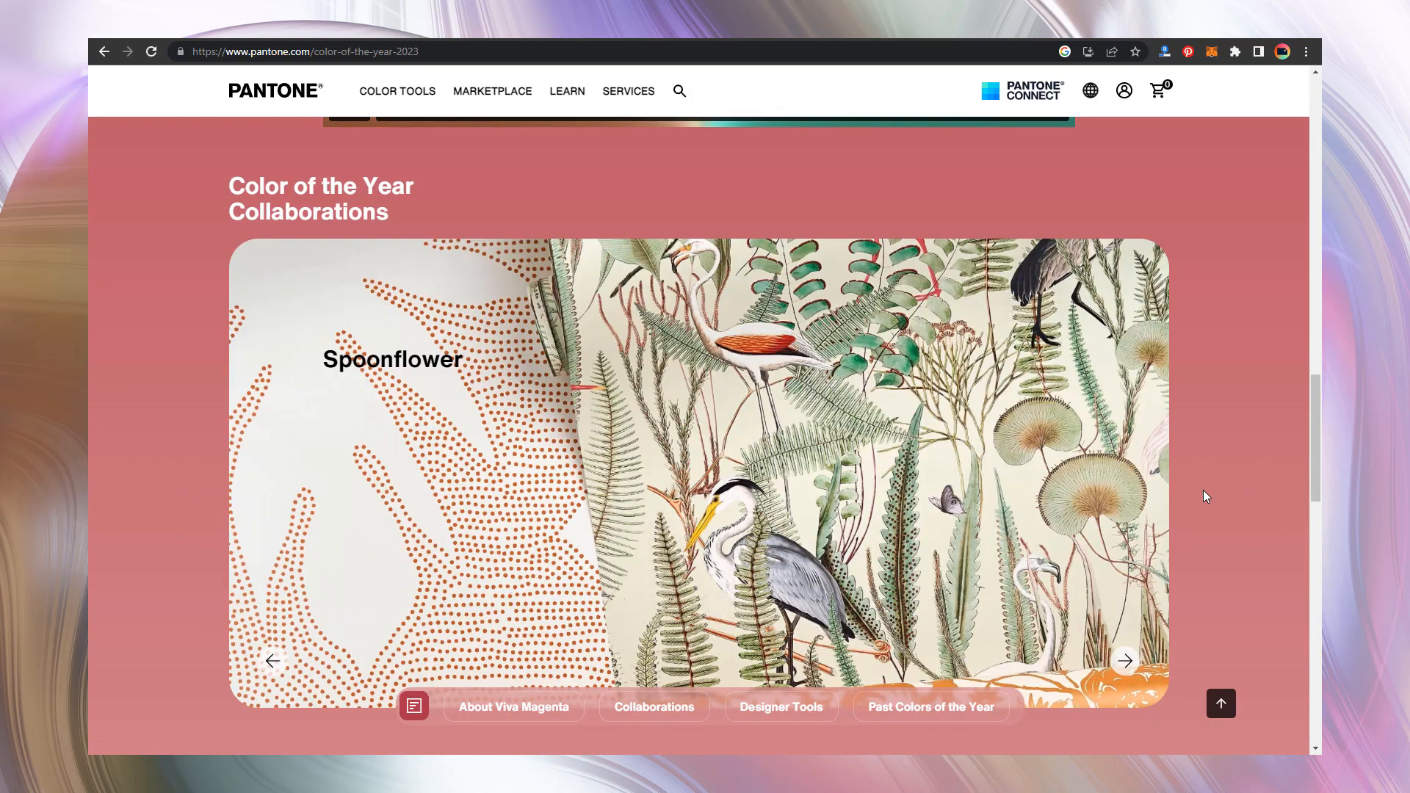
# Step: Advance the collaborations carousel to the Experience the Magentaverse slide
pyautogui.click(1124, 660)
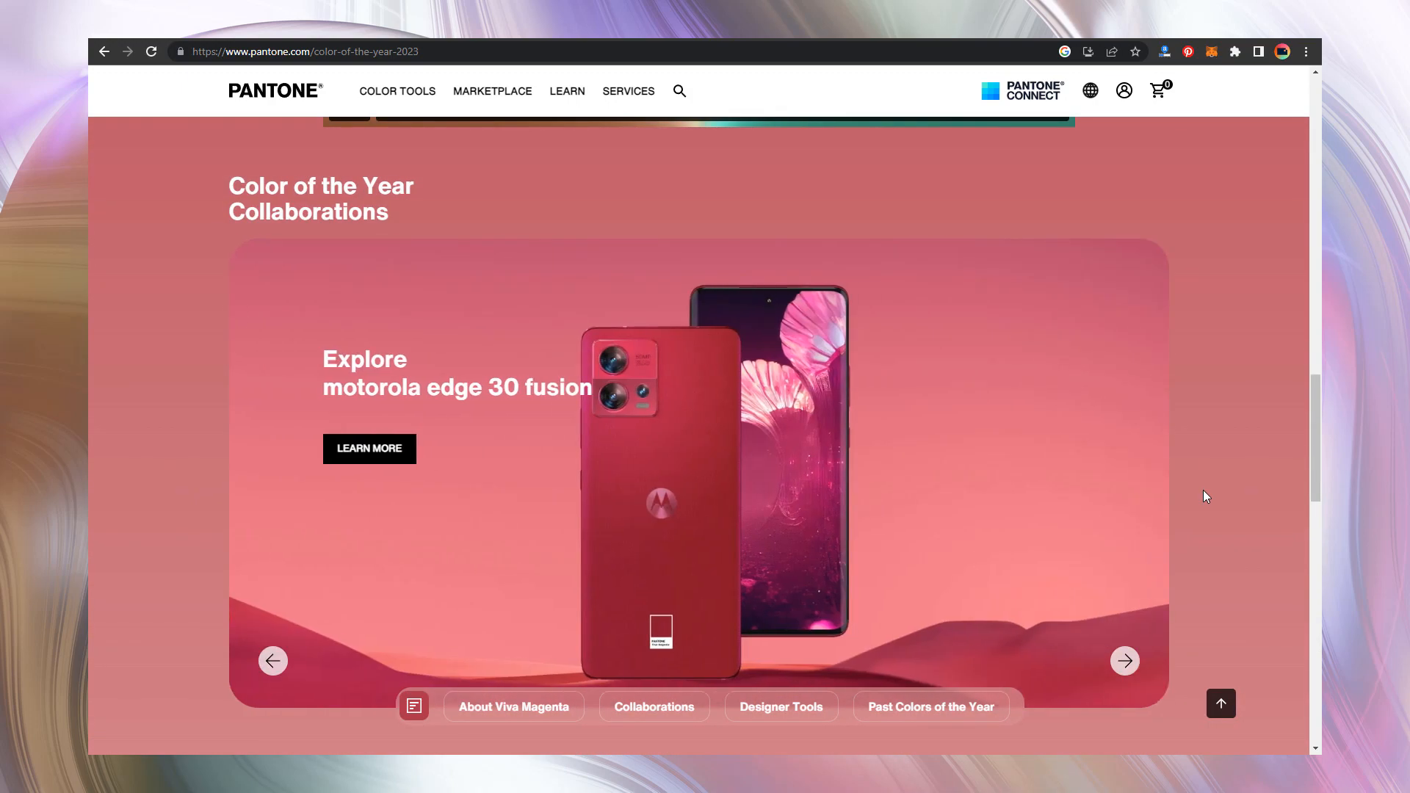
pyautogui.click(1125, 661)
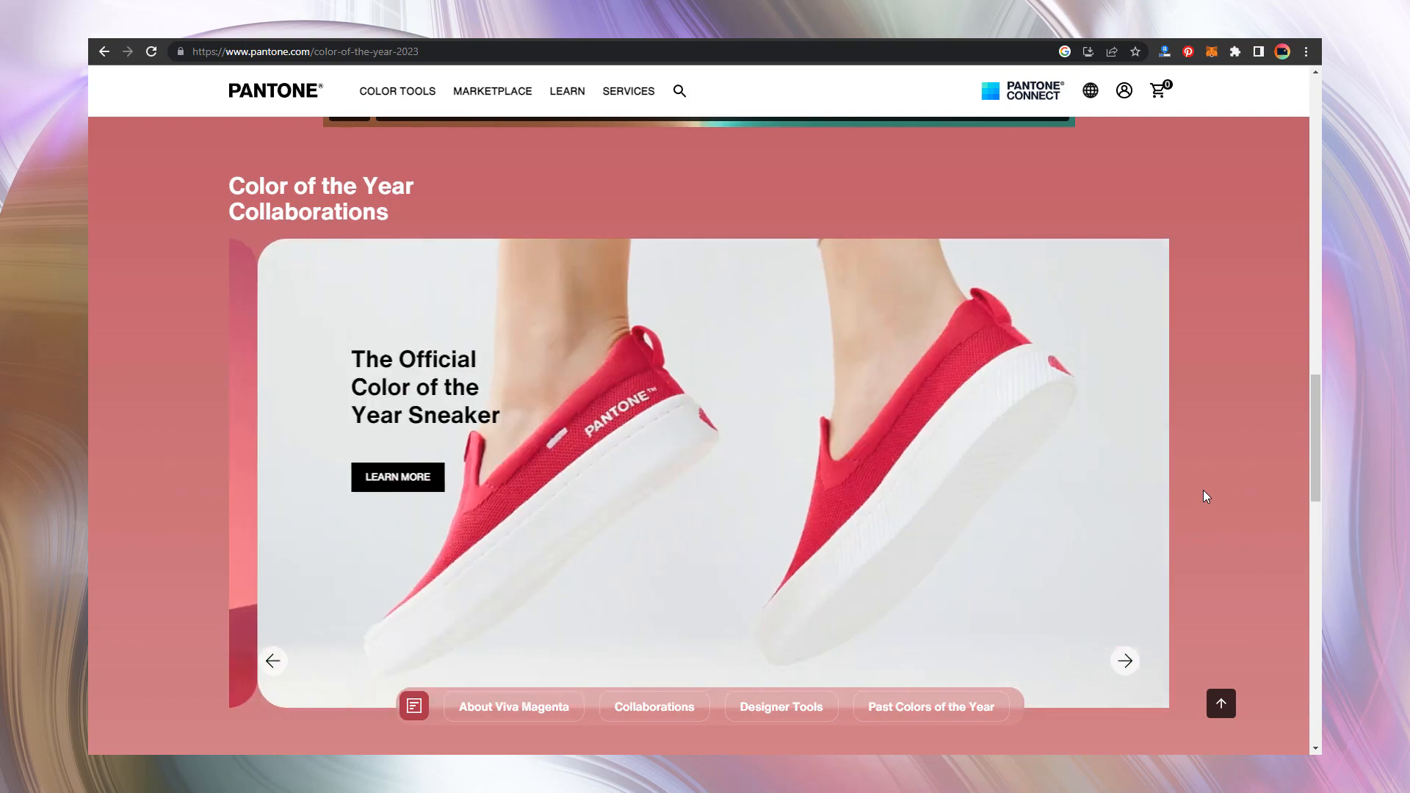
pyautogui.scroll(-3)
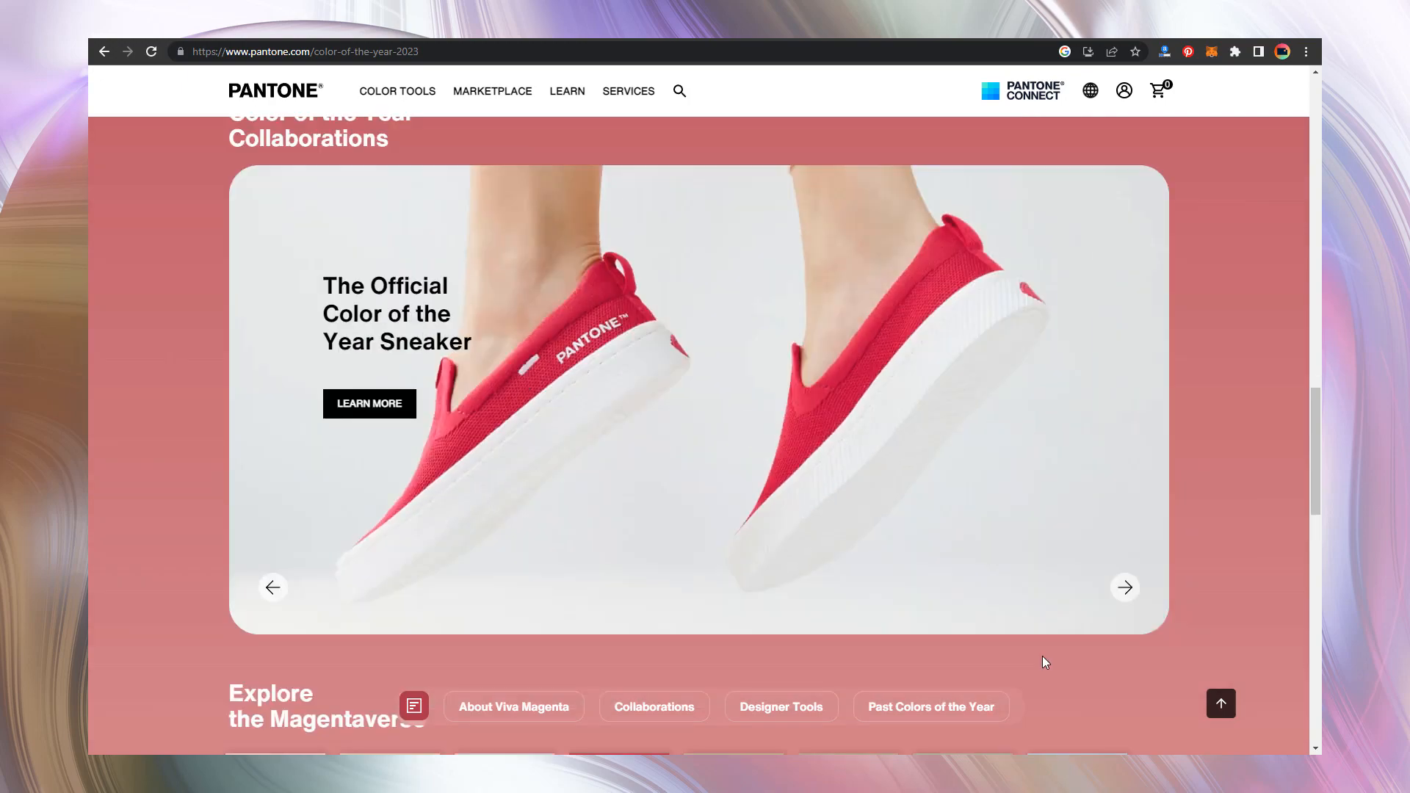
pyautogui.click(780, 706)
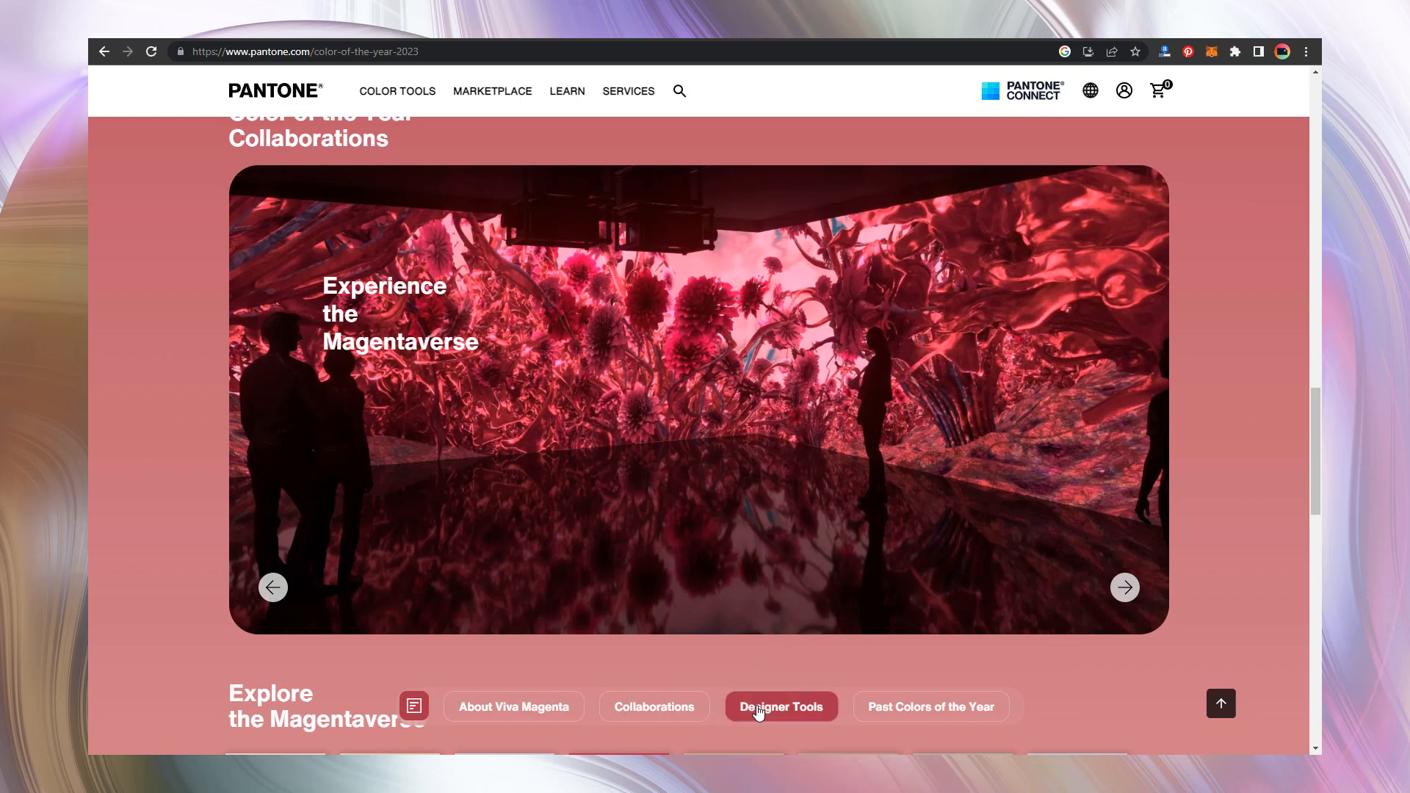
# Step: Go to the Color of the Year designer tools page with Viva Magenta 18-1750 colour data
pyautogui.click(779, 706)
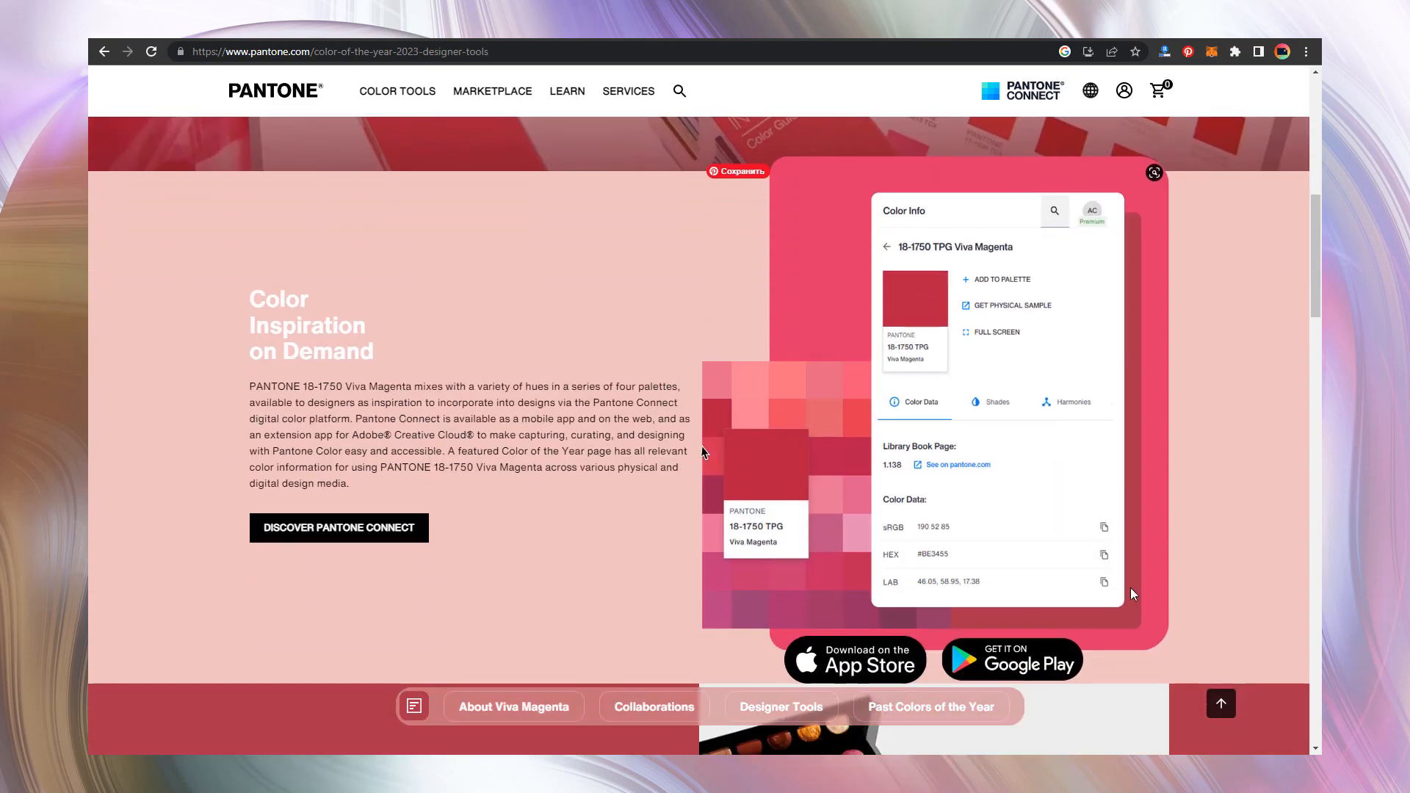
pyautogui.moveTo(911, 540)
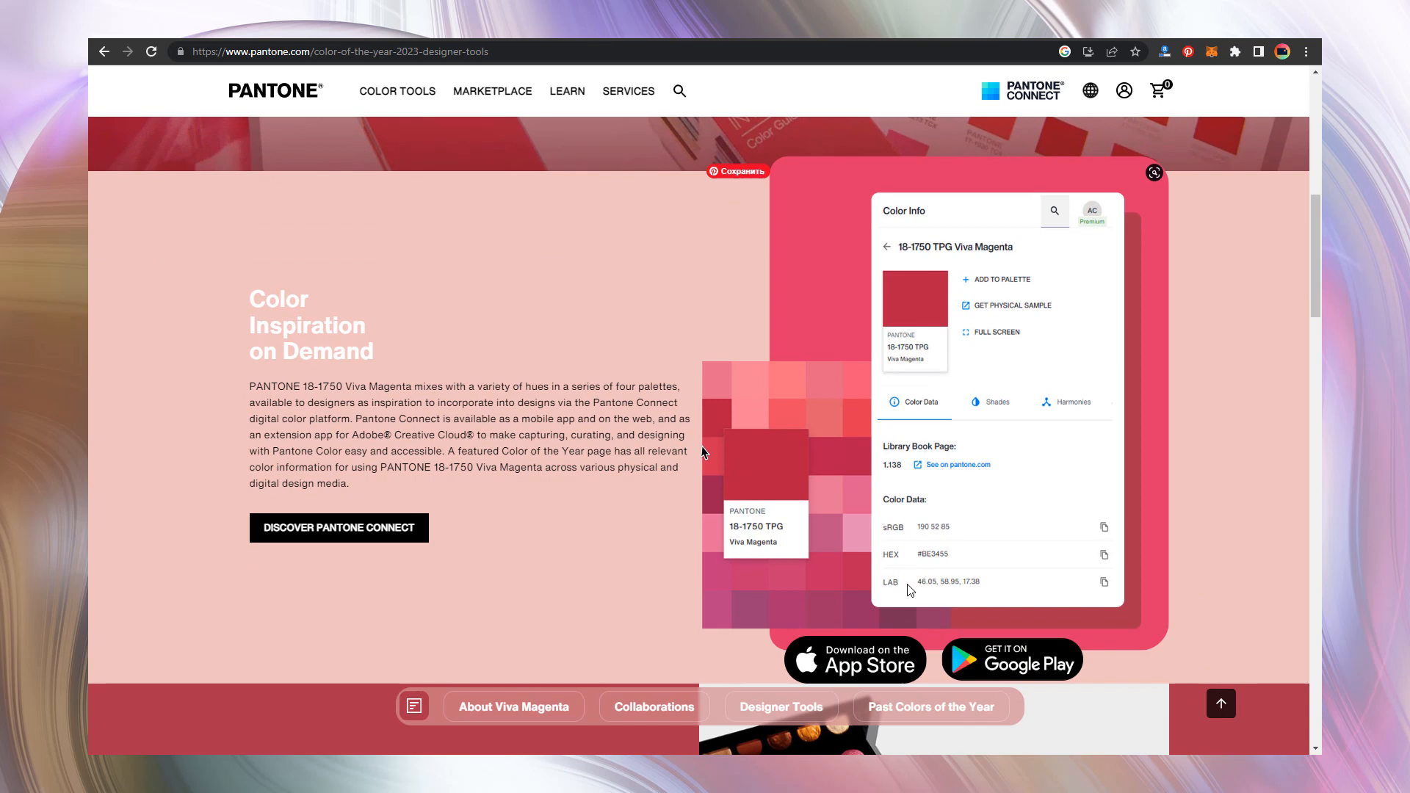
pyautogui.moveTo(1072, 507)
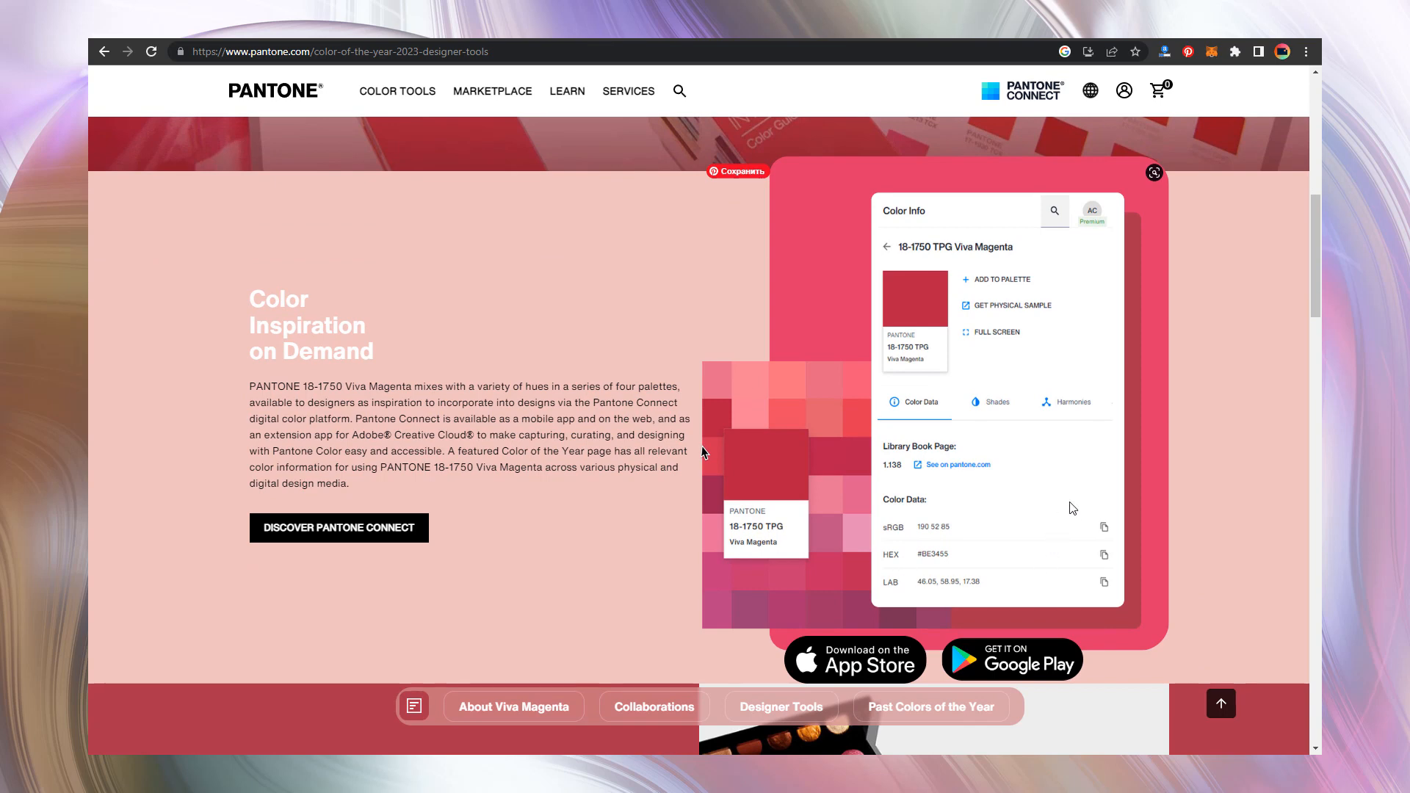
pyautogui.moveTo(1078, 465)
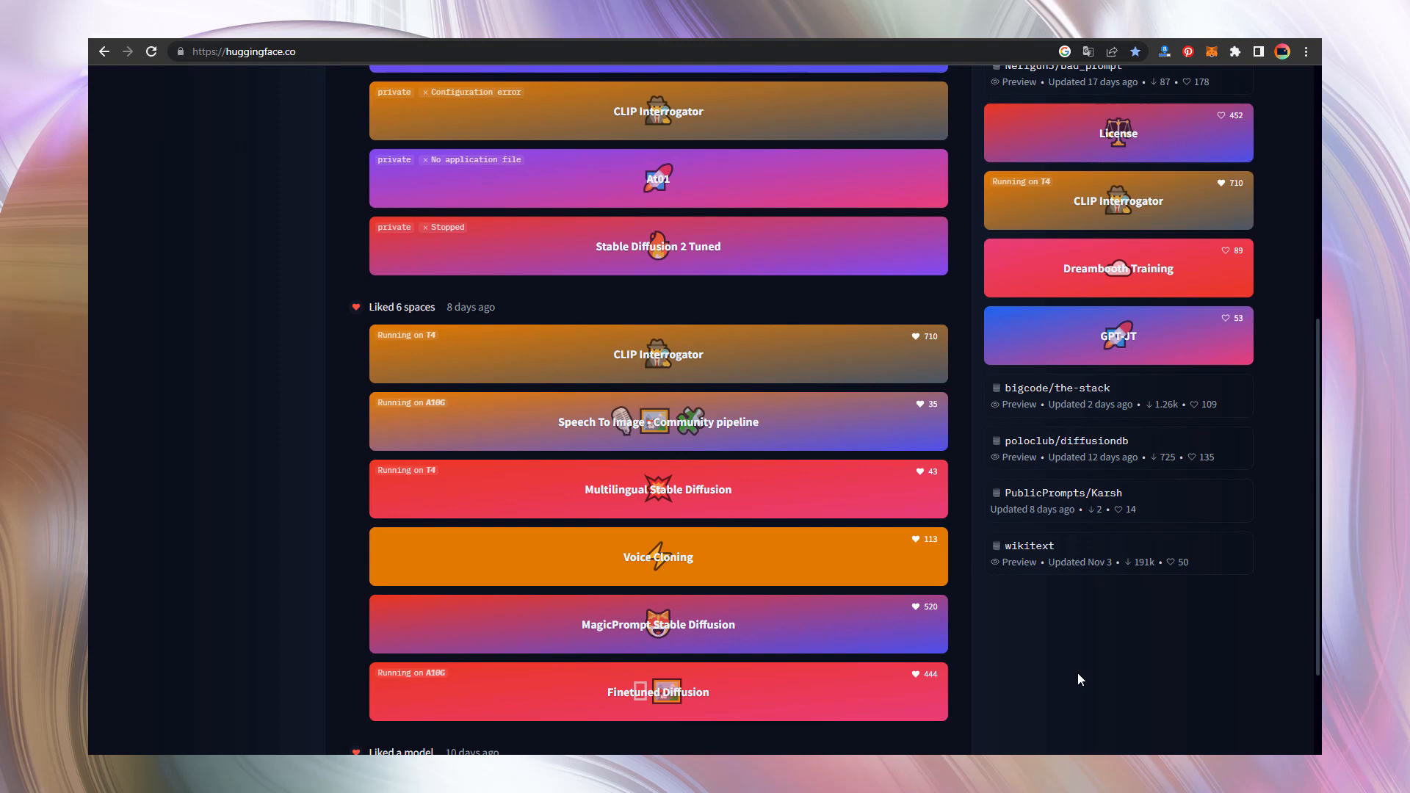
pyautogui.moveTo(951, 696)
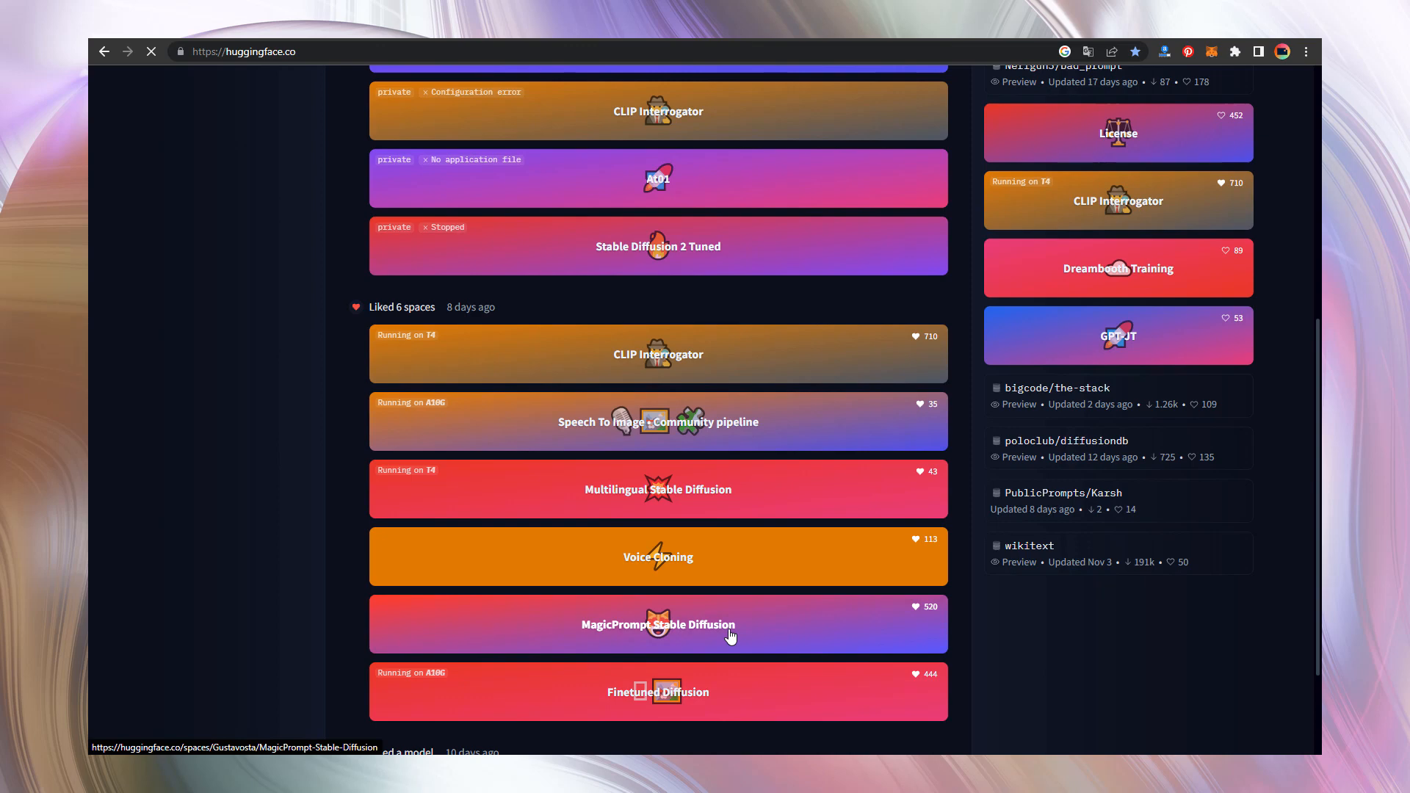
# Step: Launch the MagicPrompt Stable Diffusion space from the liked spaces list
pyautogui.click(658, 624)
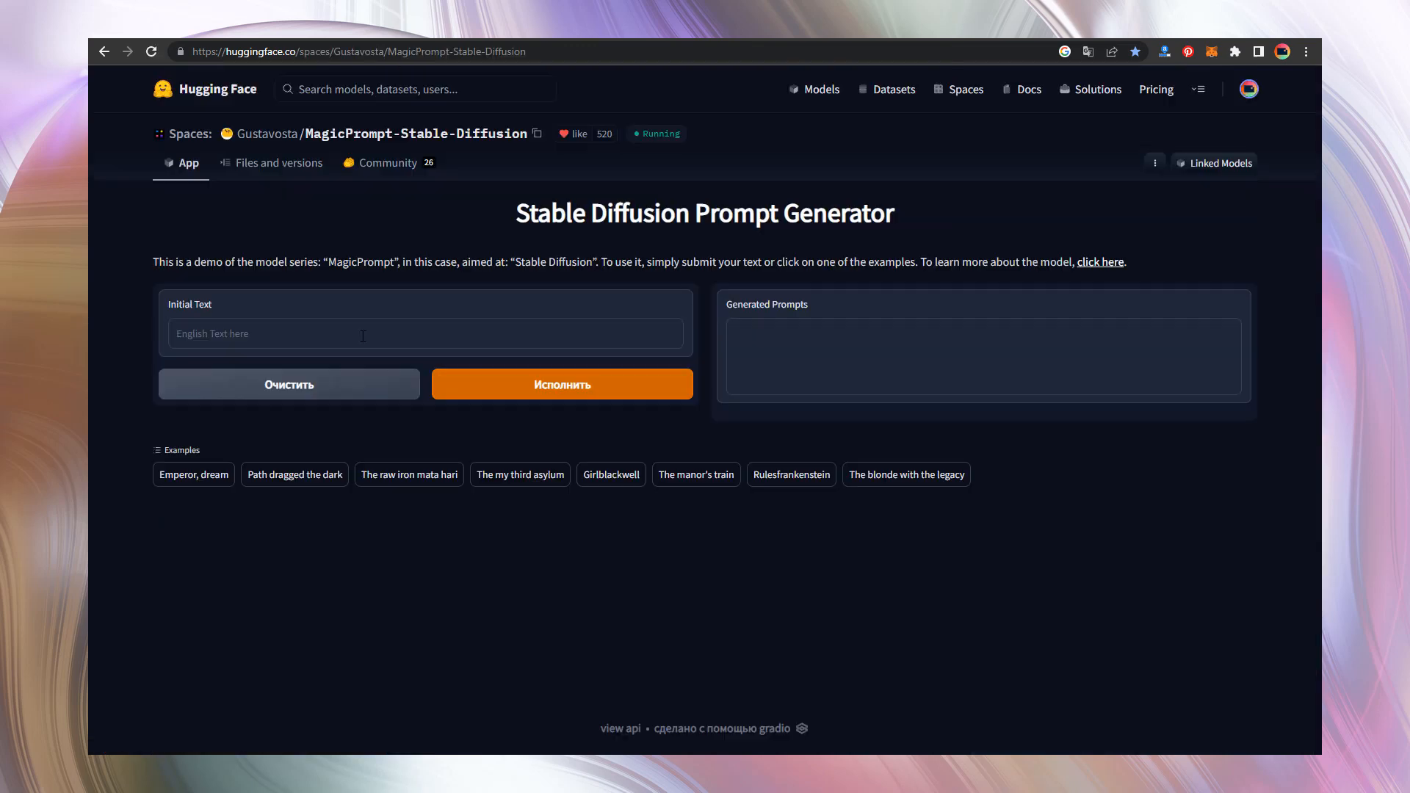
# Step: Enter 'Floral lingerie in Viva Magenta color' and rewrite the colour as Magenta-pink-red
pyautogui.write('Floral lingerie in Viva Magenta color')
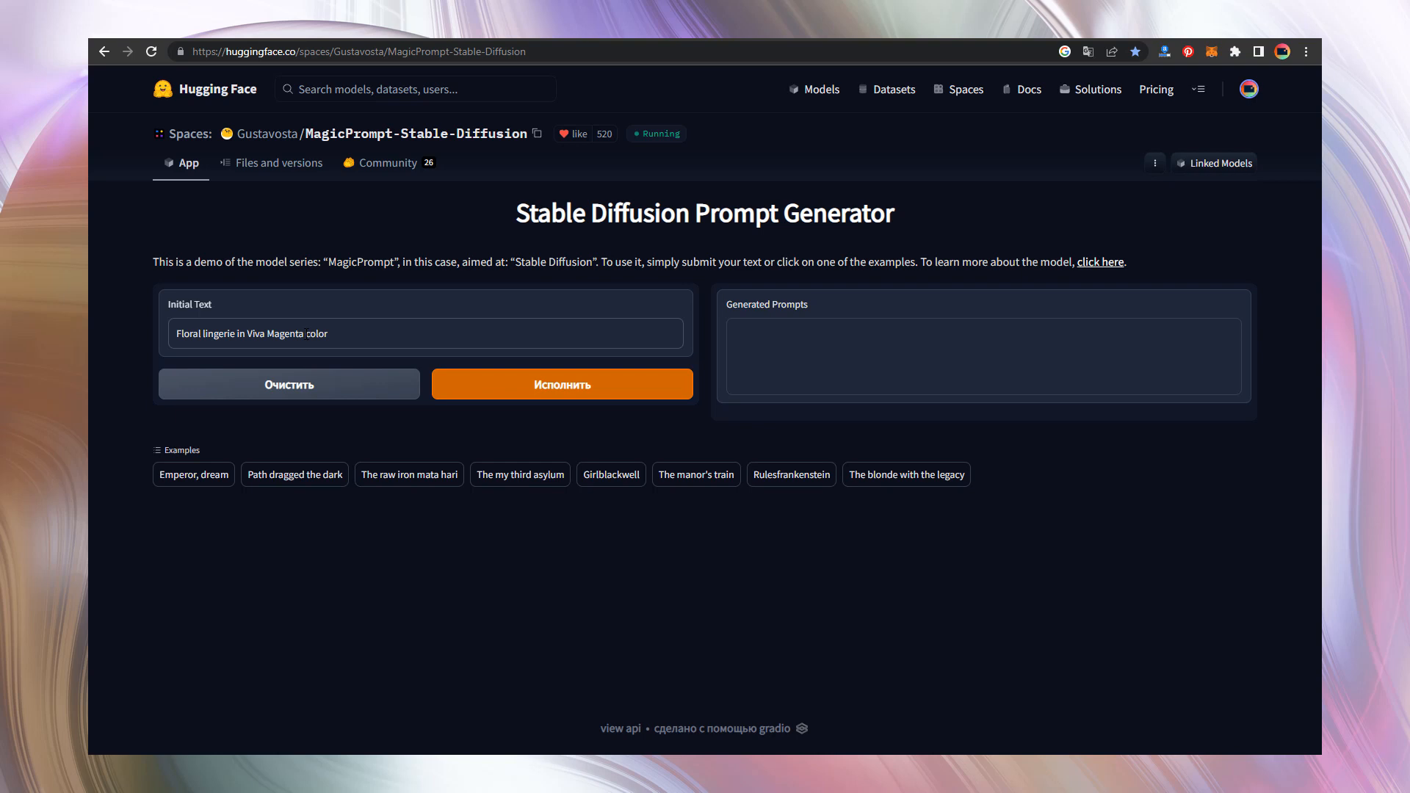
pyautogui.click(305, 334)
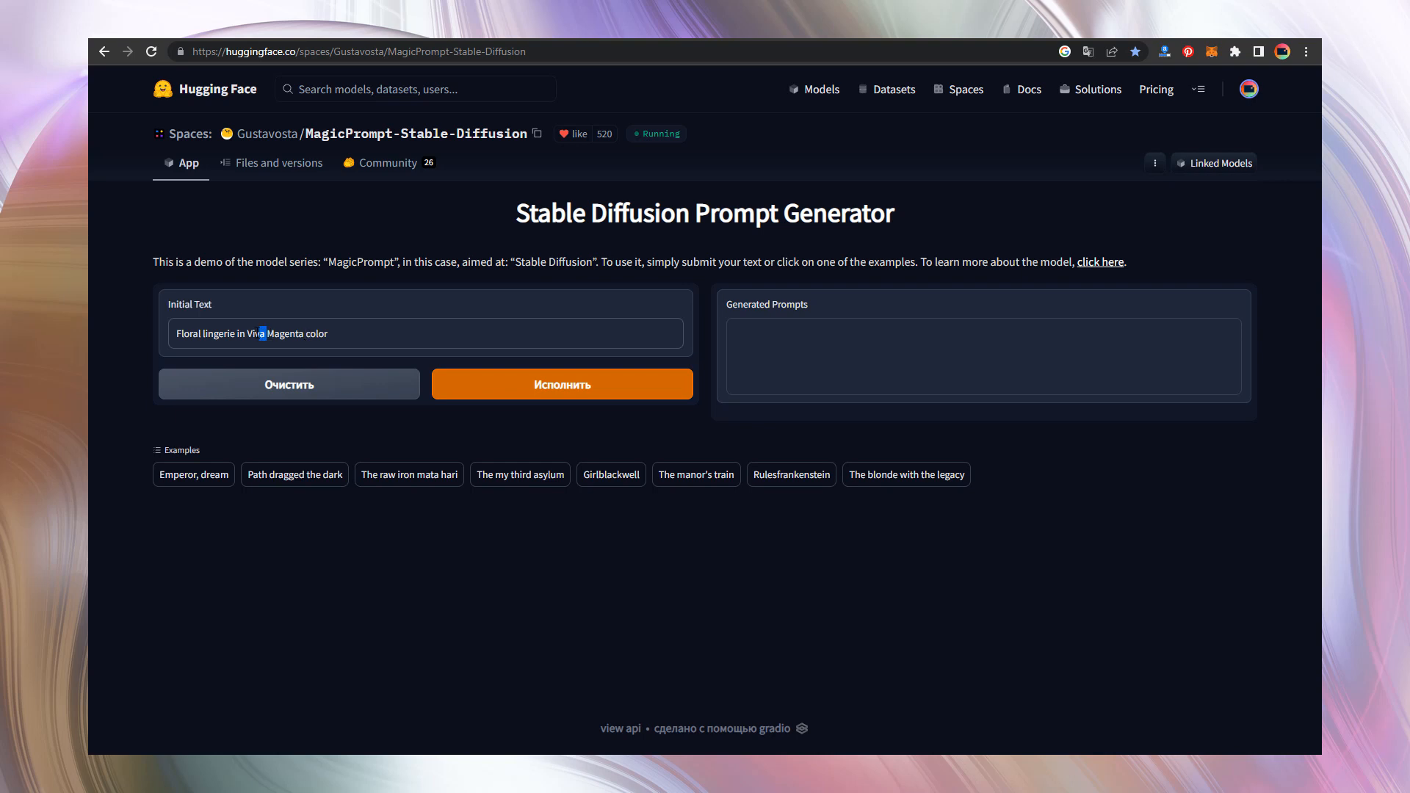
pyautogui.write('Magenta Color')
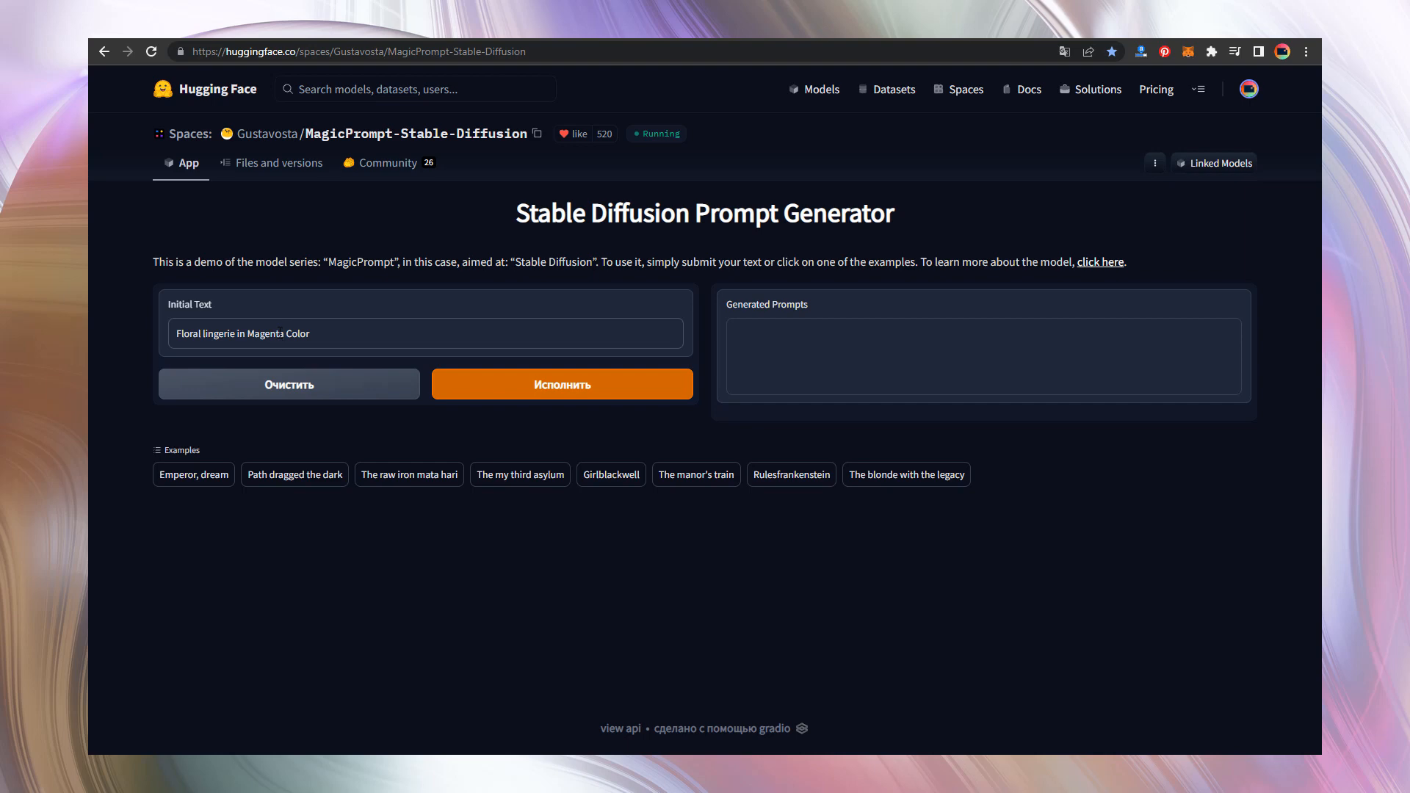
pyautogui.write('-')
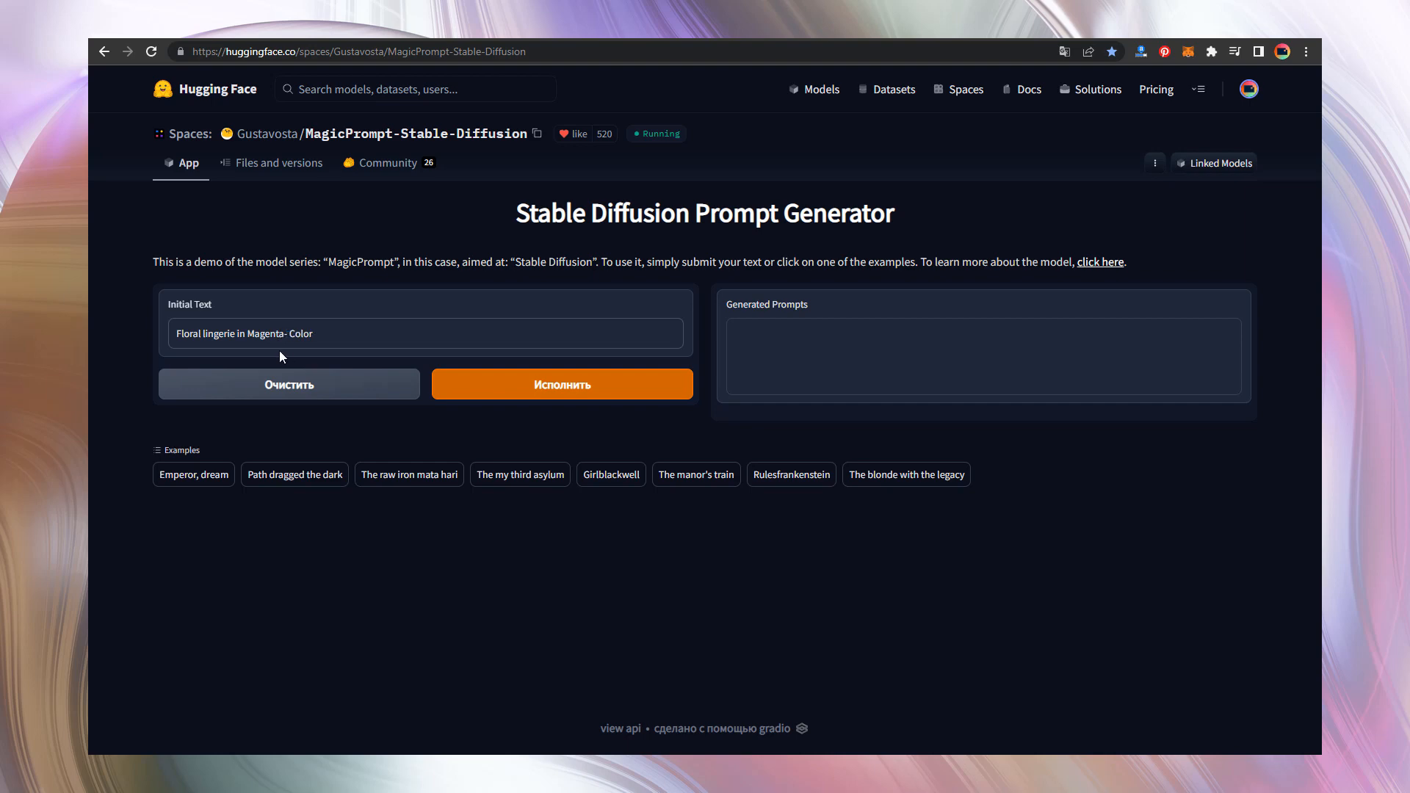
pyautogui.write('pink-red')
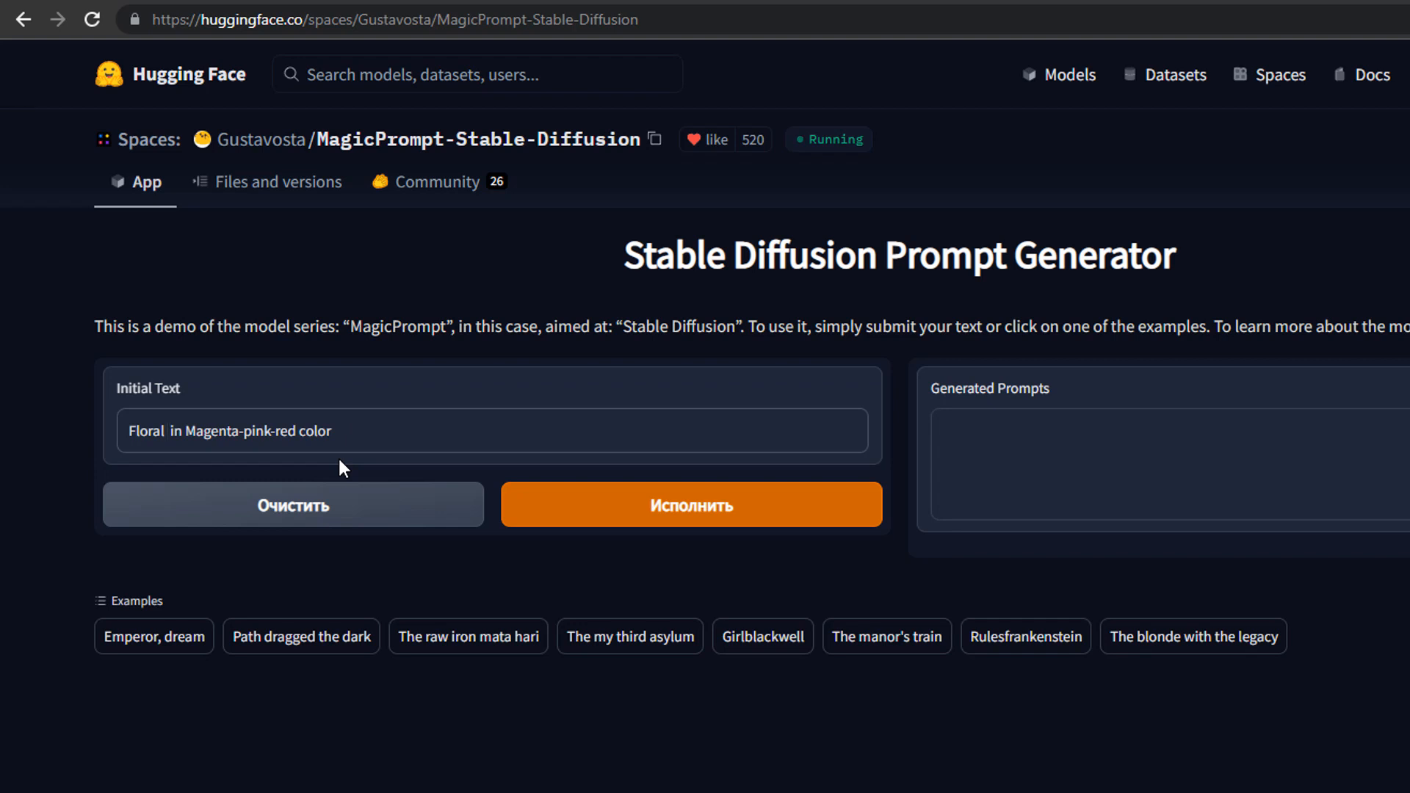
# Step: Change the prompt to 'Floral panties close up in Magenta-pink-red color'
pyautogui.click(166, 430)
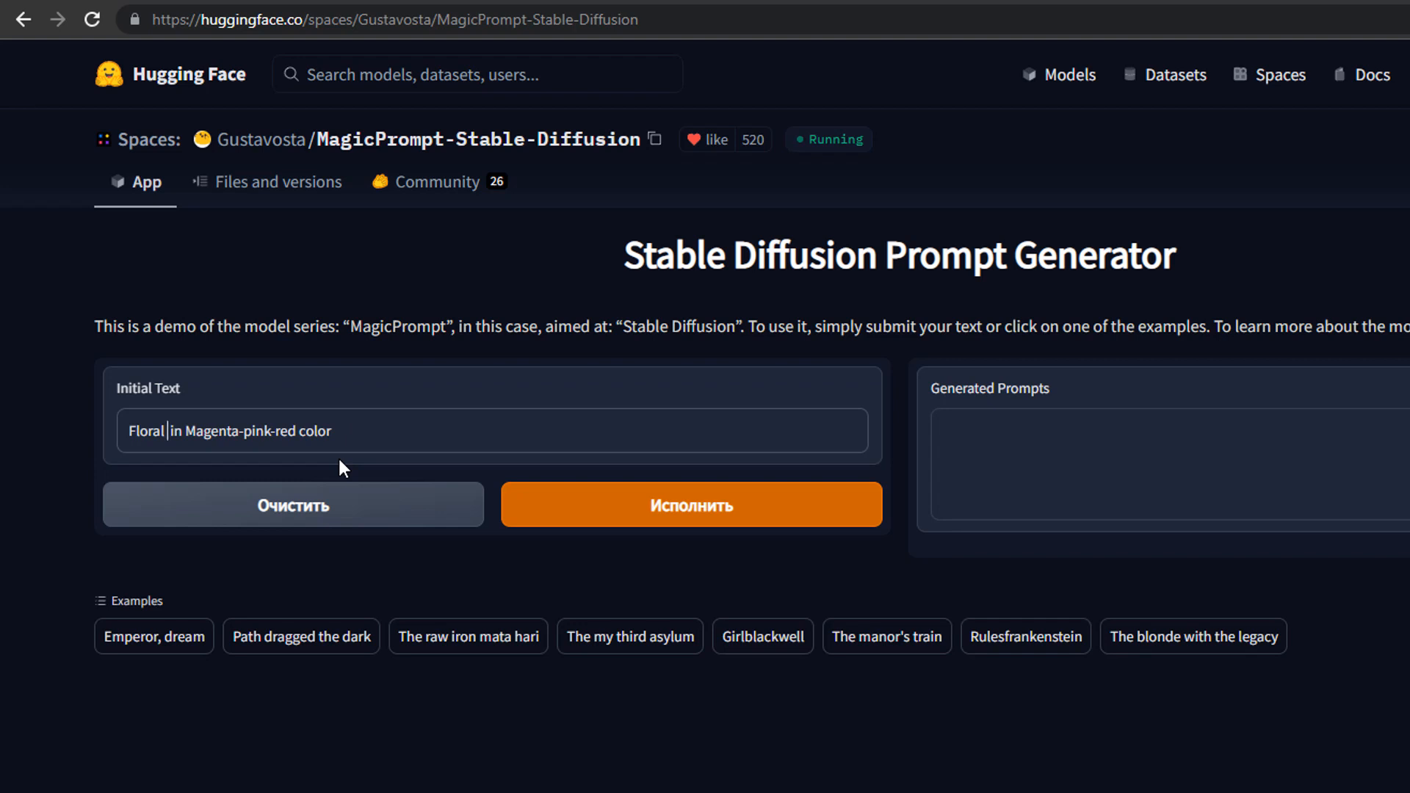
pyautogui.write('panties')
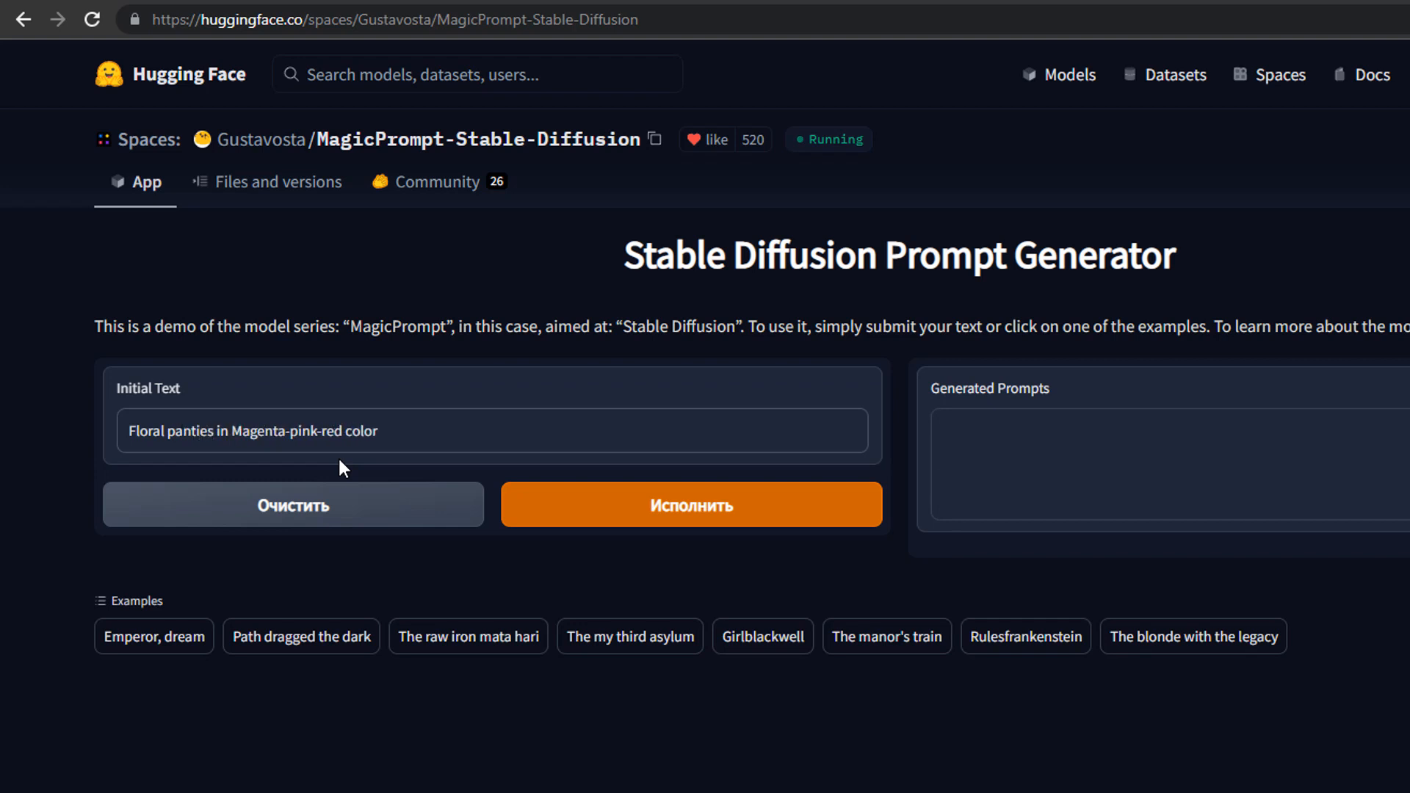
pyautogui.click(220, 430)
pyautogui.write(' close up')
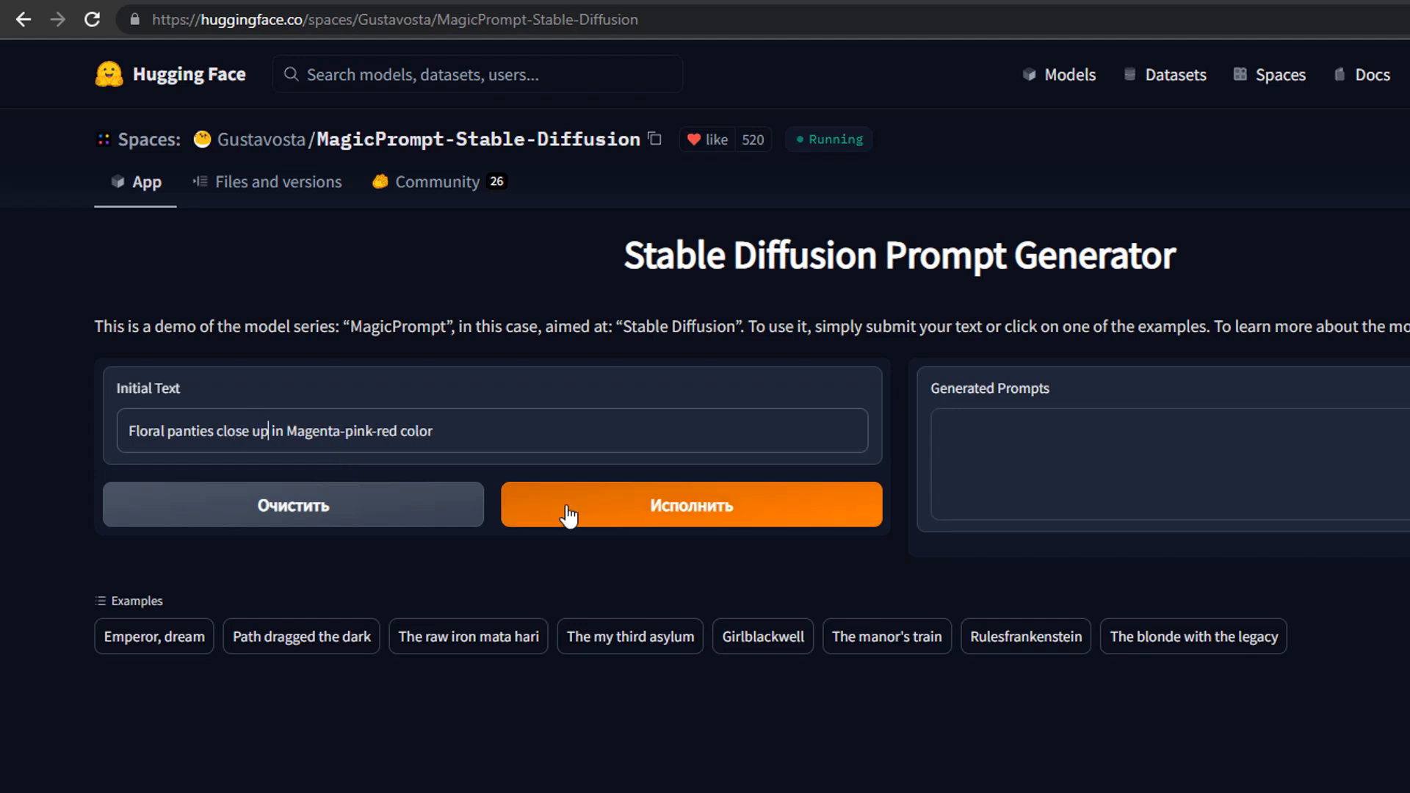
# Step: Generate prompts from the close-up text and return to the Hugging Face liked spaces
pyautogui.click(690, 504)
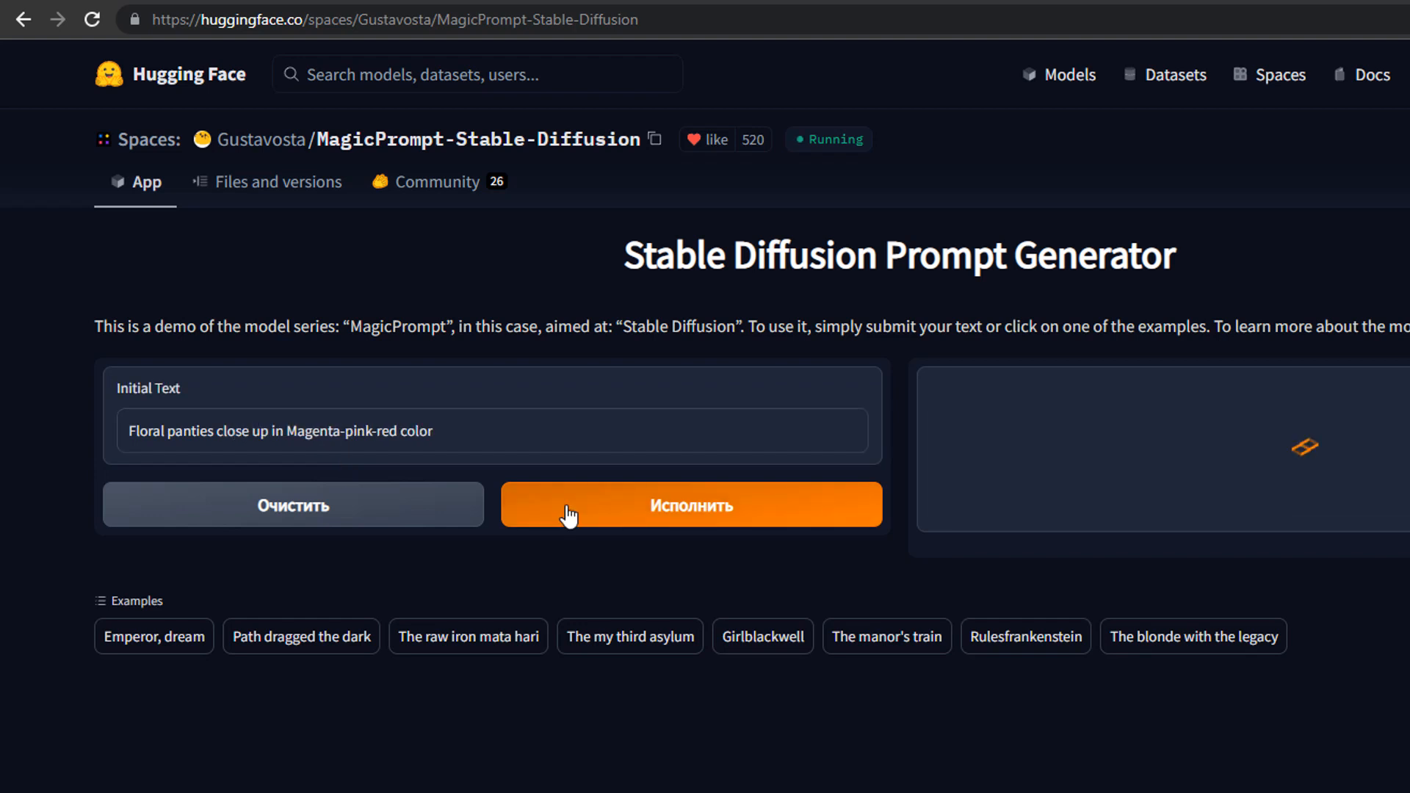
pyautogui.click(690, 504)
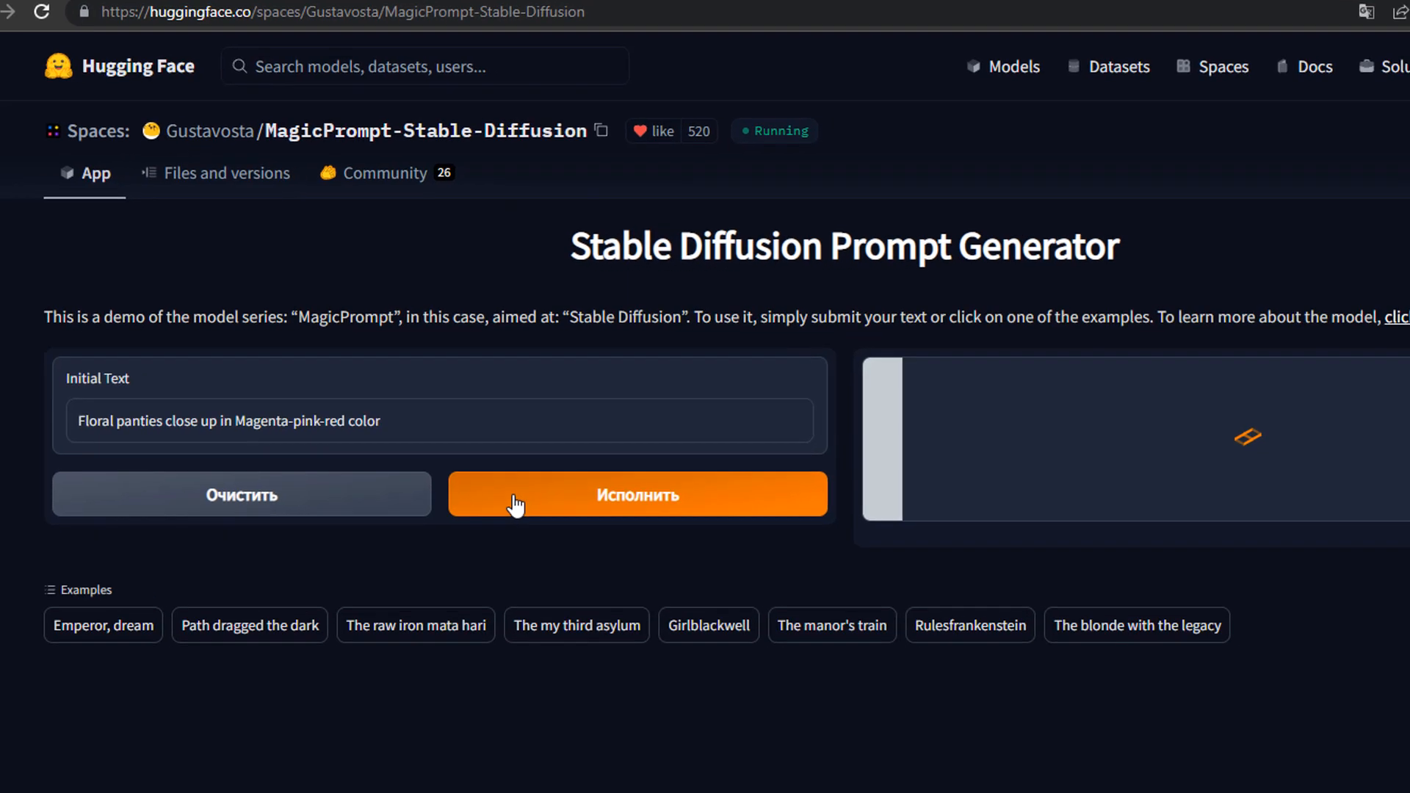
pyautogui.click(637, 493)
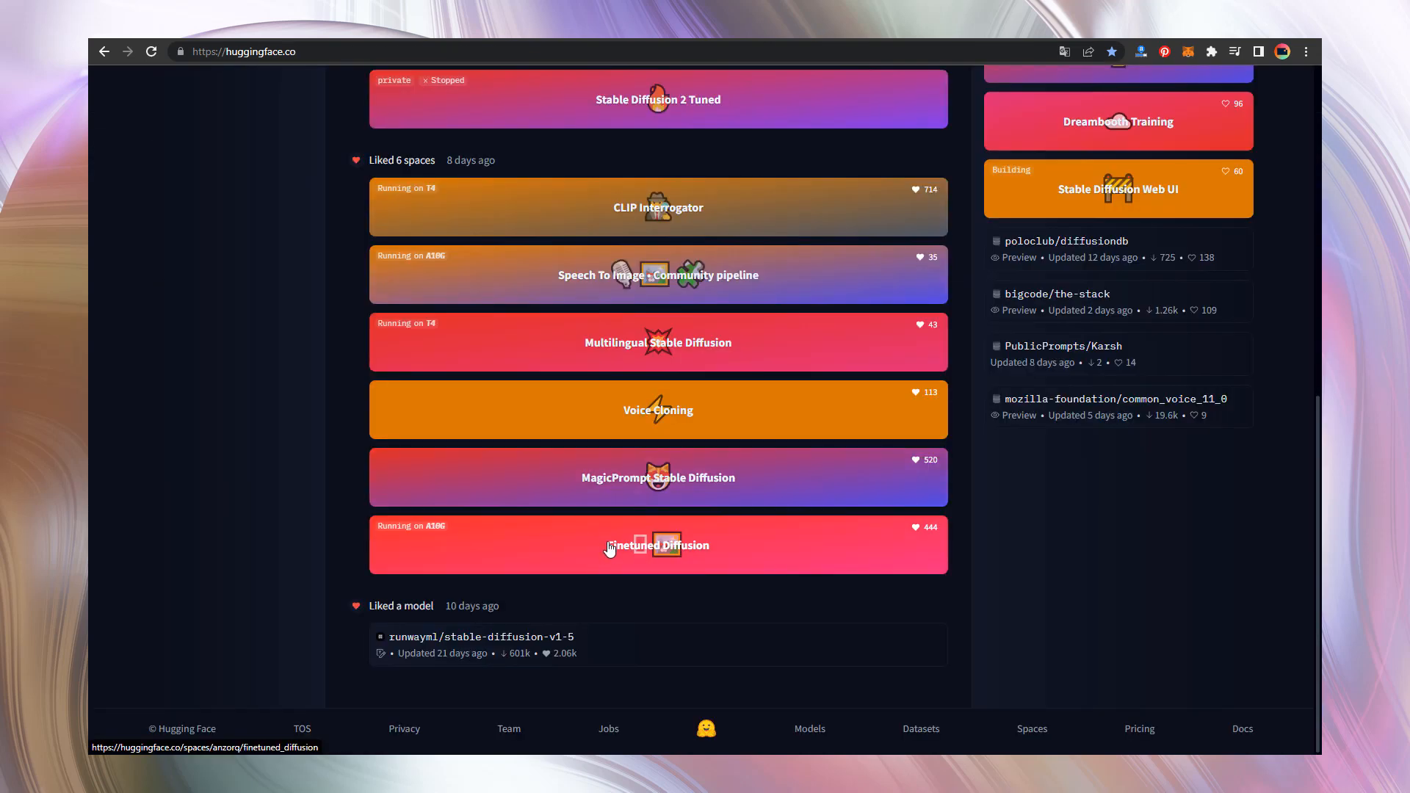
# Step: Enter Finetuned Diffusion and choose the Midjourney v4 style model
pyautogui.click(658, 544)
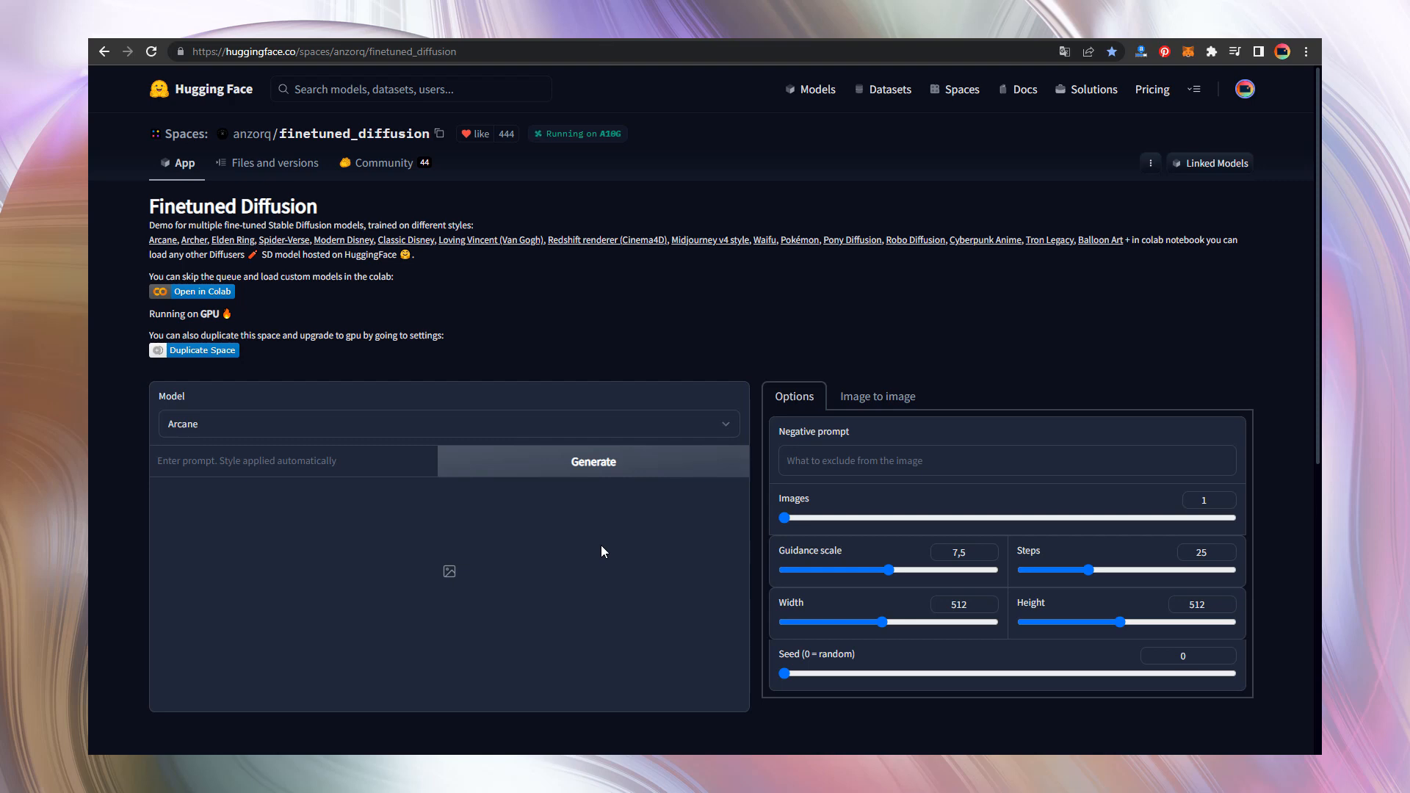
pyautogui.click(448, 423)
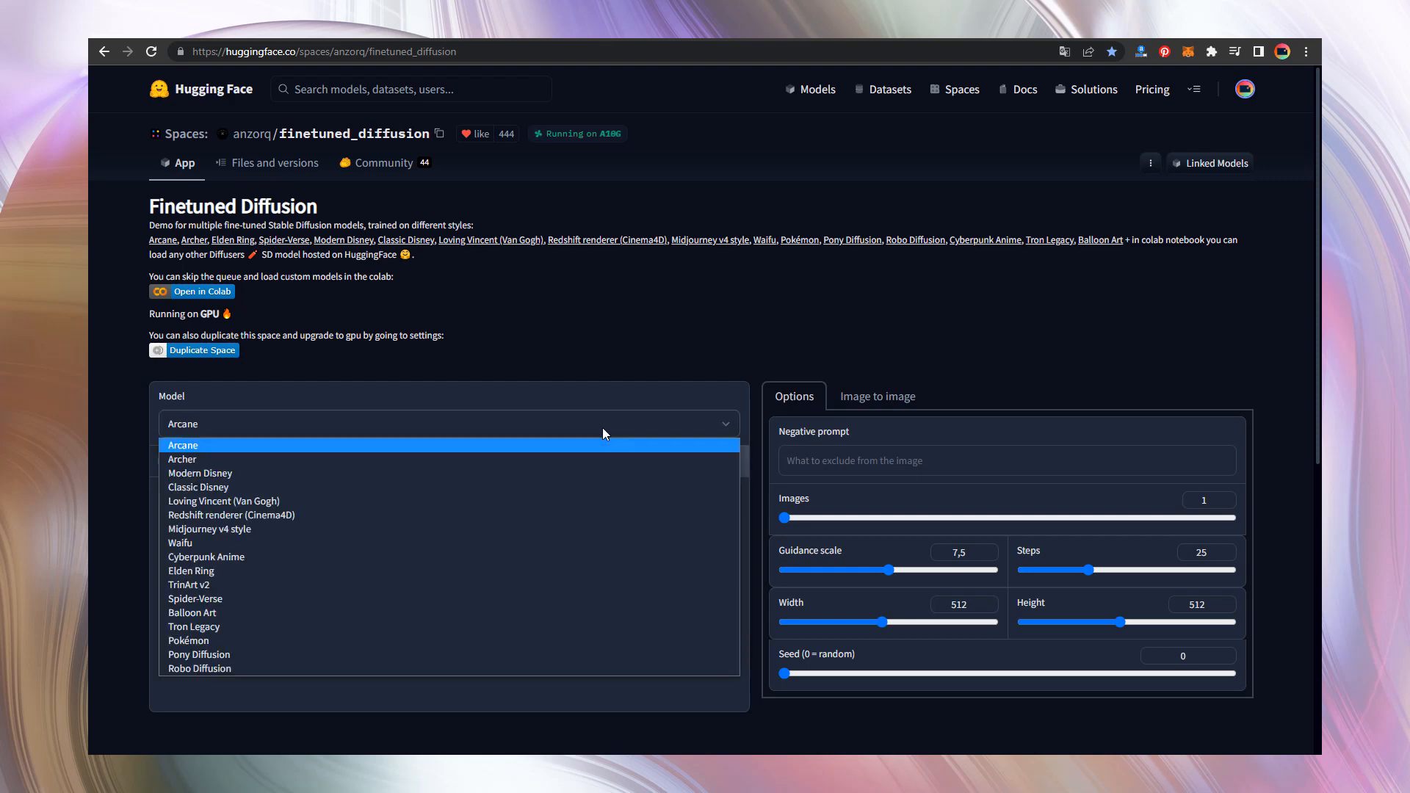
pyautogui.moveTo(605, 462)
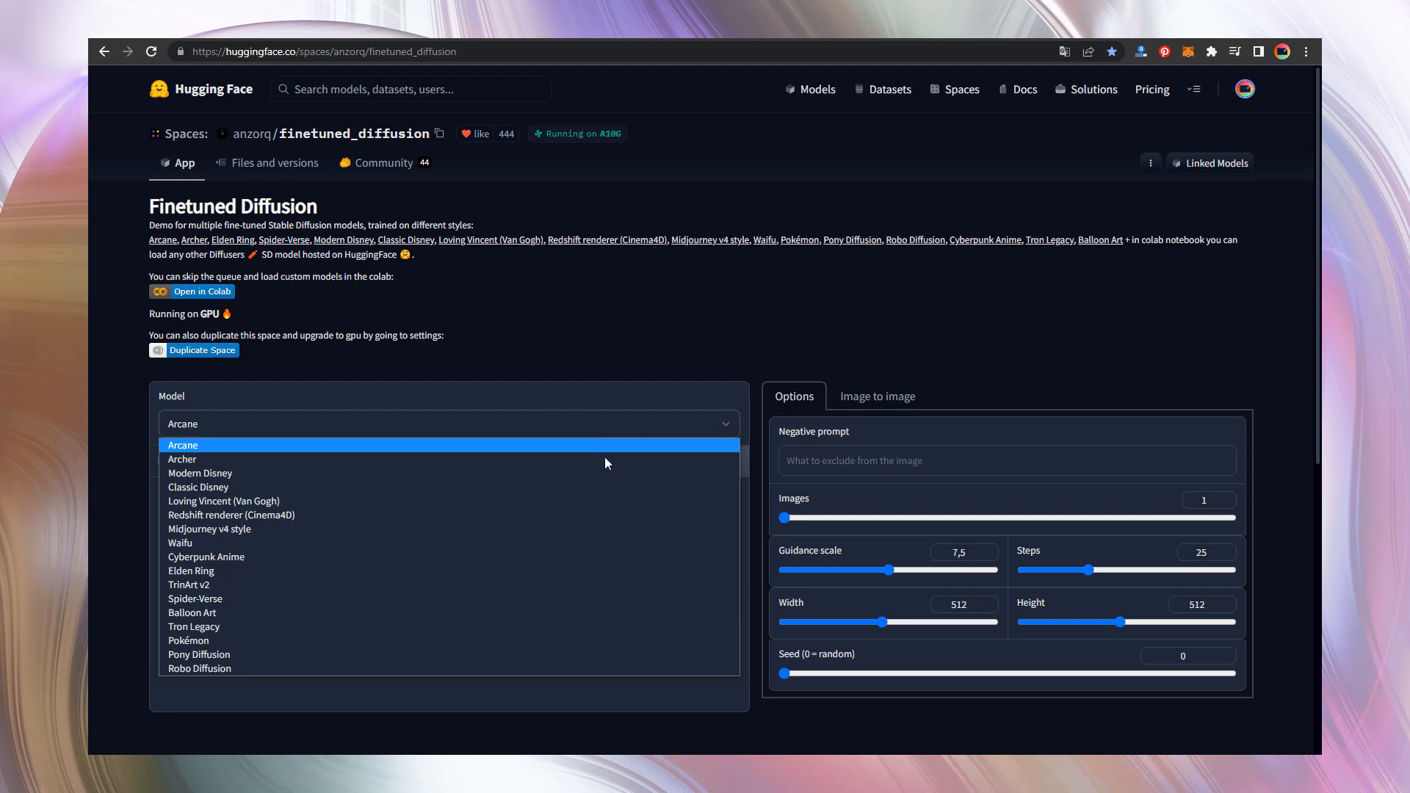
pyautogui.click(210, 528)
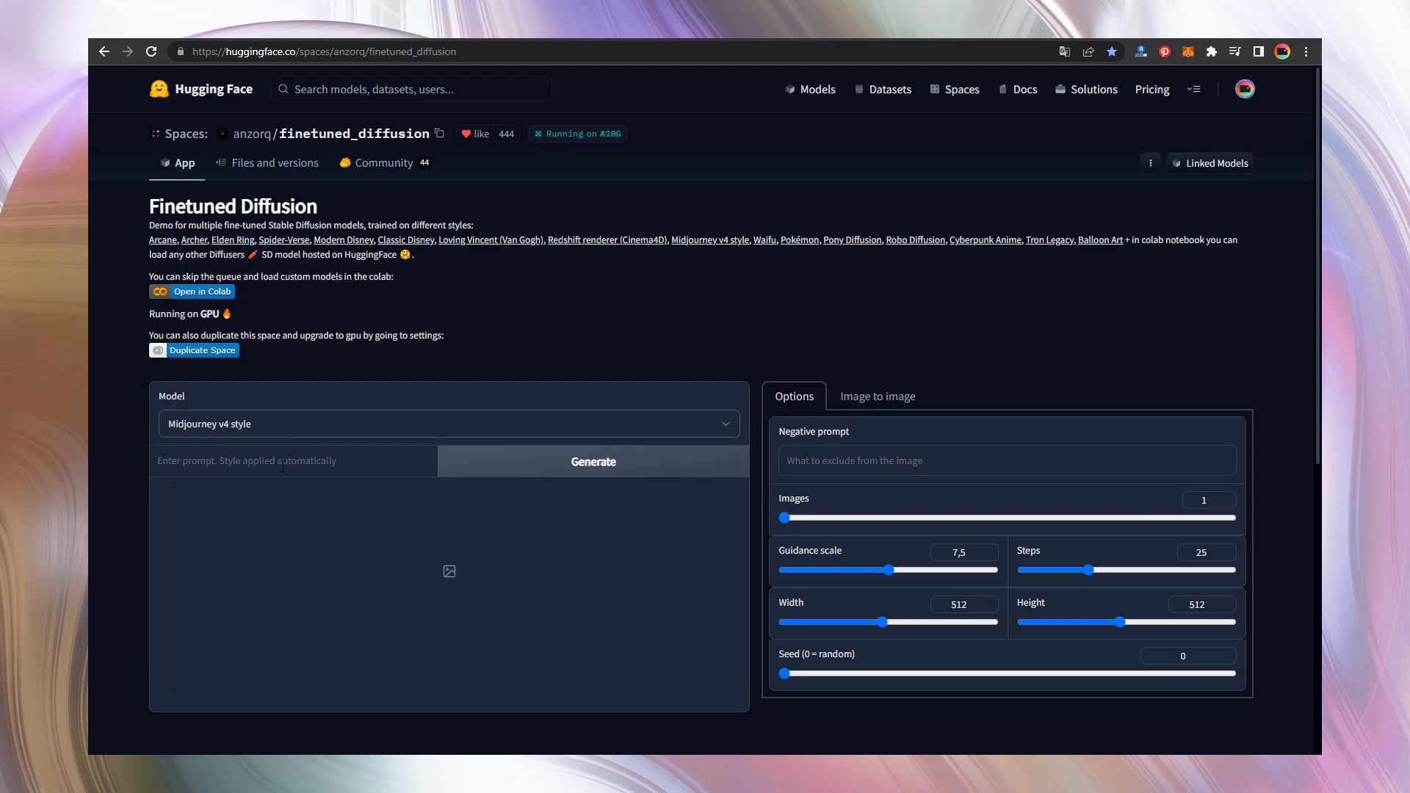
# Step: Paste the romanticism, cinematic lighting prompt, request 4 images and trim the red-violet wording
pyautogui.write('romanticism, cinematic lighting, the romanticism of Jodorowsky, James Jean, and wlop, octane render, nvidia raytracing demo, trending on artstation')
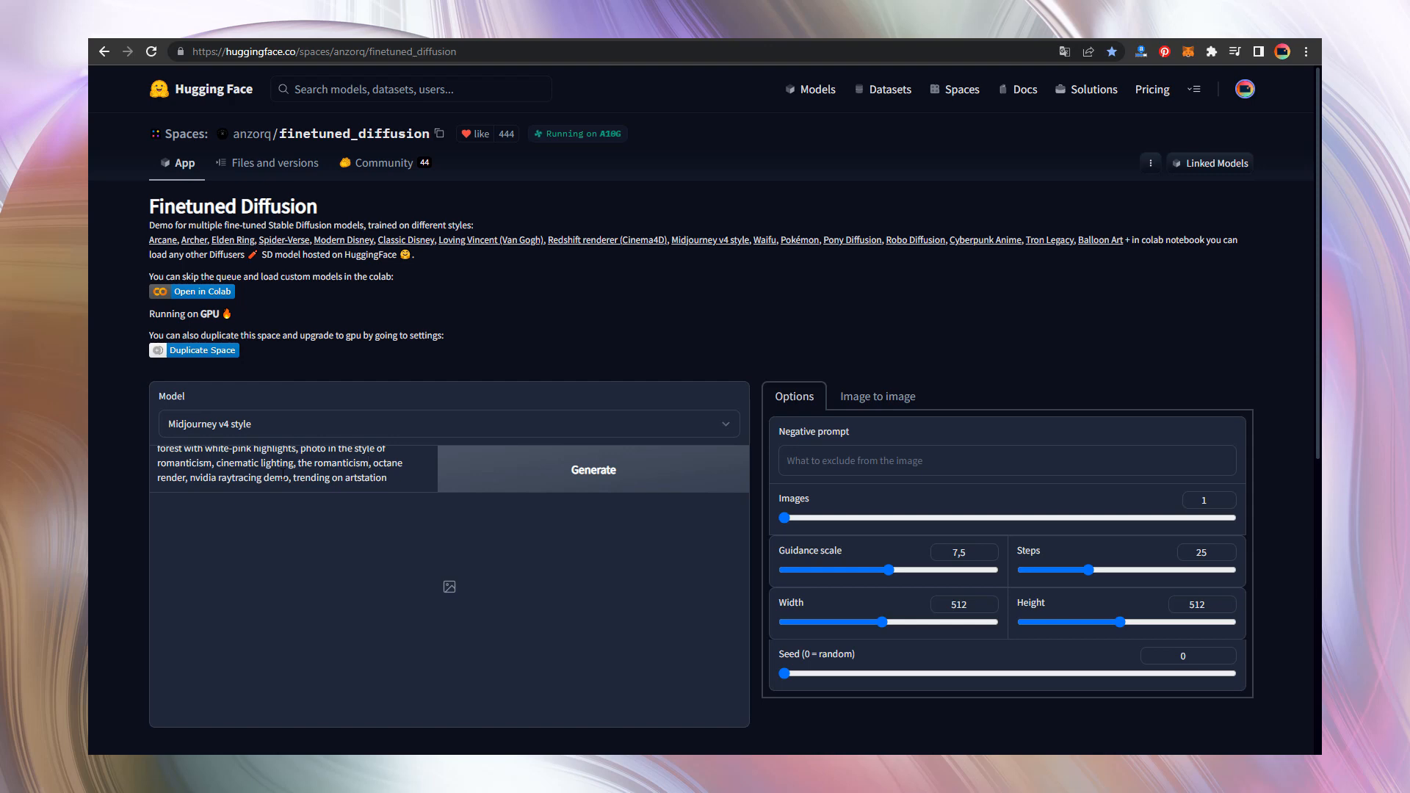
pyautogui.moveTo(782, 517); pyautogui.dragTo(1232, 517)
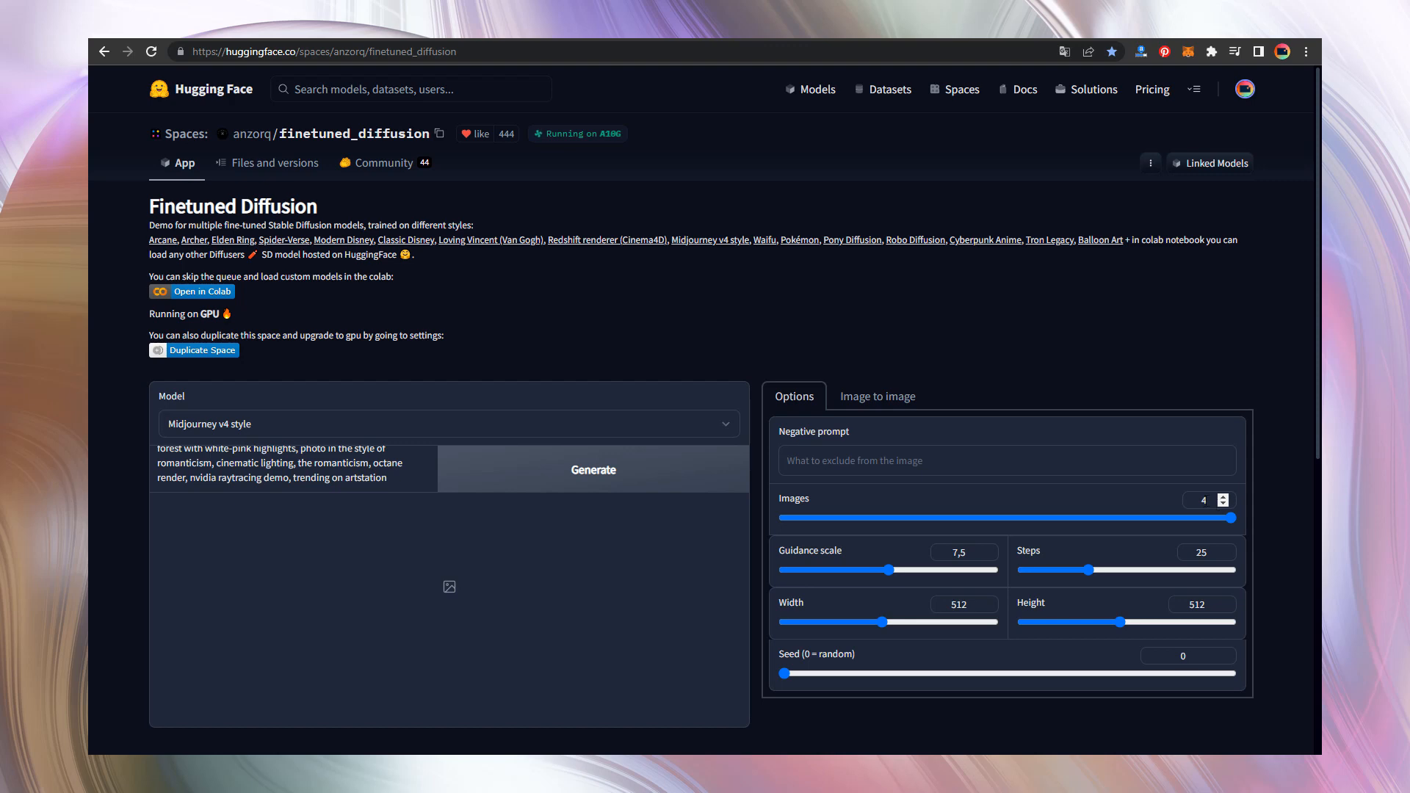
pyautogui.scroll(-3)
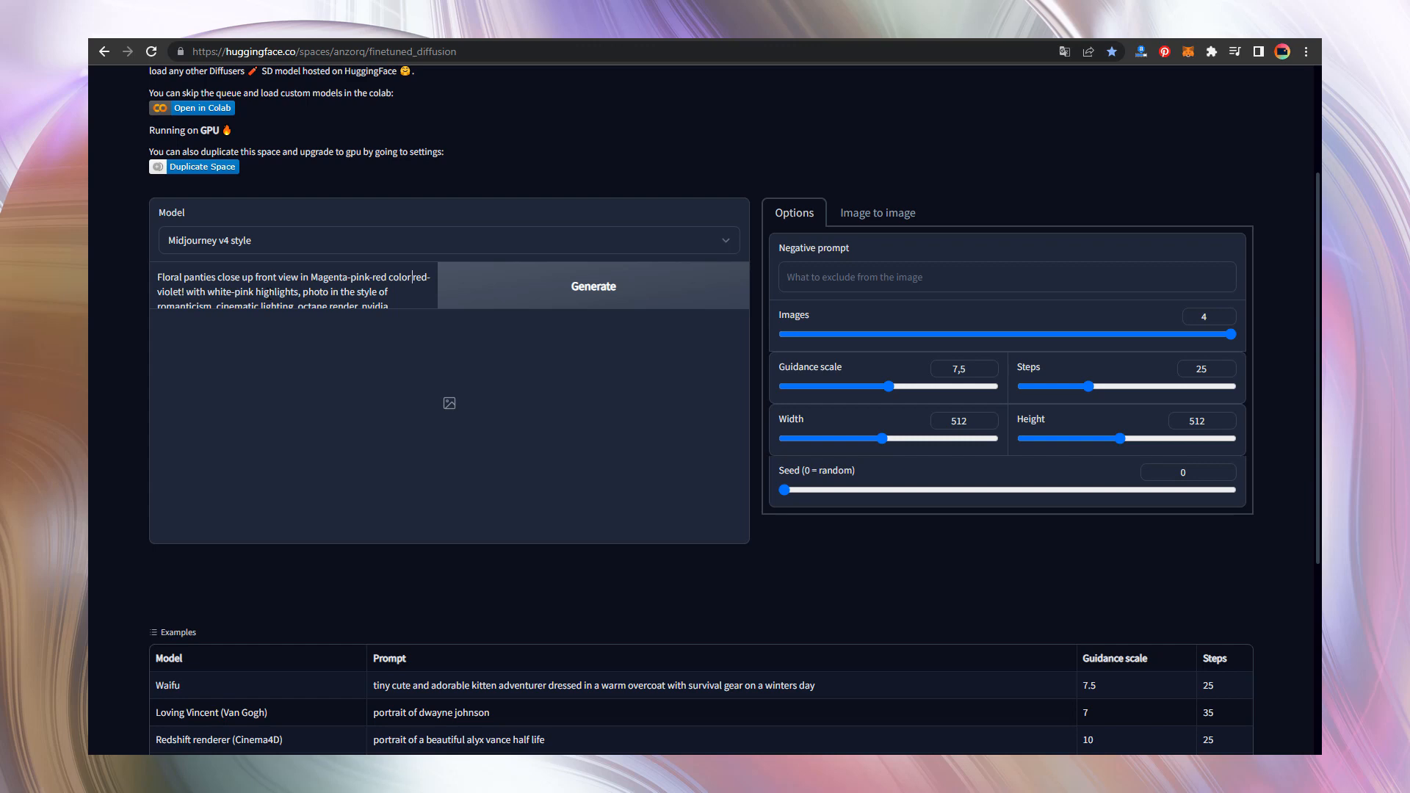
pyautogui.doubleClick(420, 277)
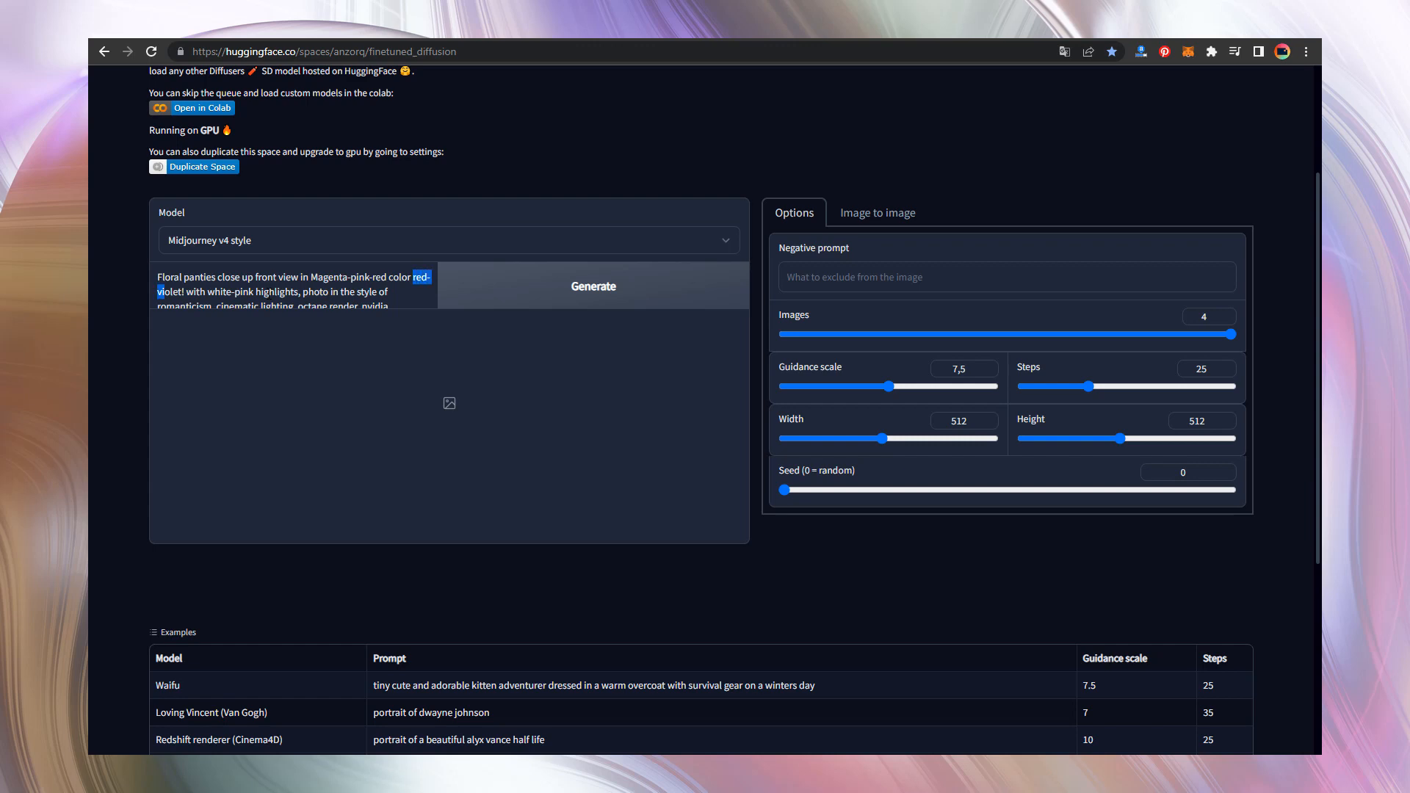
pyautogui.moveTo(431, 277); pyautogui.dragTo(256, 291)
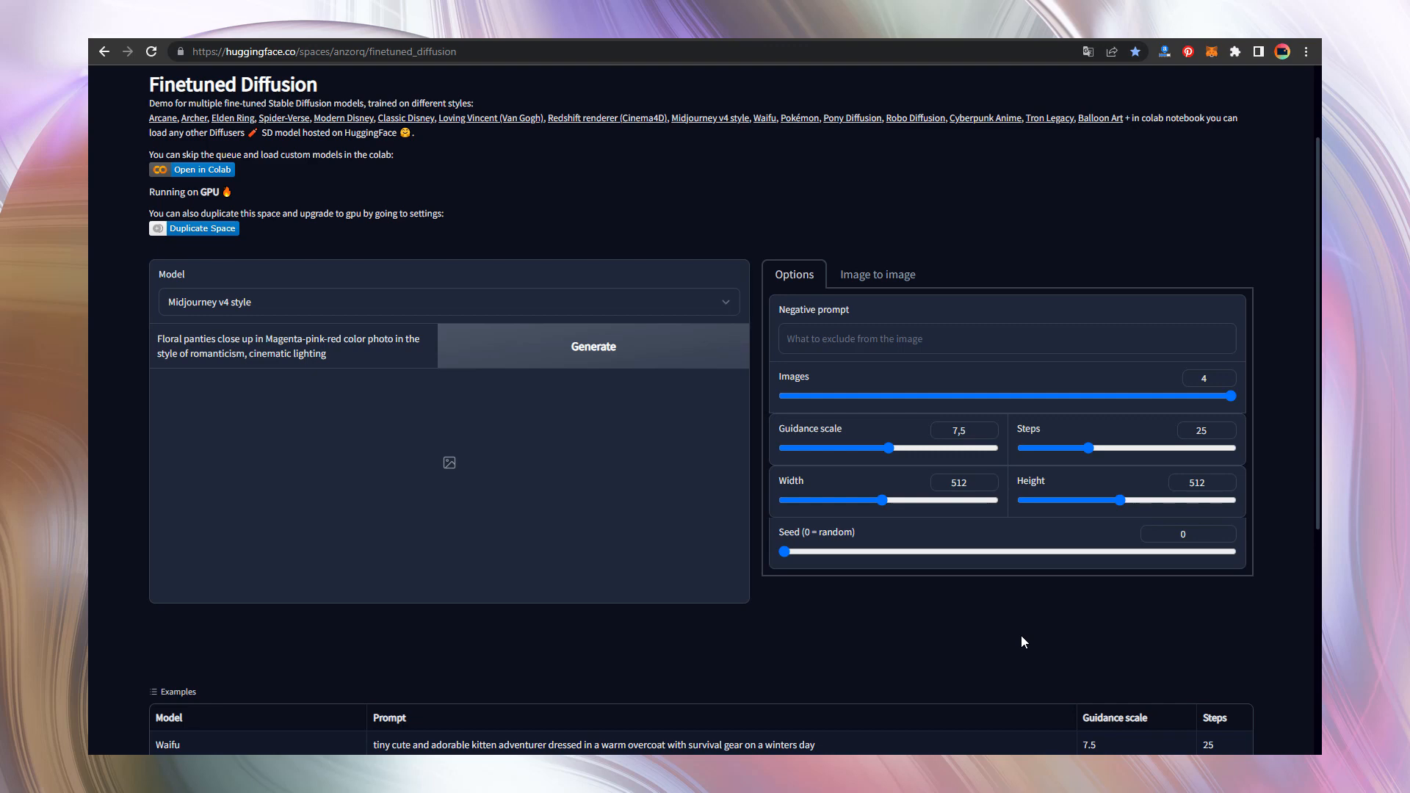
# Step: Raise the guidance scale to 12 and generate the four floral panties images
pyautogui.click(889, 448)
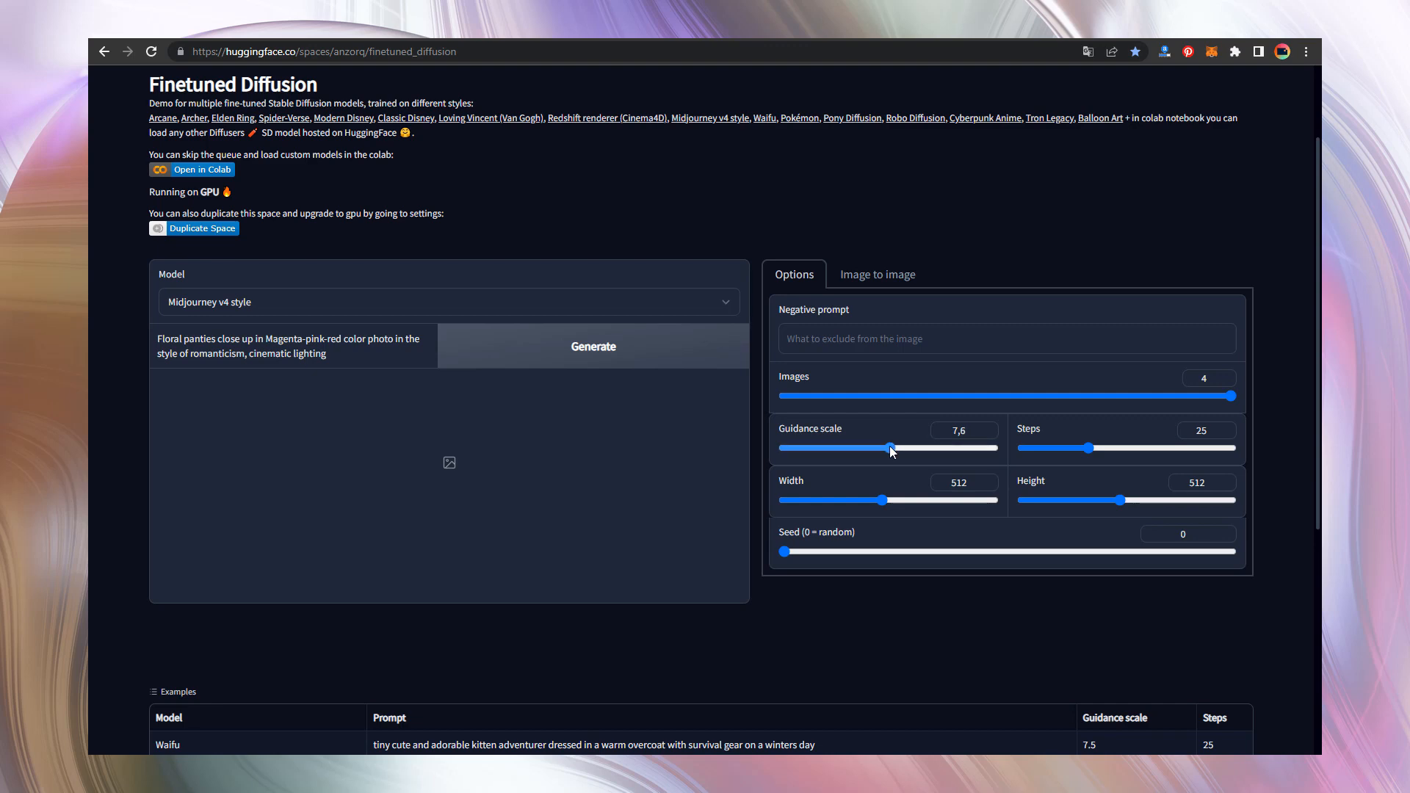
pyautogui.moveTo(888, 447); pyautogui.dragTo(944, 448)
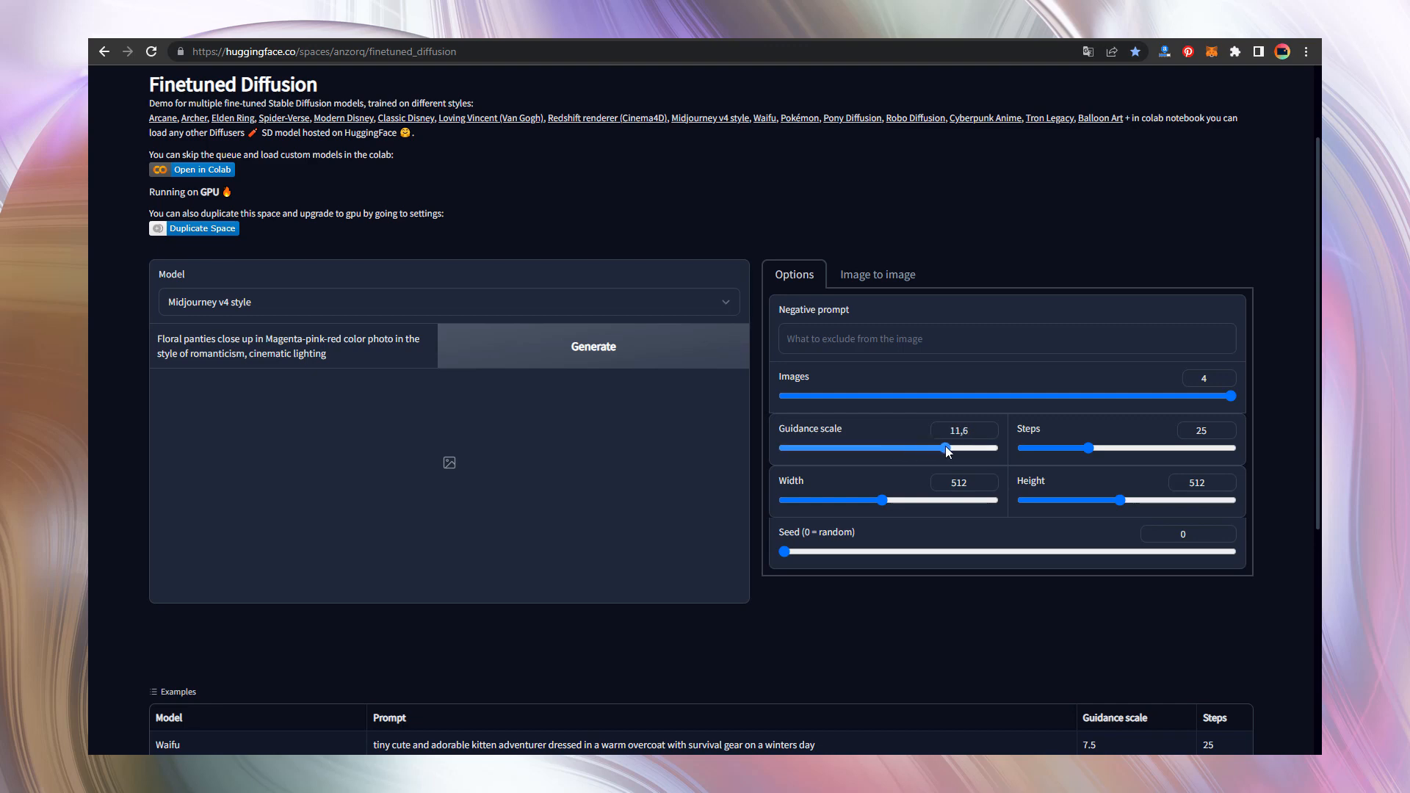
pyautogui.moveTo(944, 448); pyautogui.dragTo(953, 448)
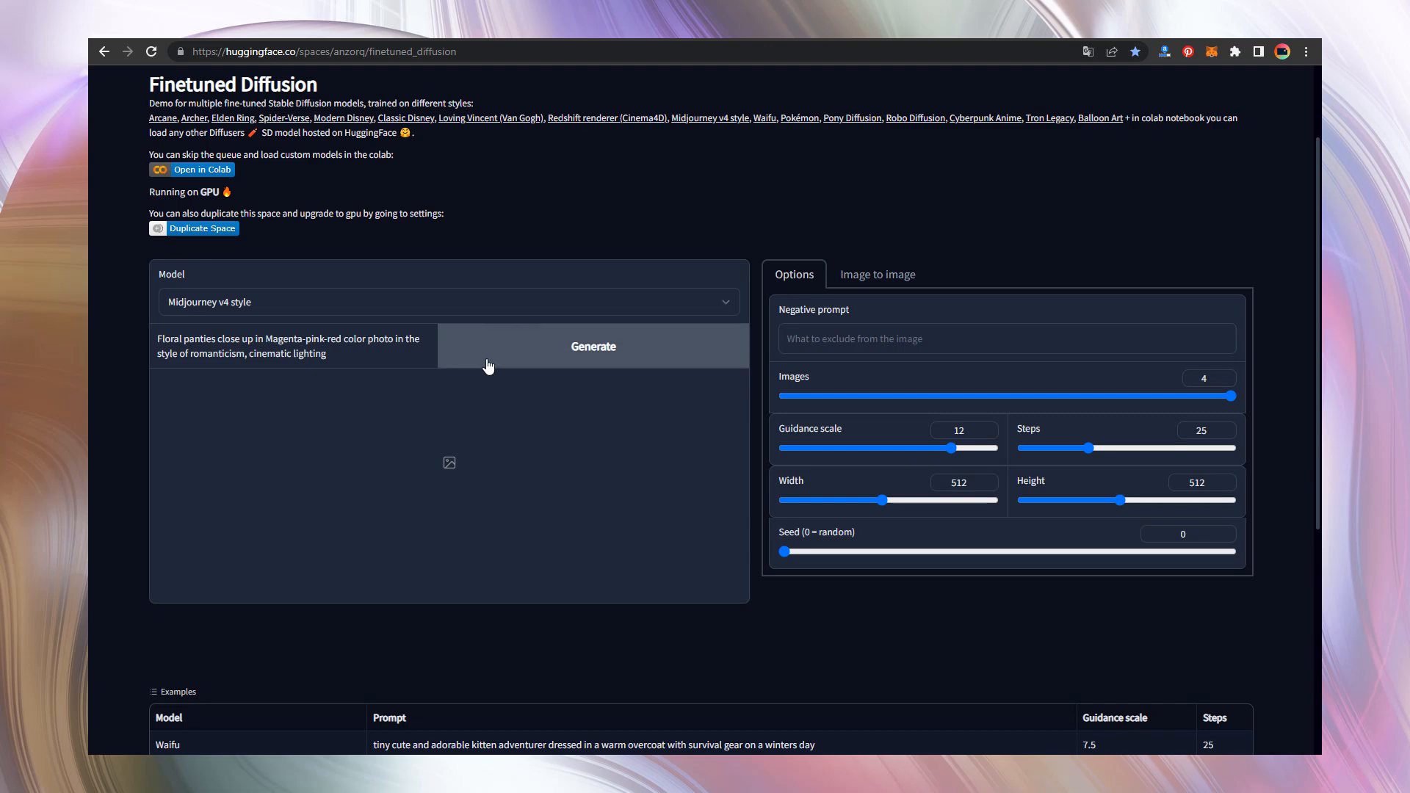
pyautogui.click(592, 347)
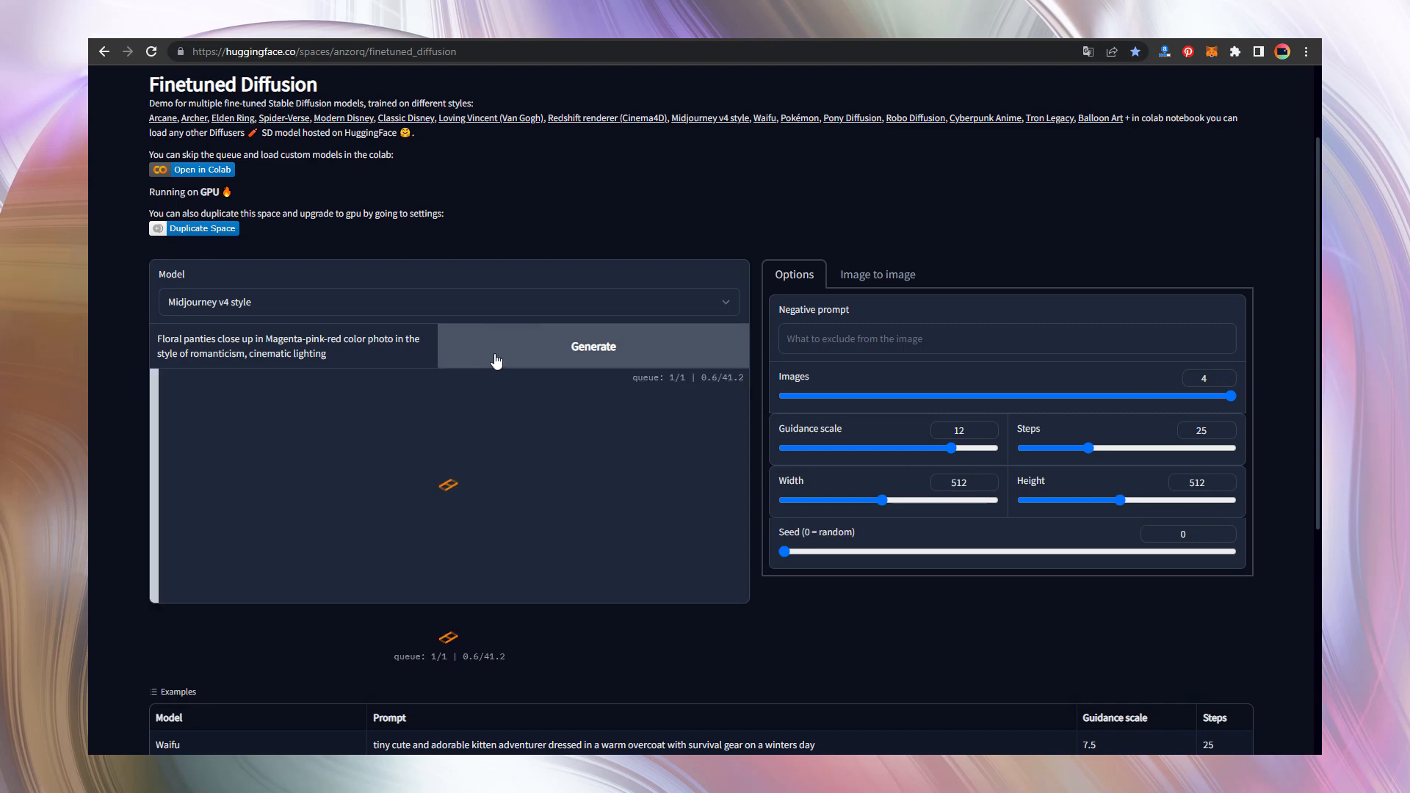
pyautogui.click(592, 347)
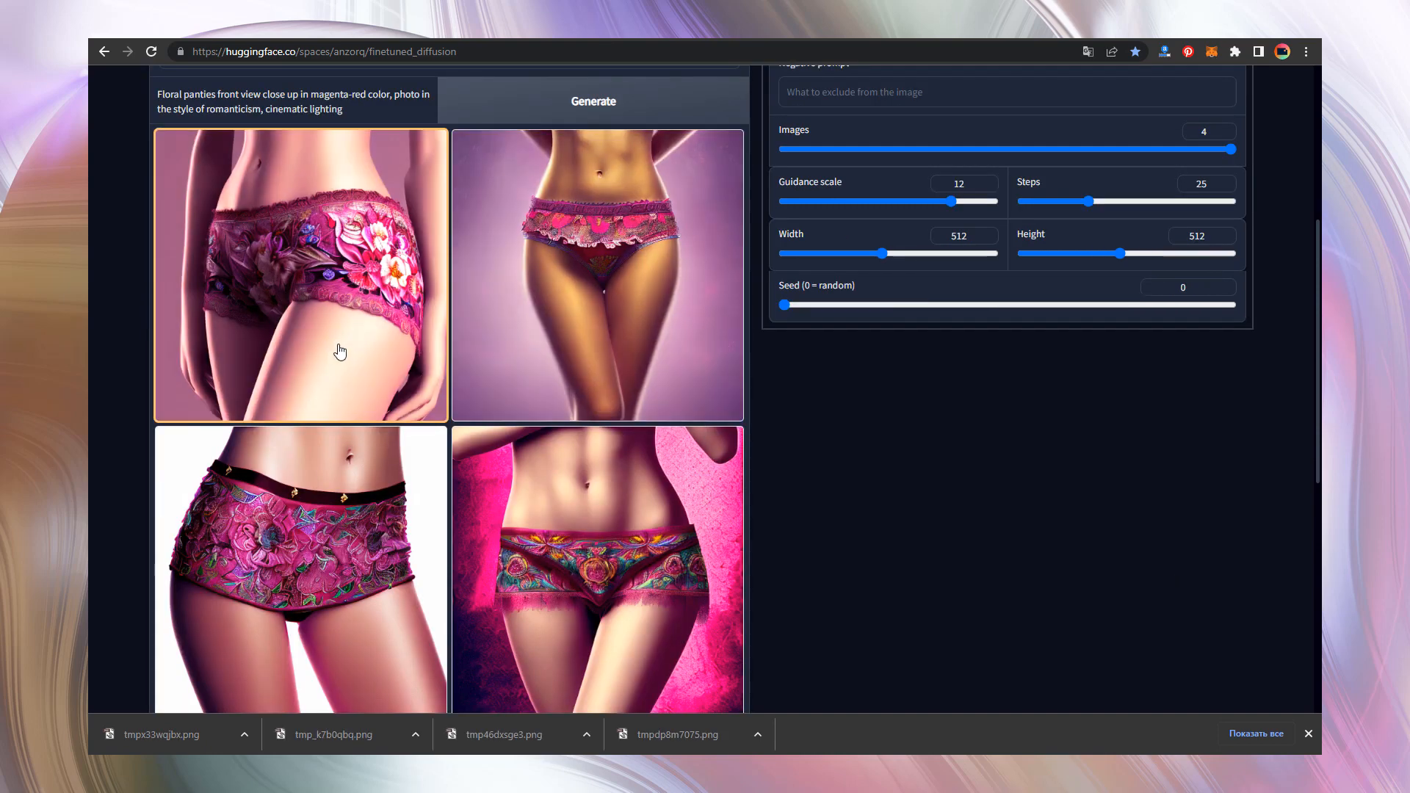
# Step: Copy a generated image into Illustrator and place it beside the first panties image
pyautogui.rightClick(341, 351)
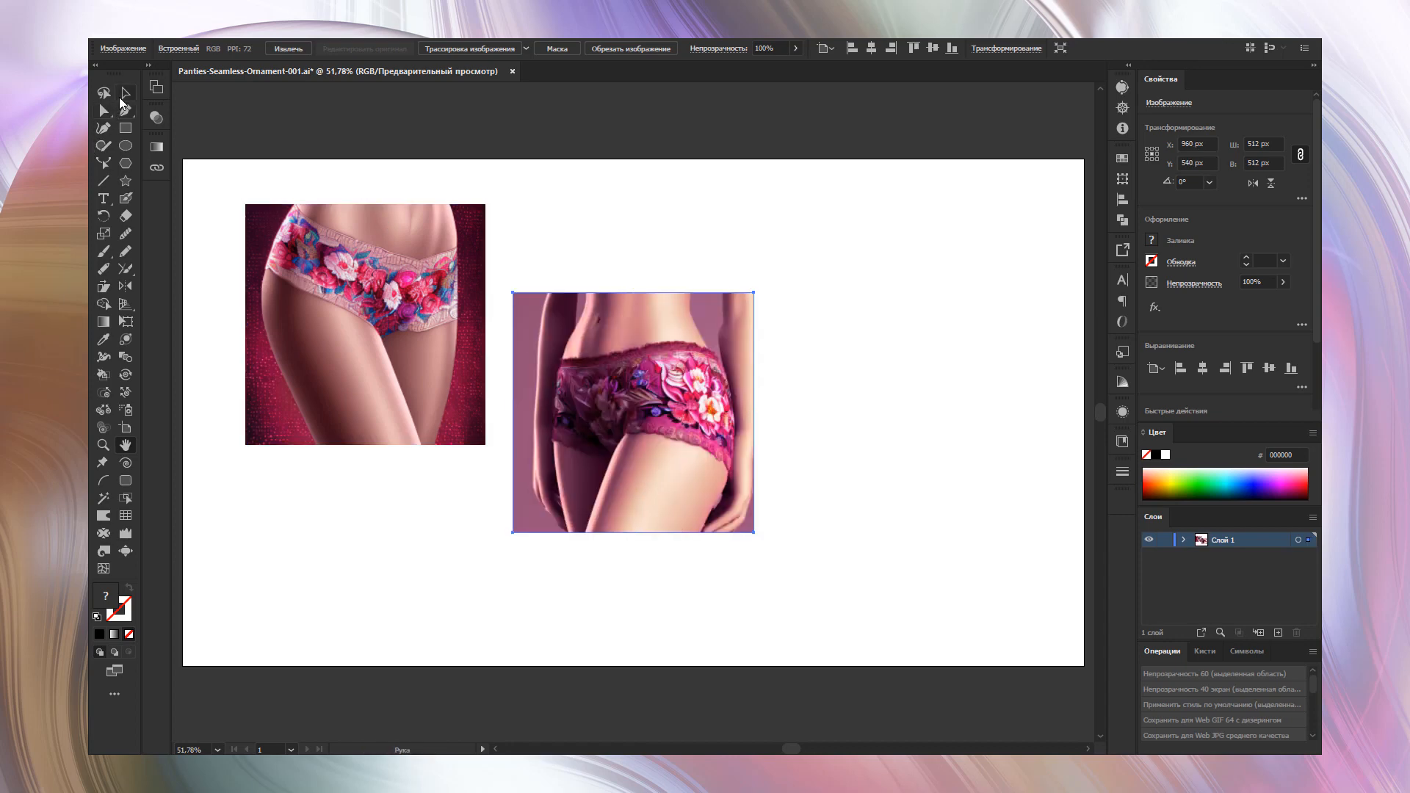
pyautogui.moveTo(631, 413); pyautogui.dragTo(606, 323)
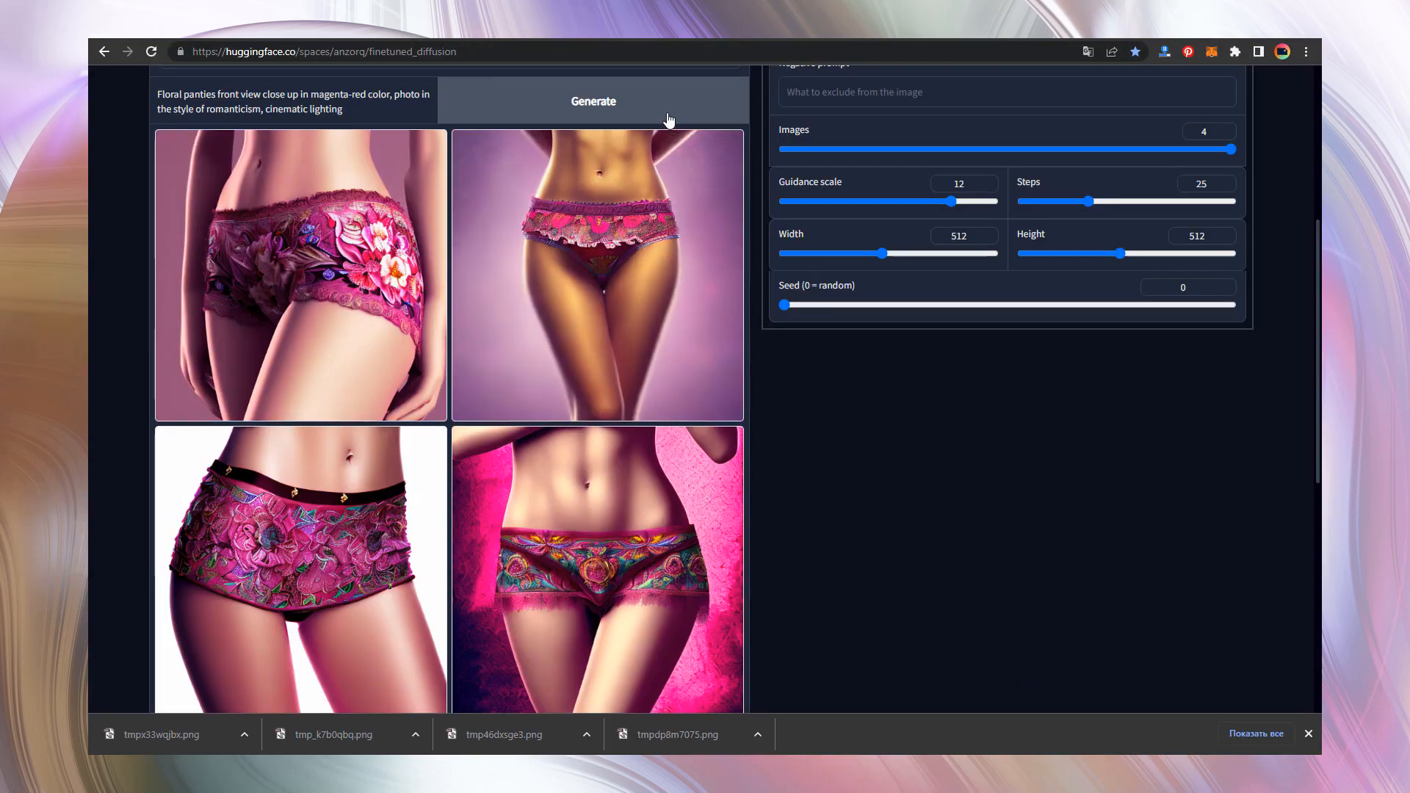
# Step: Request another batch of panties images from the Finetuned Diffusion generator
pyautogui.click(592, 101)
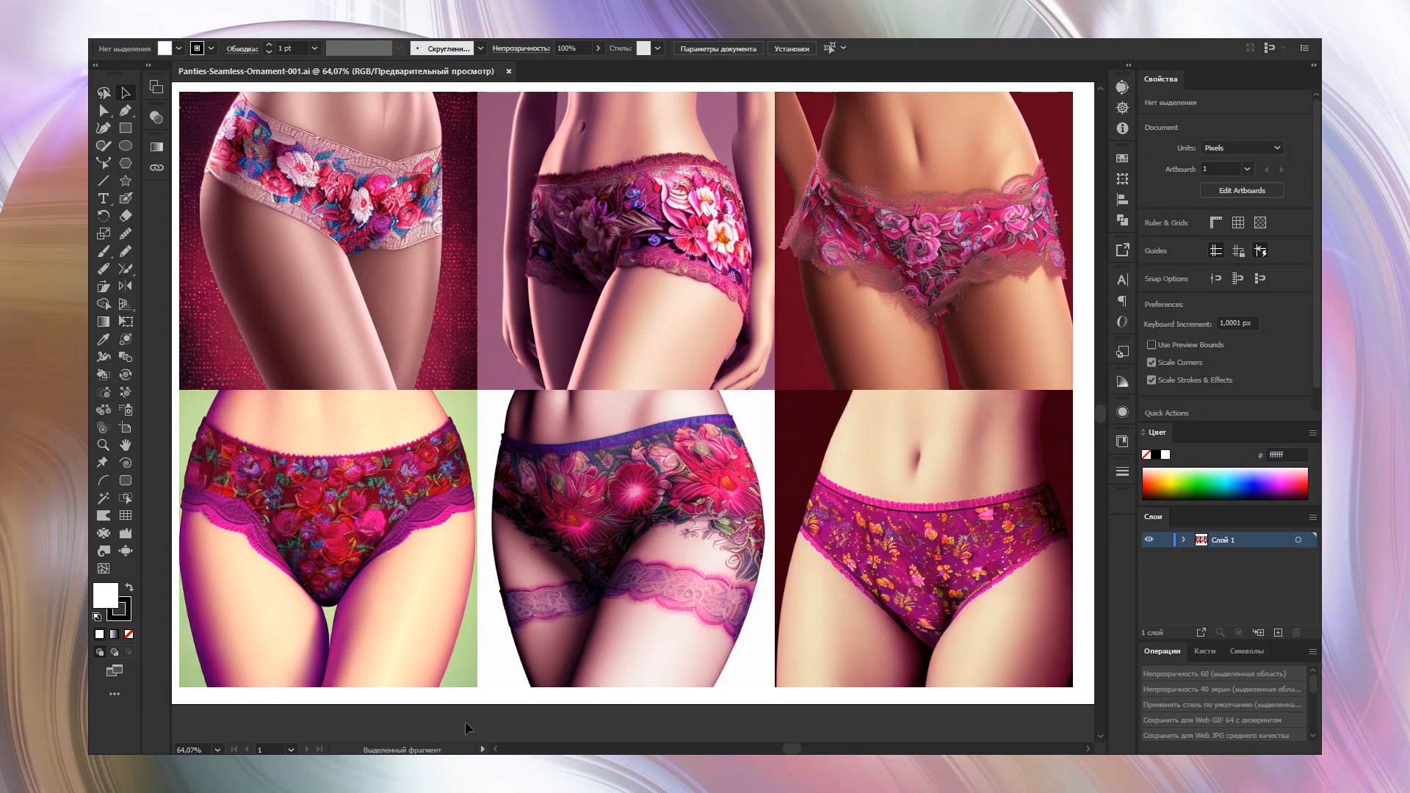
pyautogui.moveTo(685, 746)
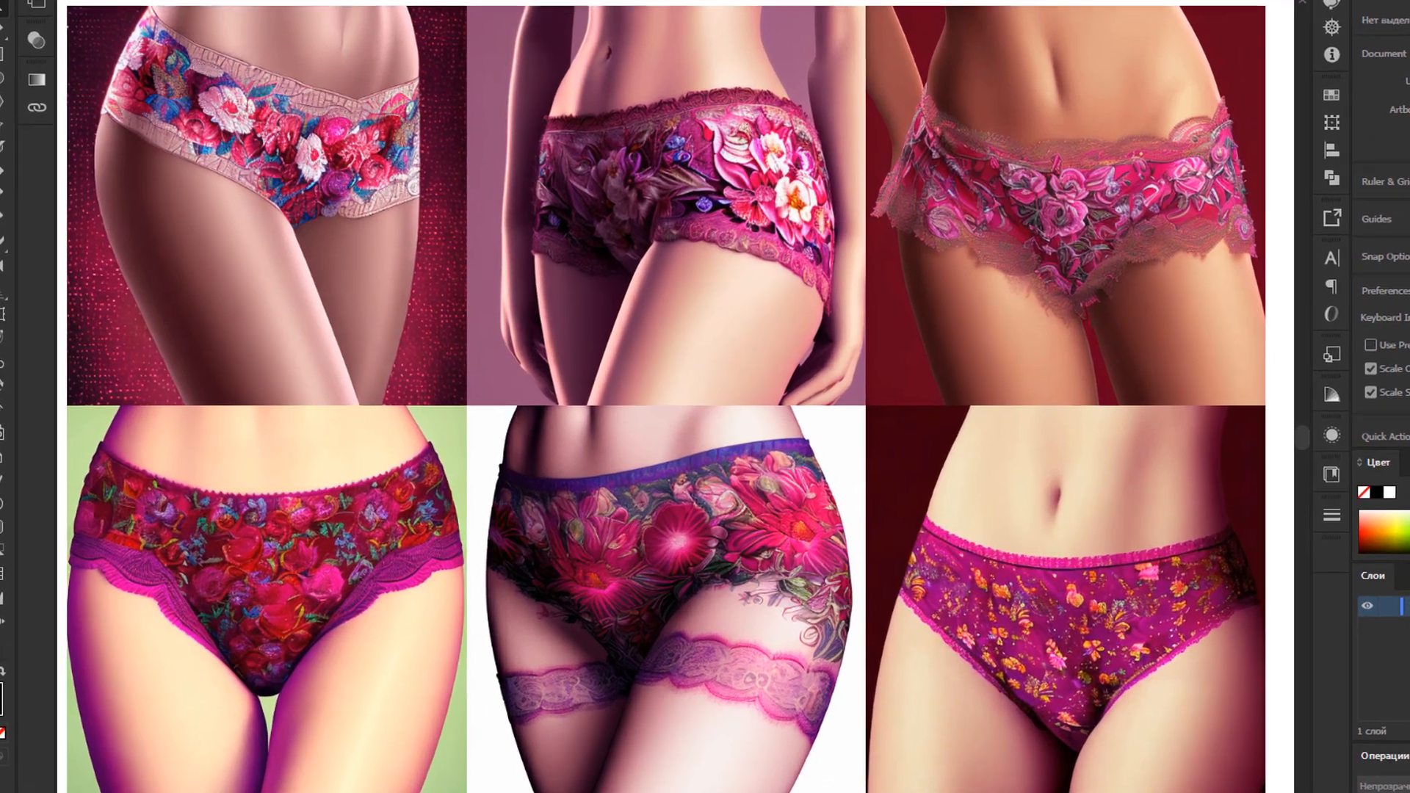
# Step: Scroll the artboard to review the six-image panties collage
pyautogui.scroll(-3)
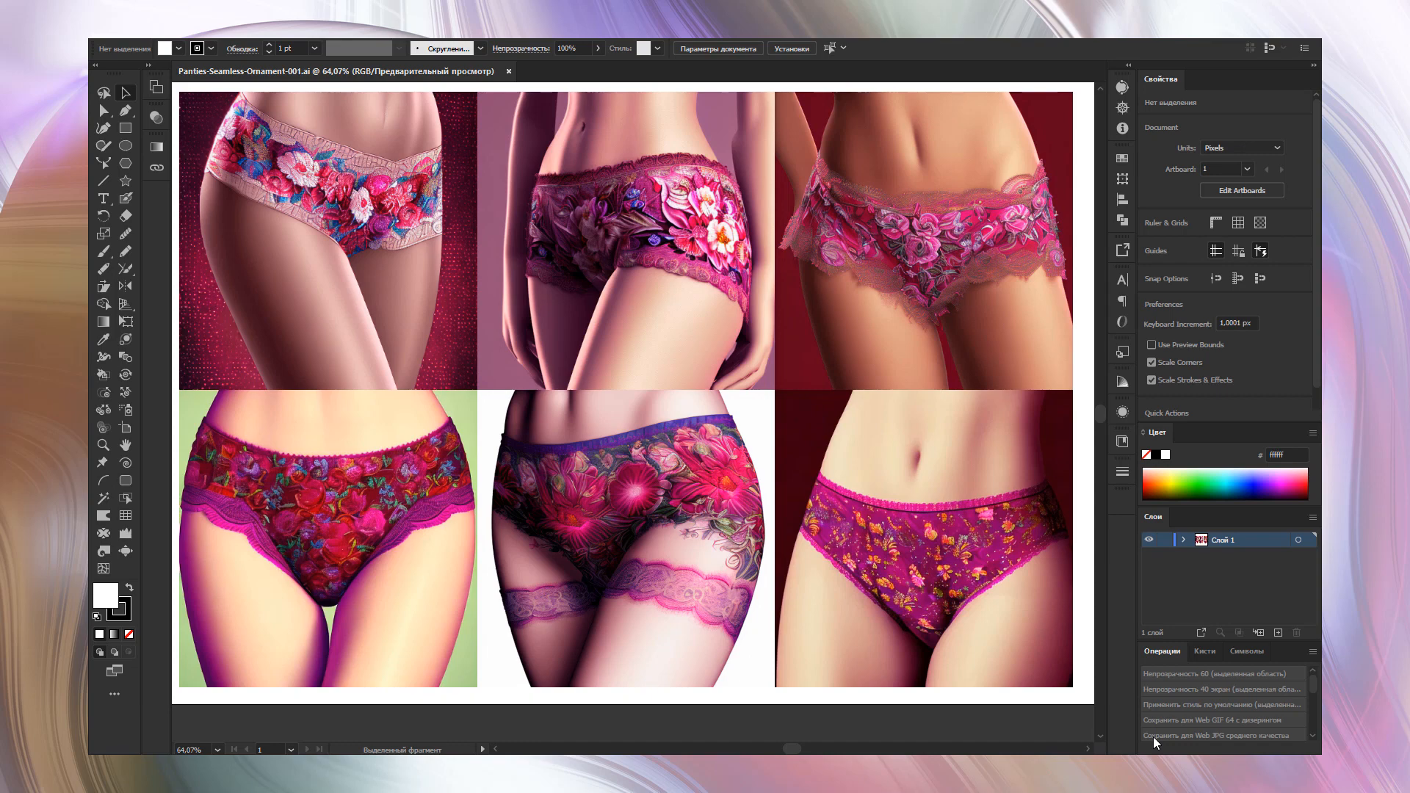
pyautogui.moveTo(650, 733)
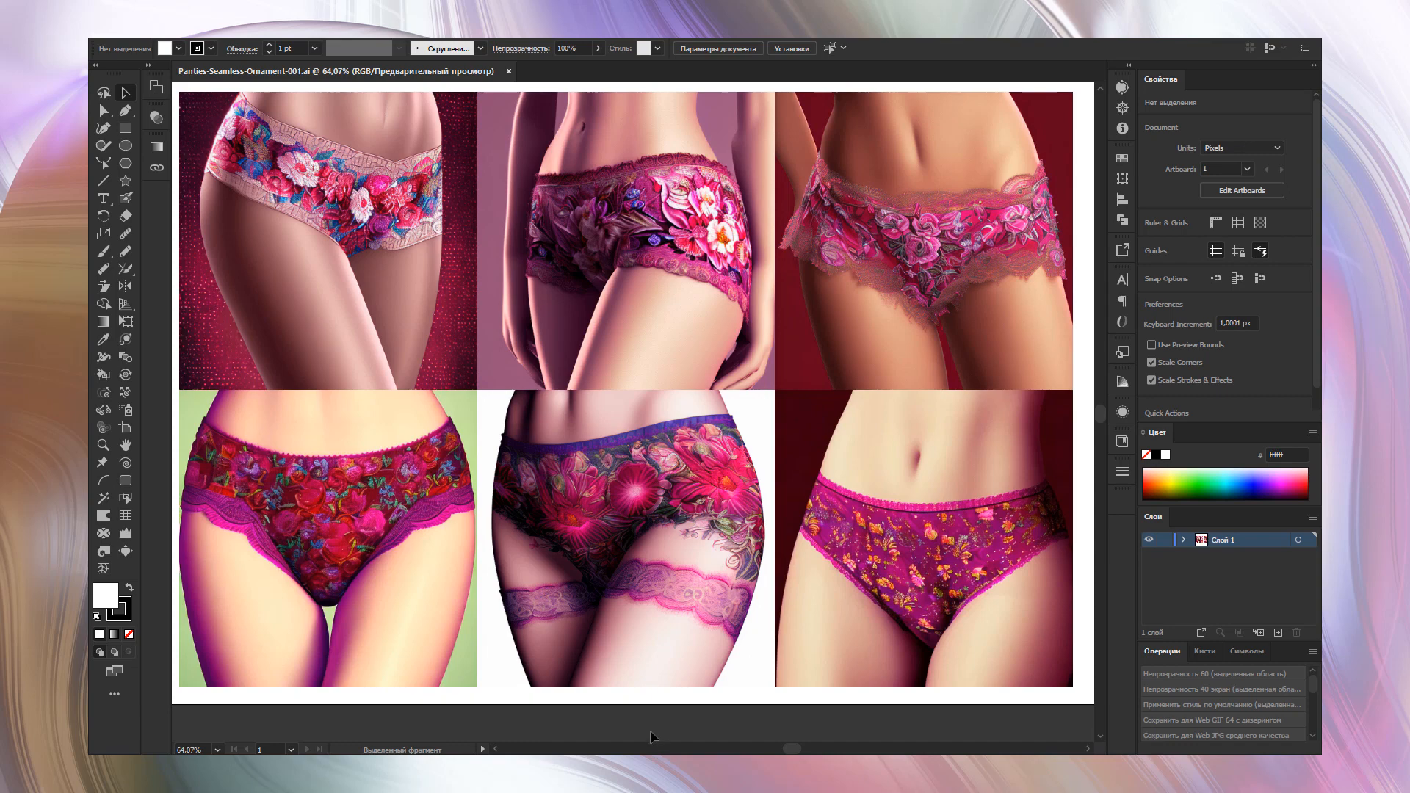
pyautogui.moveTo(692, 730)
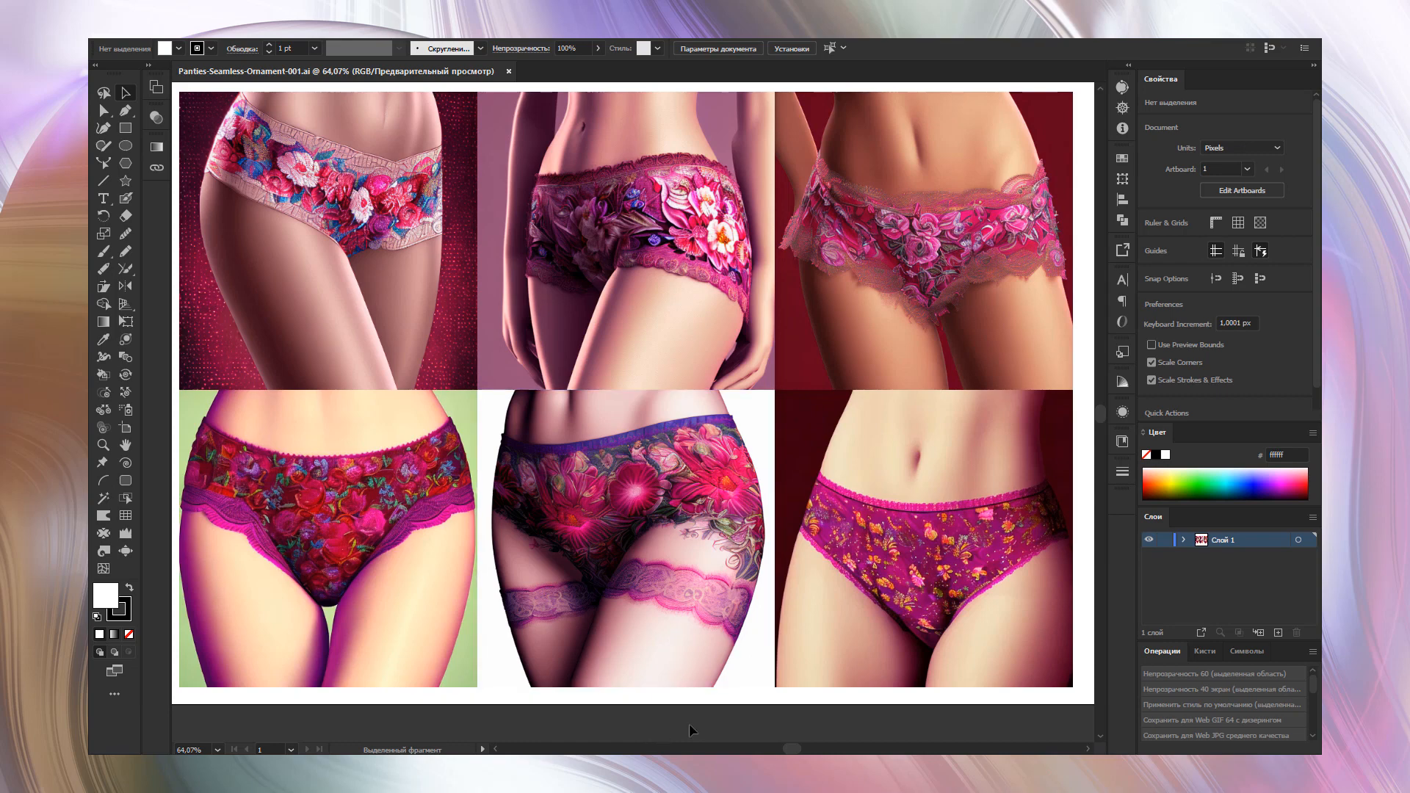
# Step: Place the green-background panties image near the new artboard's top-left
pyautogui.click(310, 508)
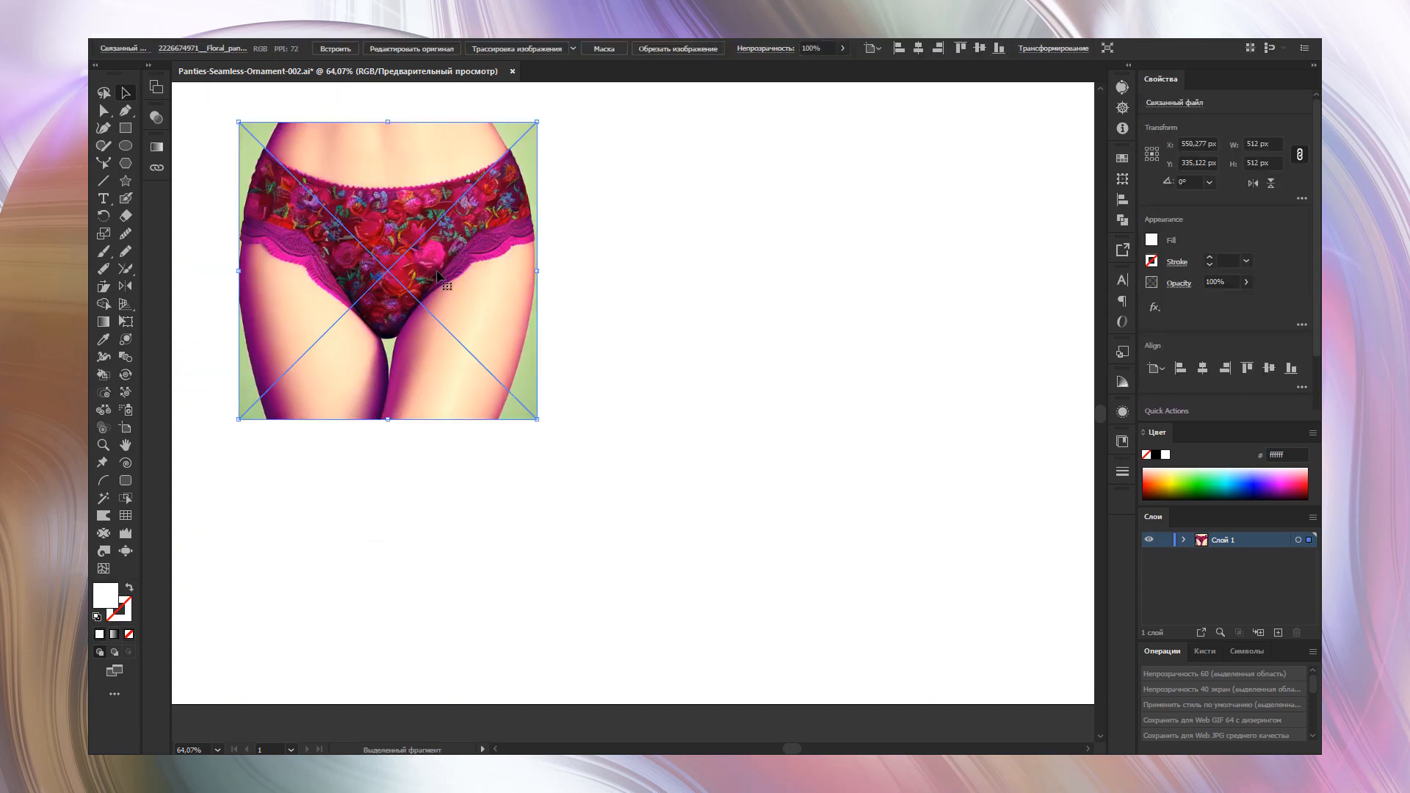
pyautogui.moveTo(500, 298)
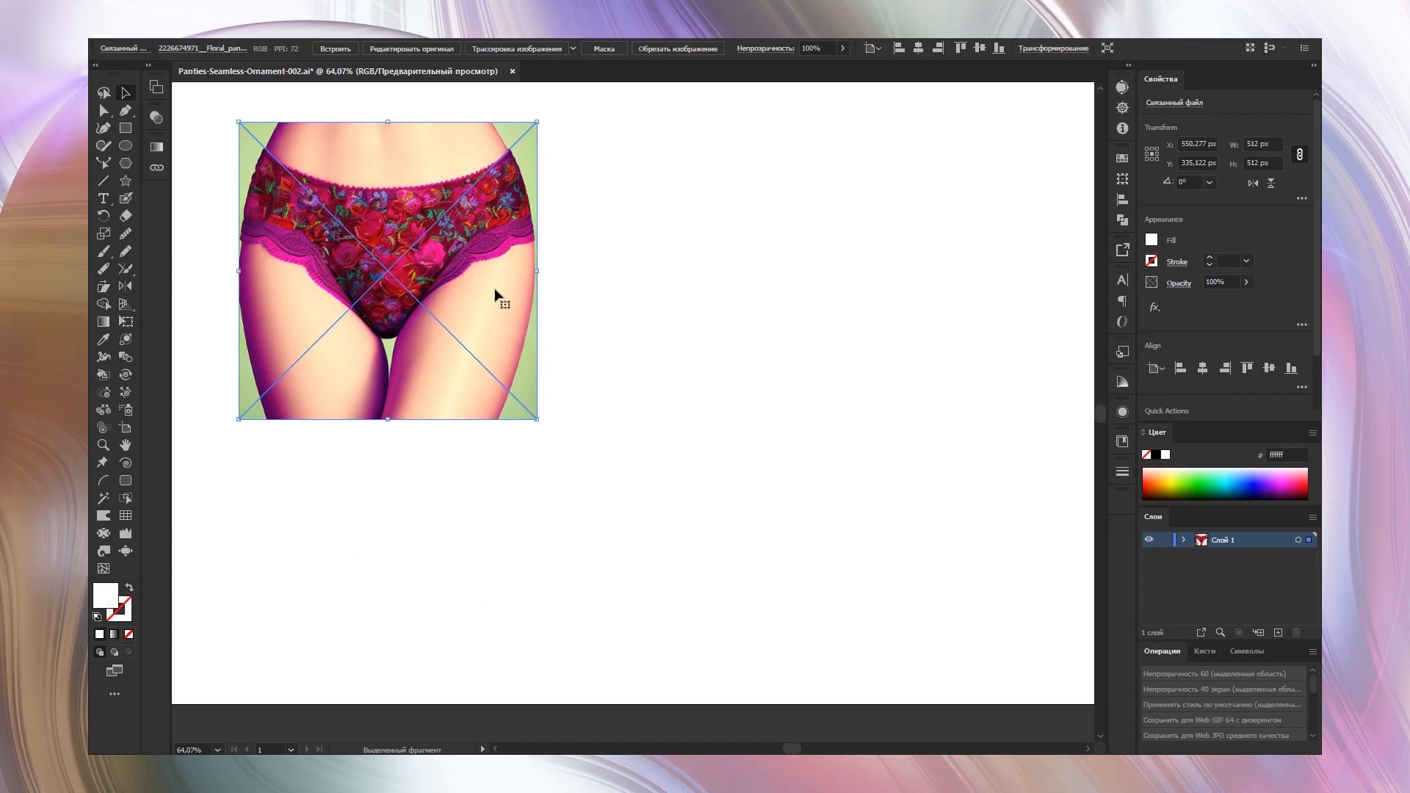
pyautogui.click(543, 509)
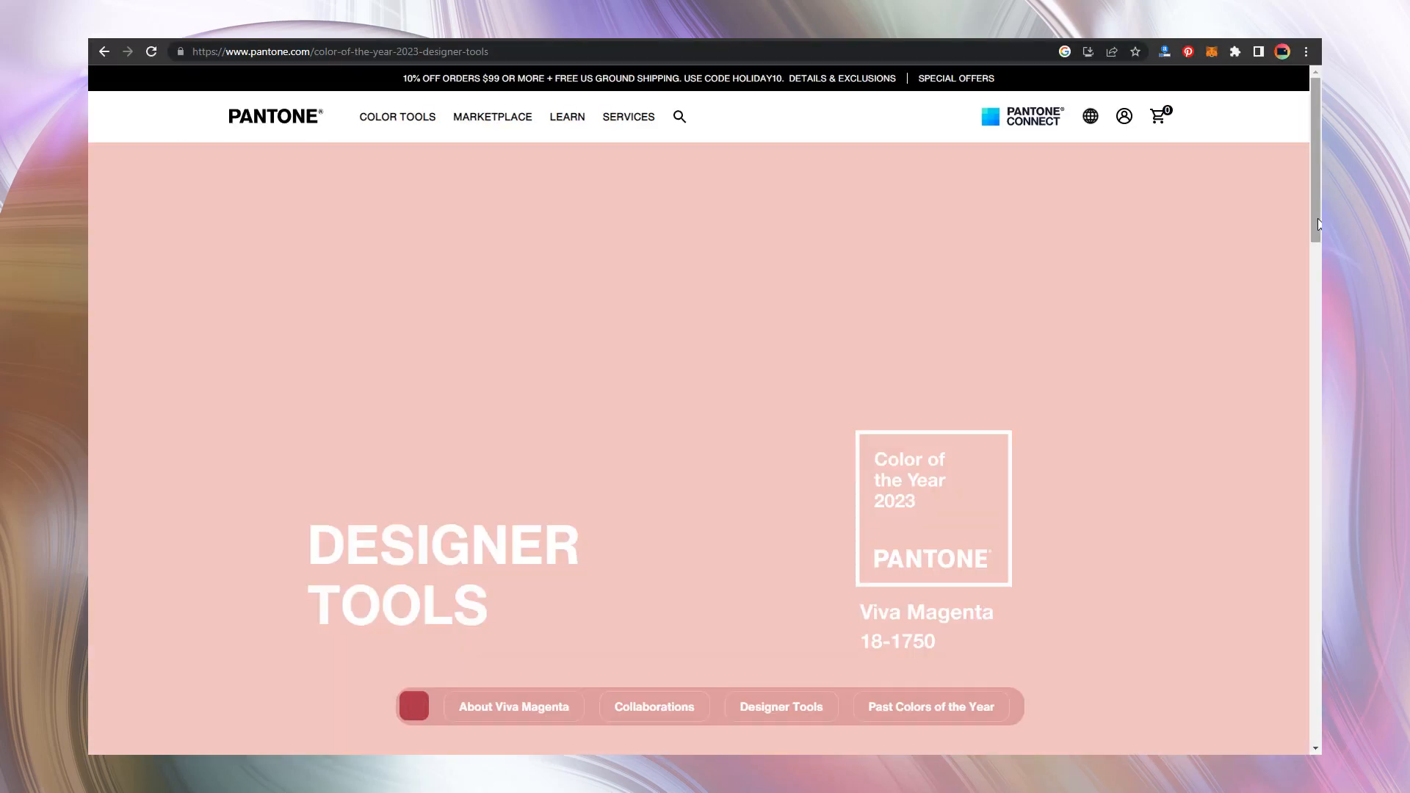
# Step: Scroll the Pantone page to the Viva Magenta 18-1750 colour data
pyautogui.scroll(-3)
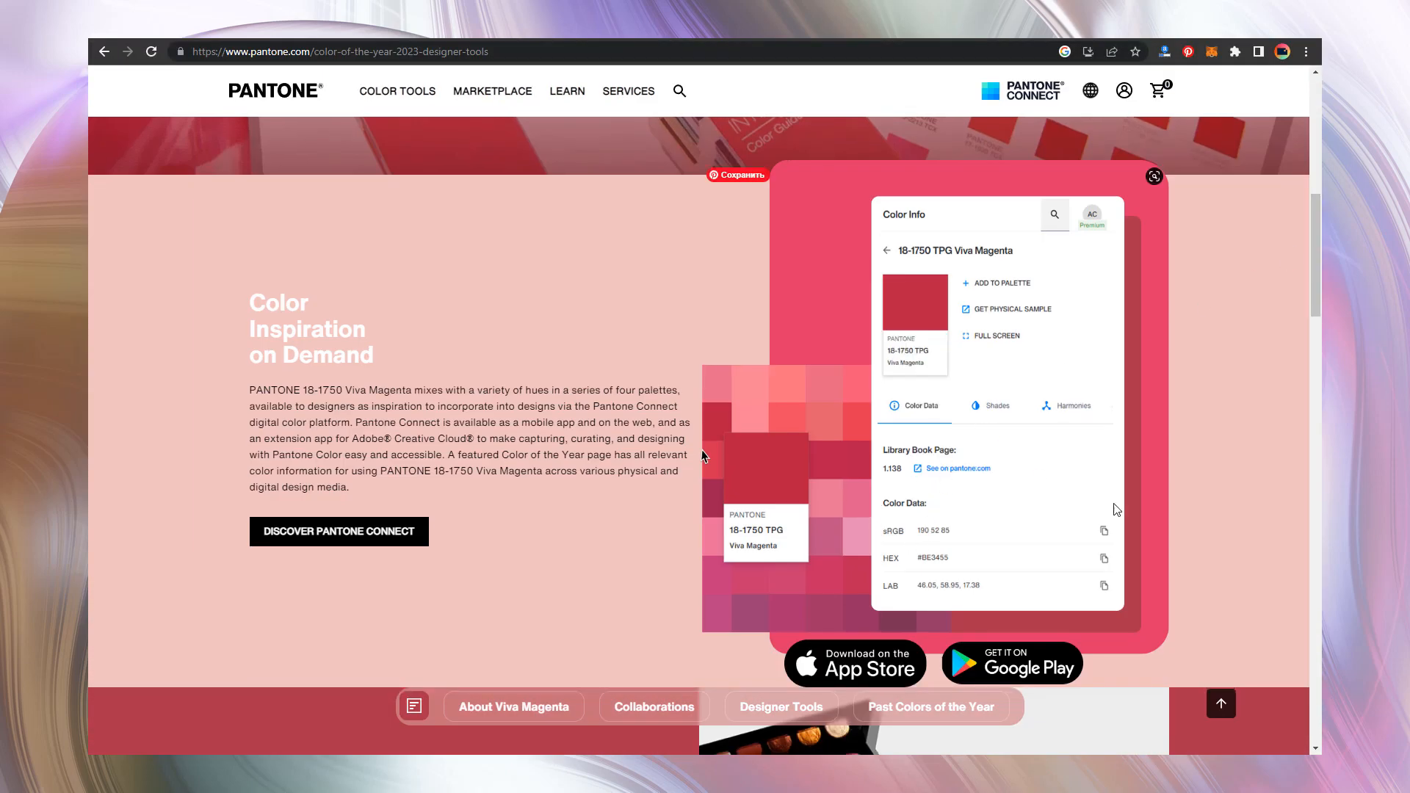
pyautogui.moveTo(911, 585)
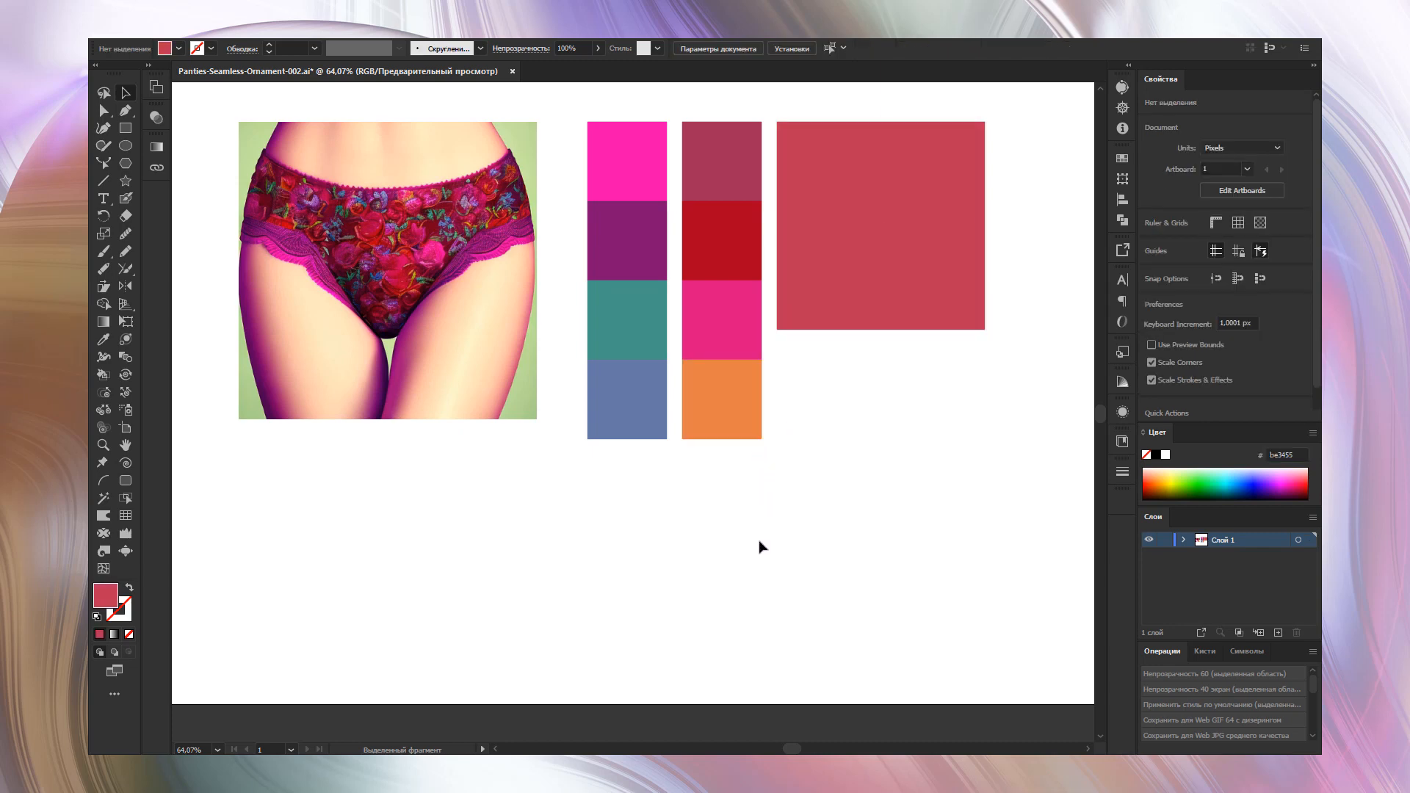
pyautogui.moveTo(766, 530)
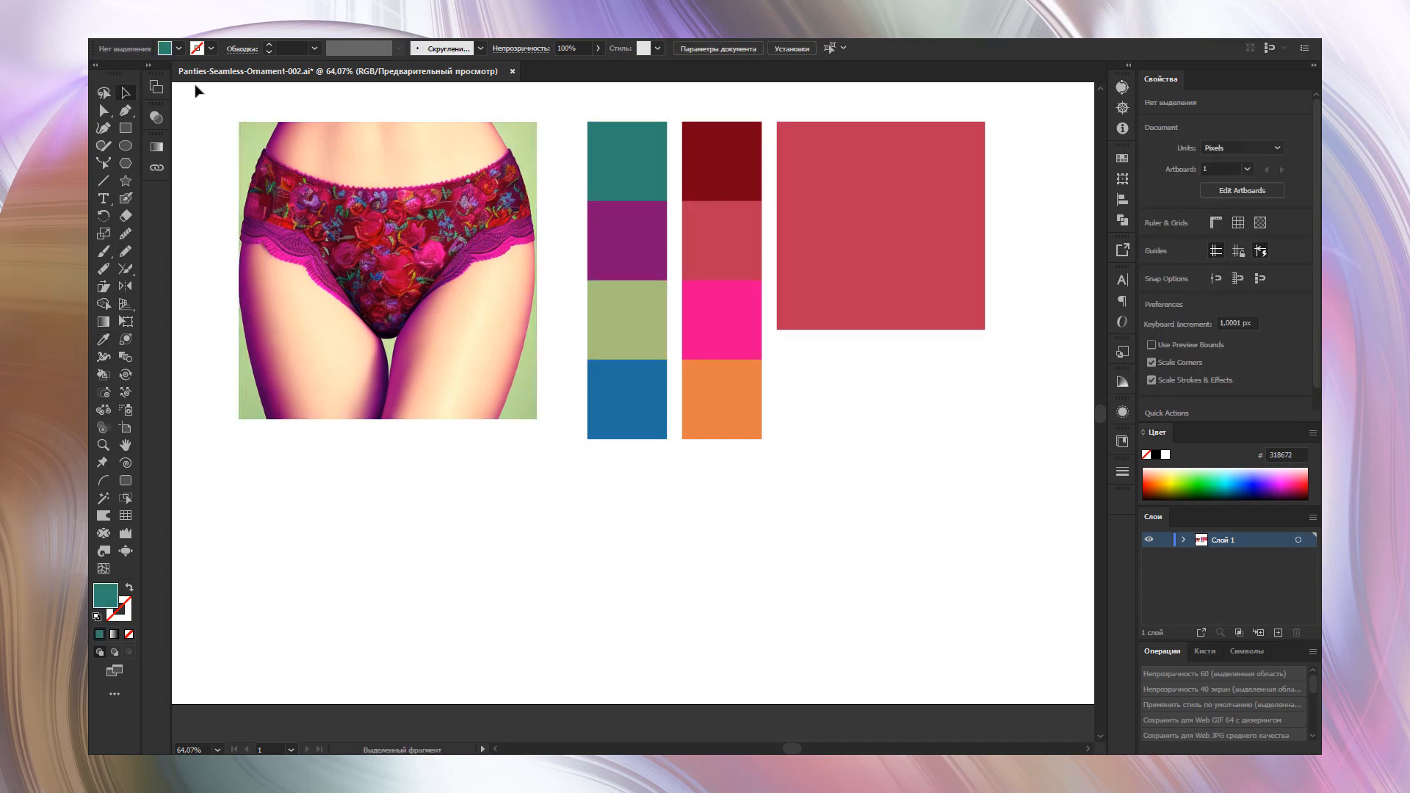
pyautogui.moveTo(567, 486)
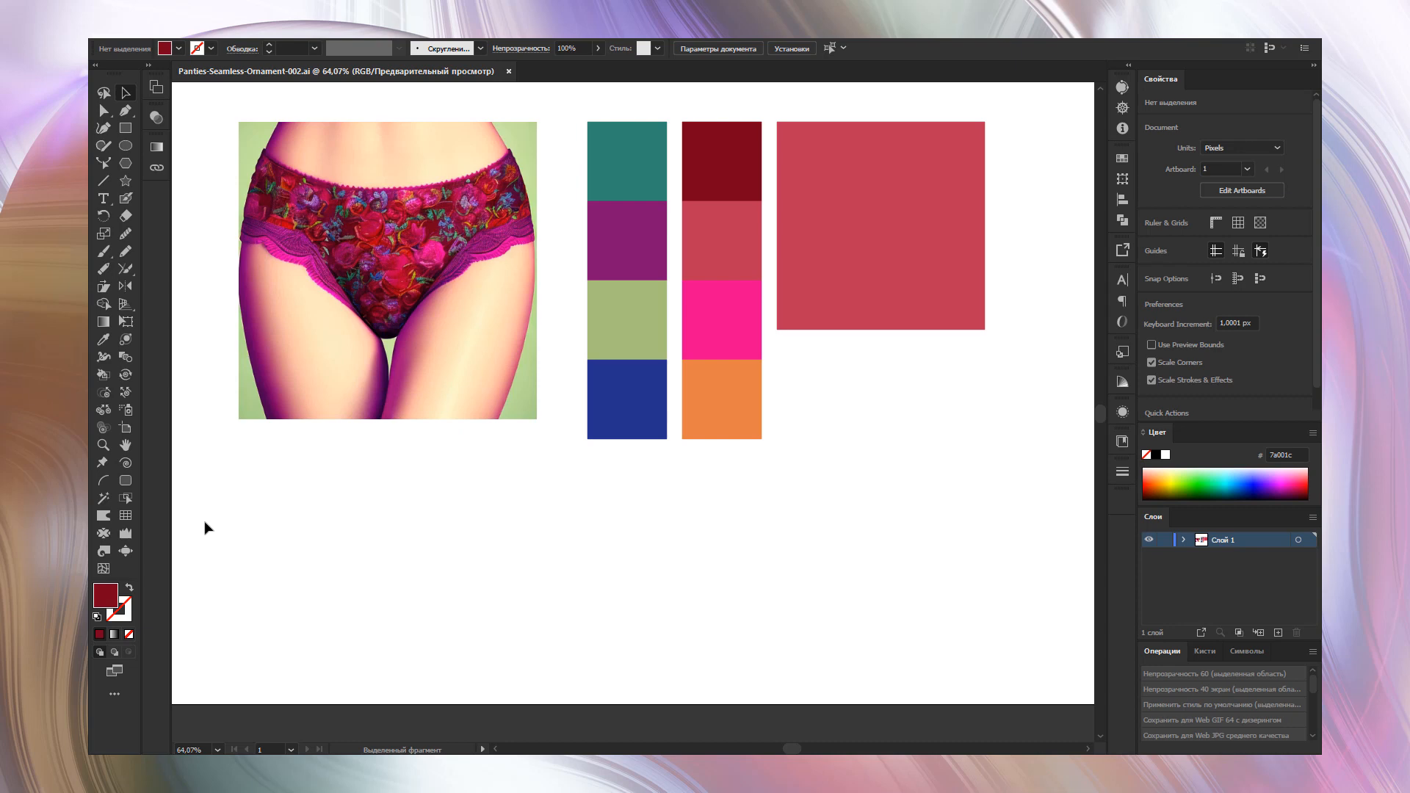
pyautogui.moveTo(222, 471)
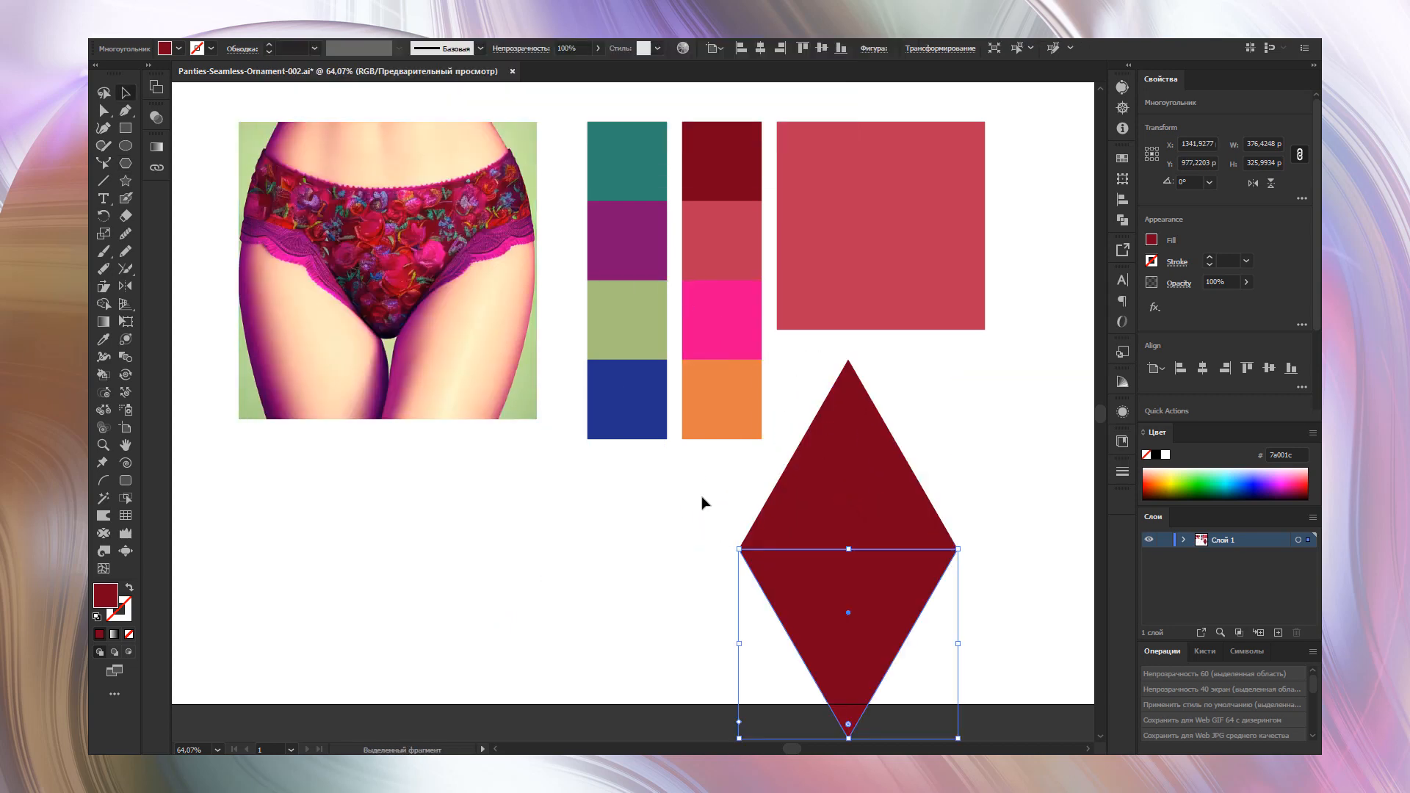
# Step: Position the dark red diamond shape onto the rectangle's left side
pyautogui.moveTo(847, 614); pyautogui.dragTo(534, 575)
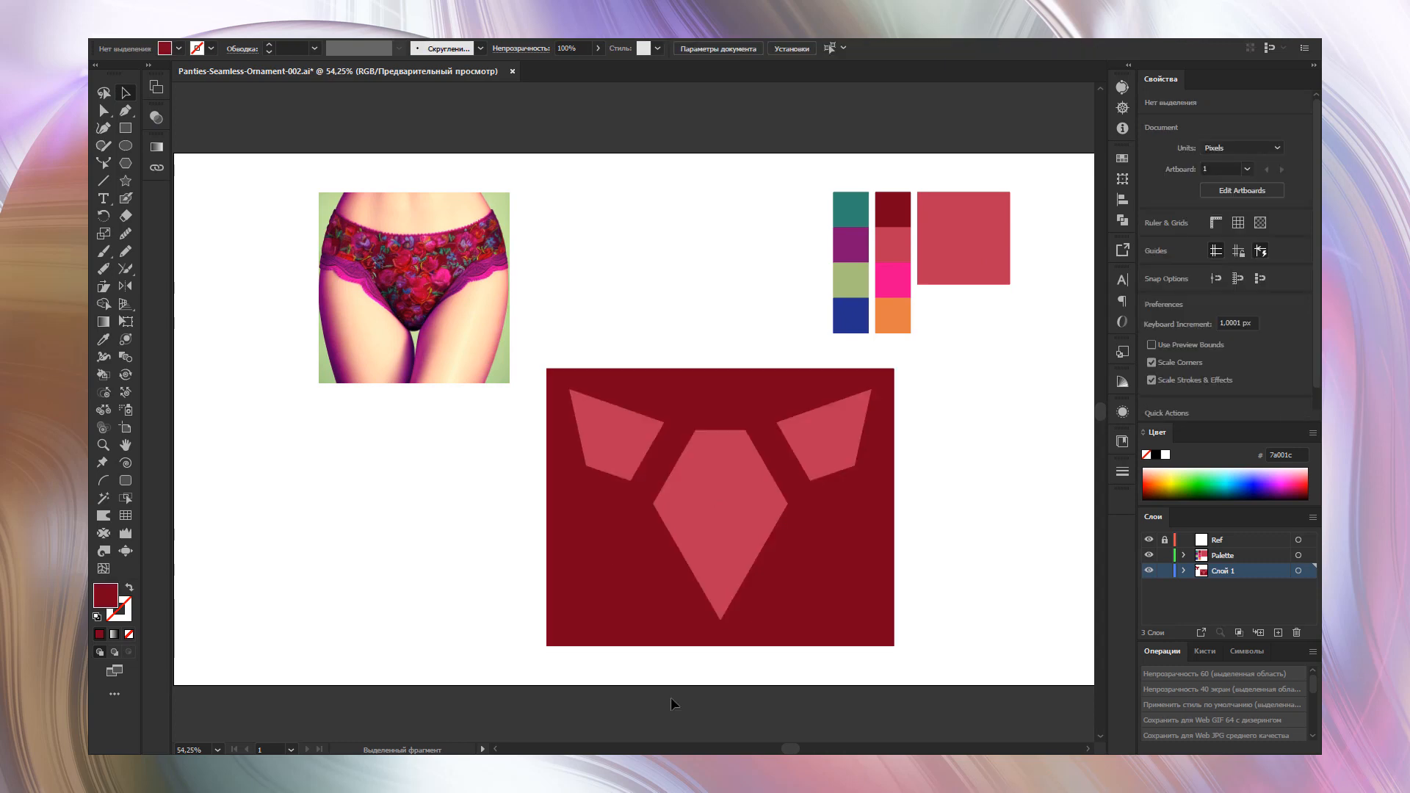
pyautogui.moveTo(679, 708)
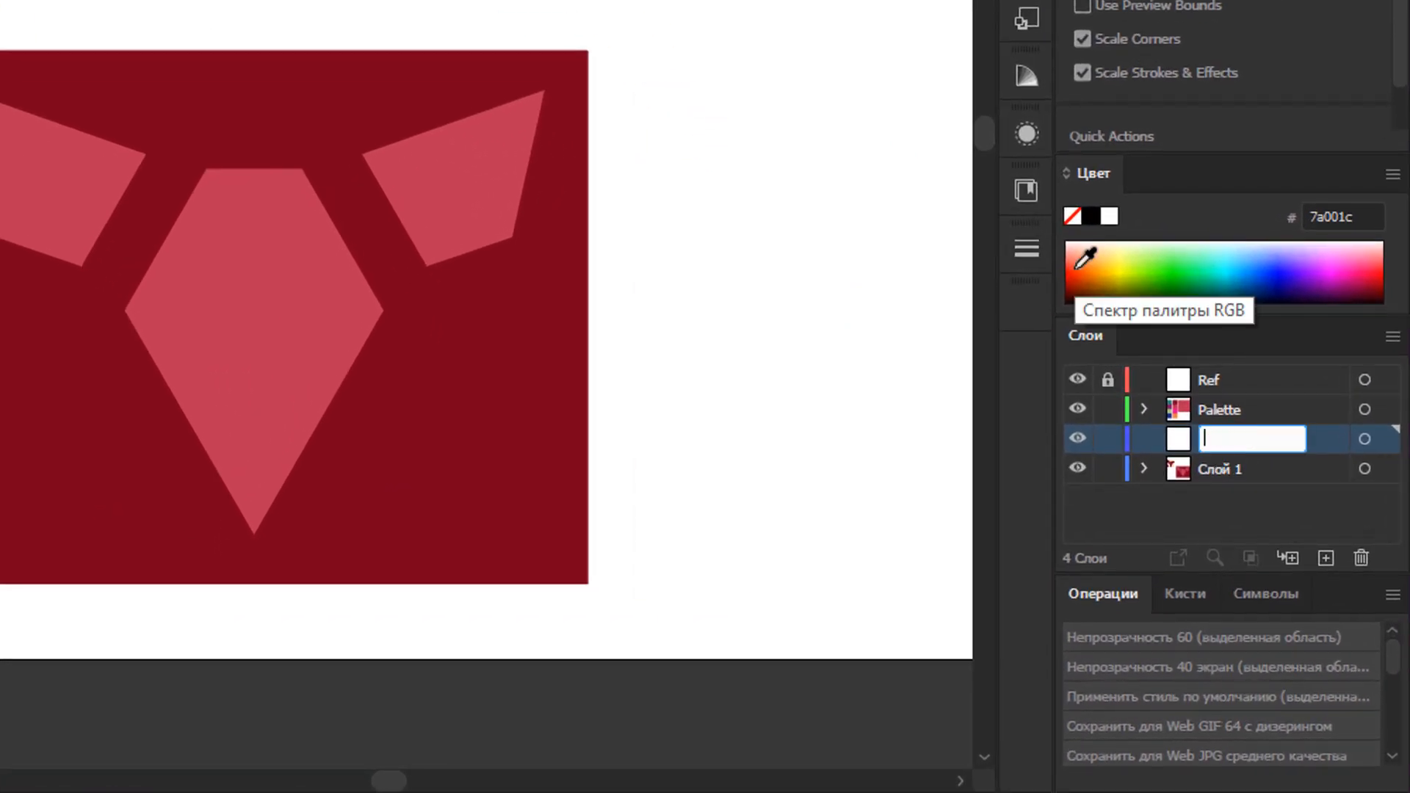
# Step: Name the layer Trace and set the panties image to Multiply blending over the dark red rectangle
pyautogui.write('Trace Me')
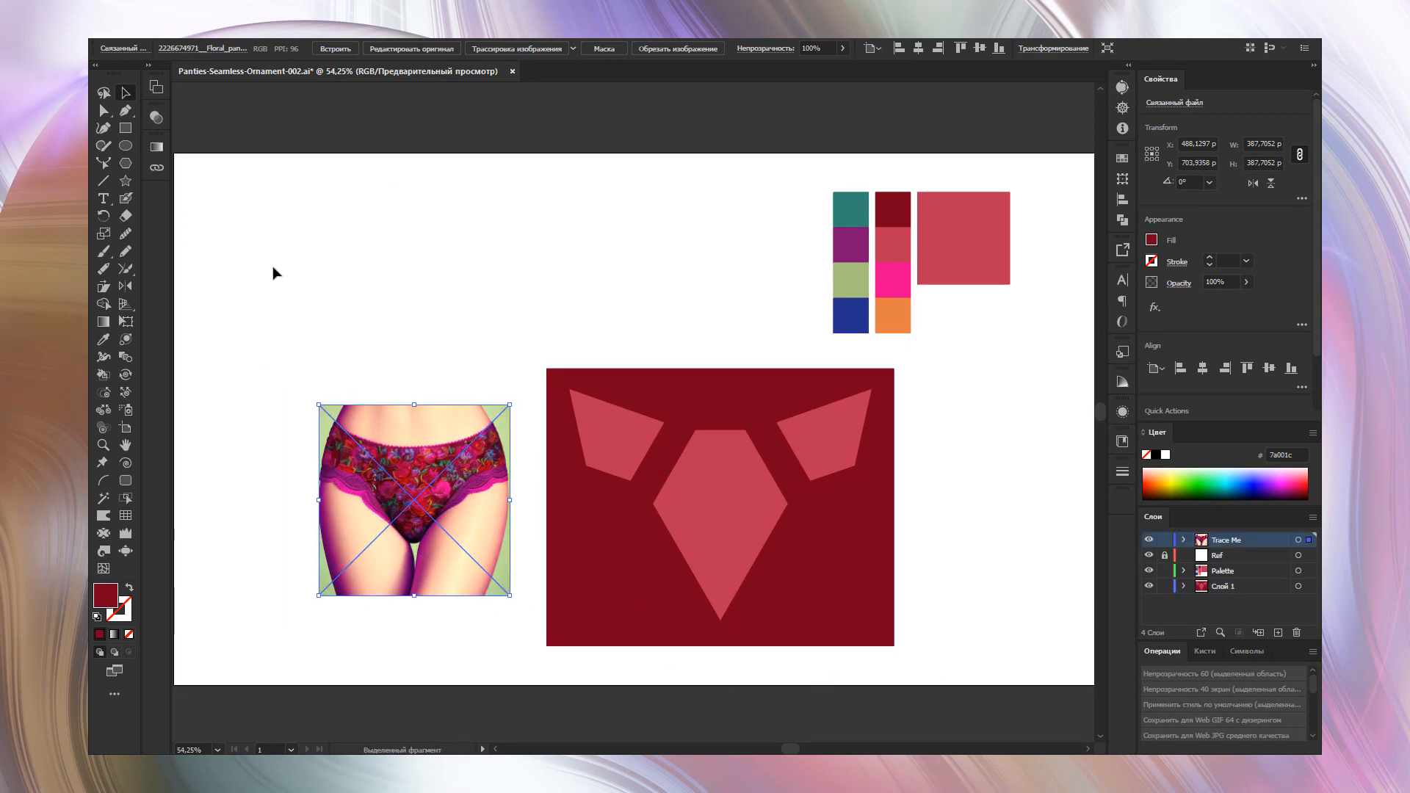
pyautogui.click(156, 117)
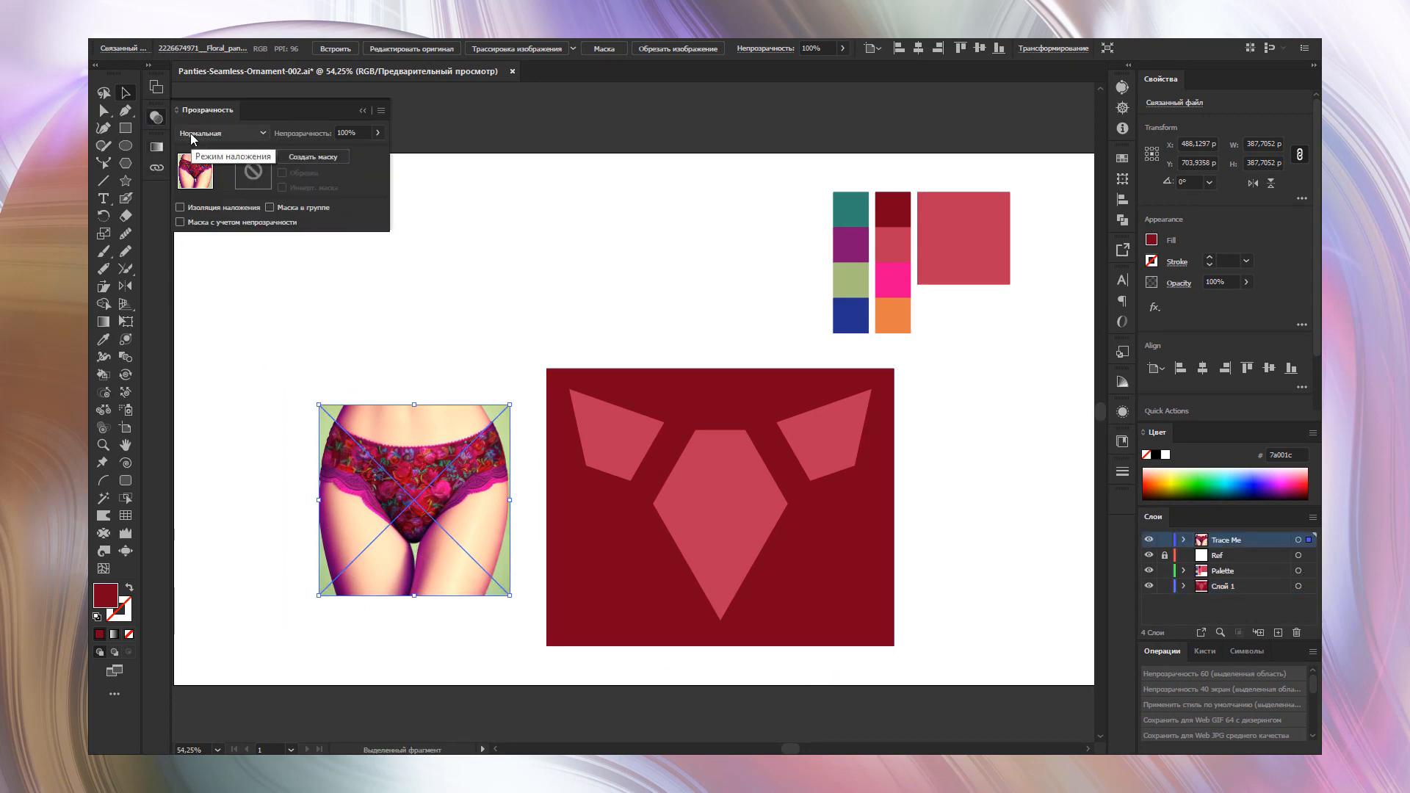
pyautogui.click(221, 132)
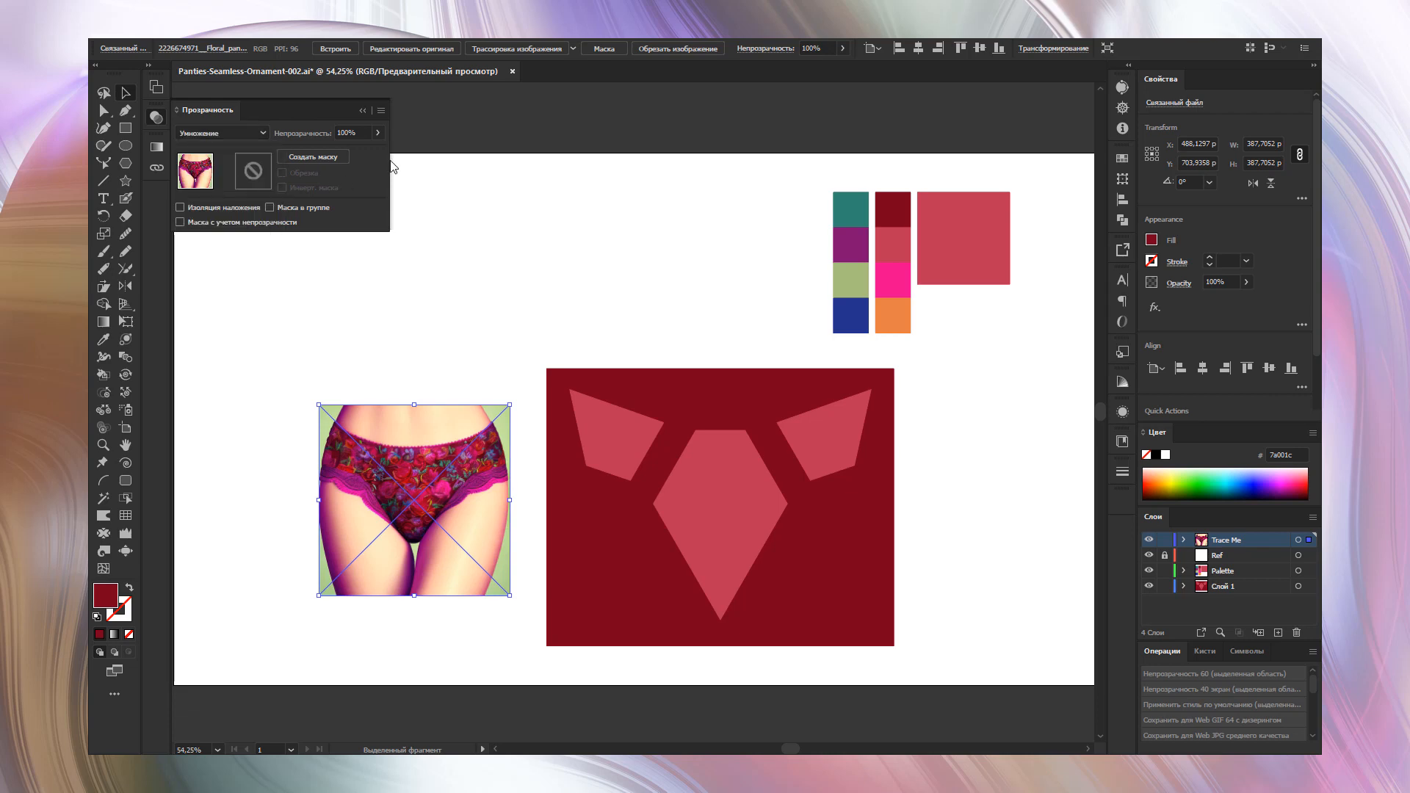
pyautogui.moveTo(414, 499); pyautogui.dragTo(719, 530)
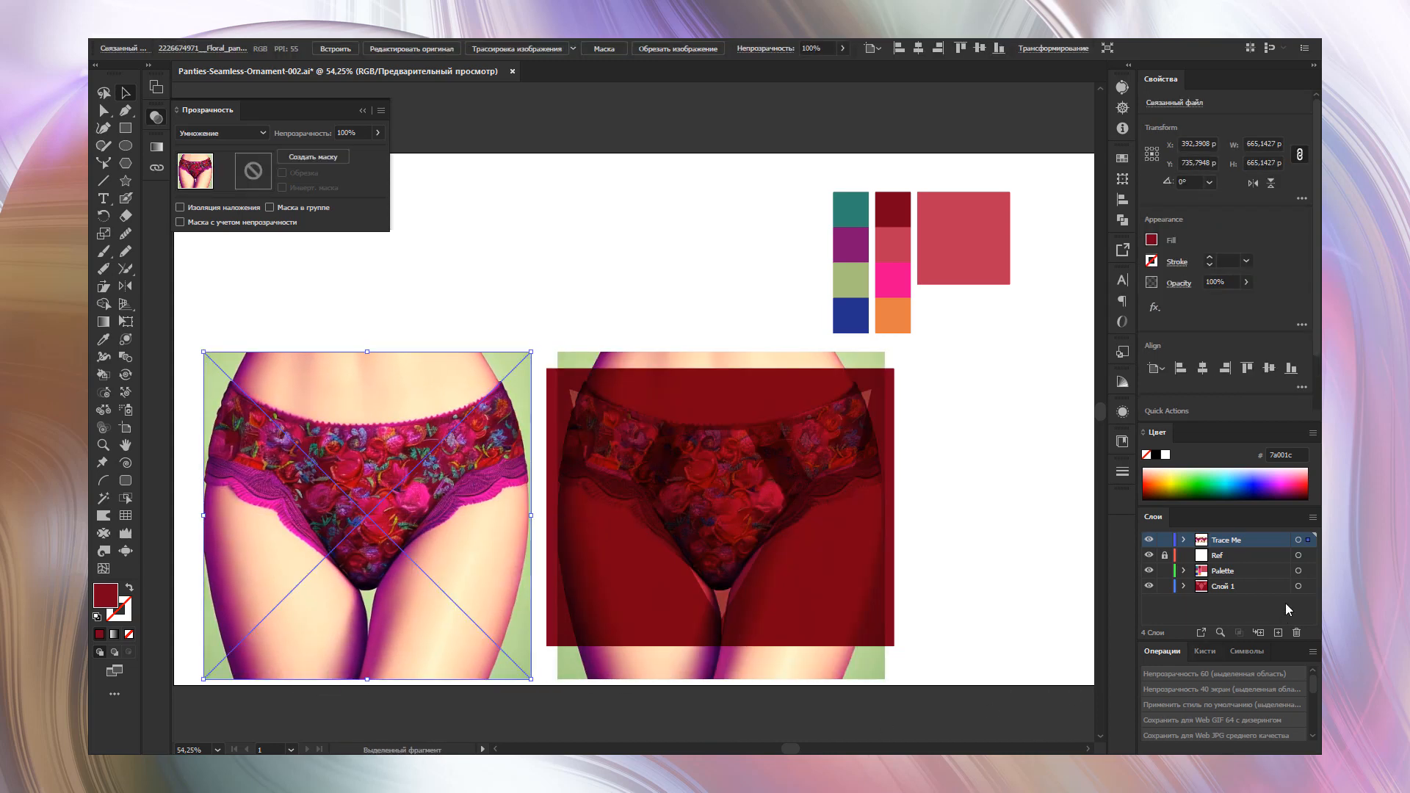
pyautogui.click(1217, 555)
pyautogui.write('Draw here')
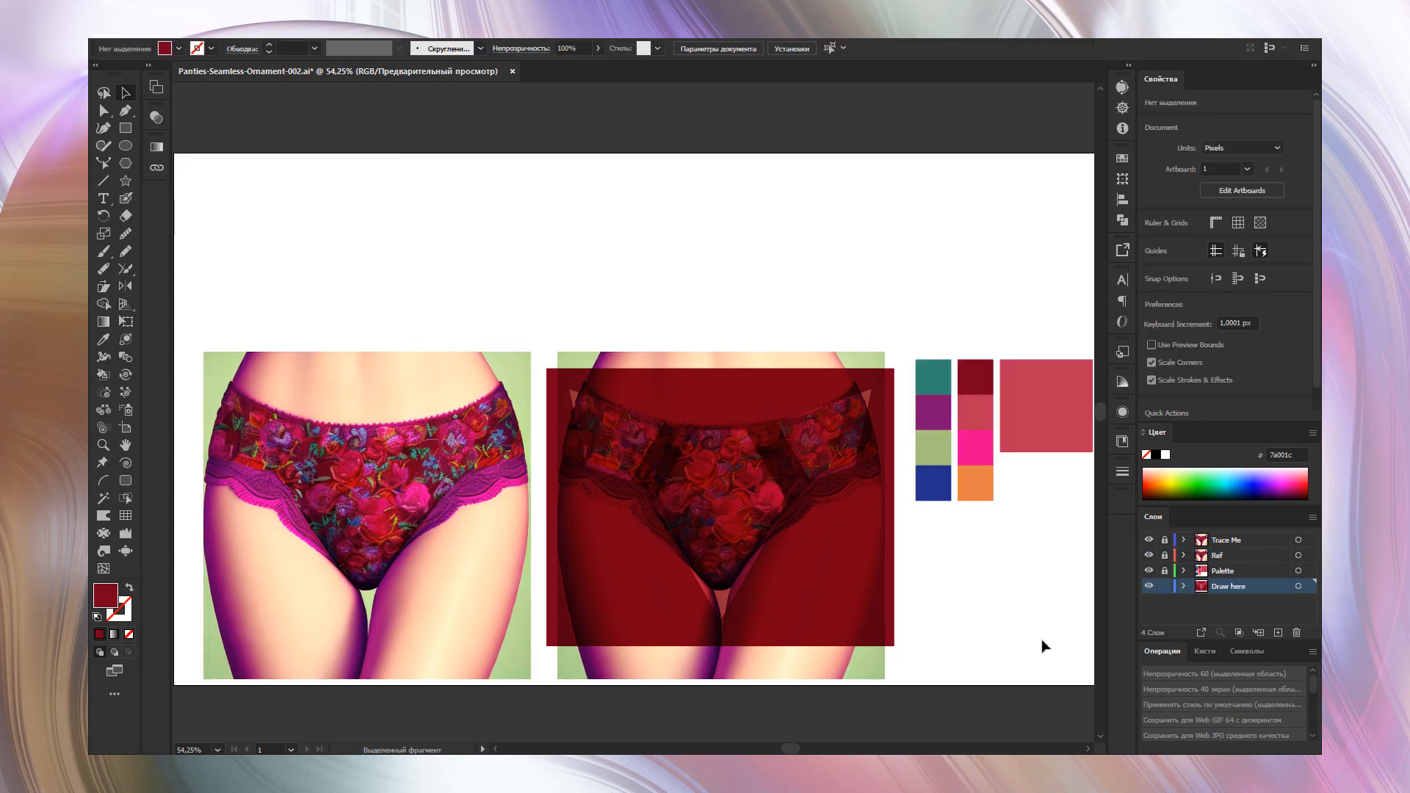
pyautogui.moveTo(771, 665)
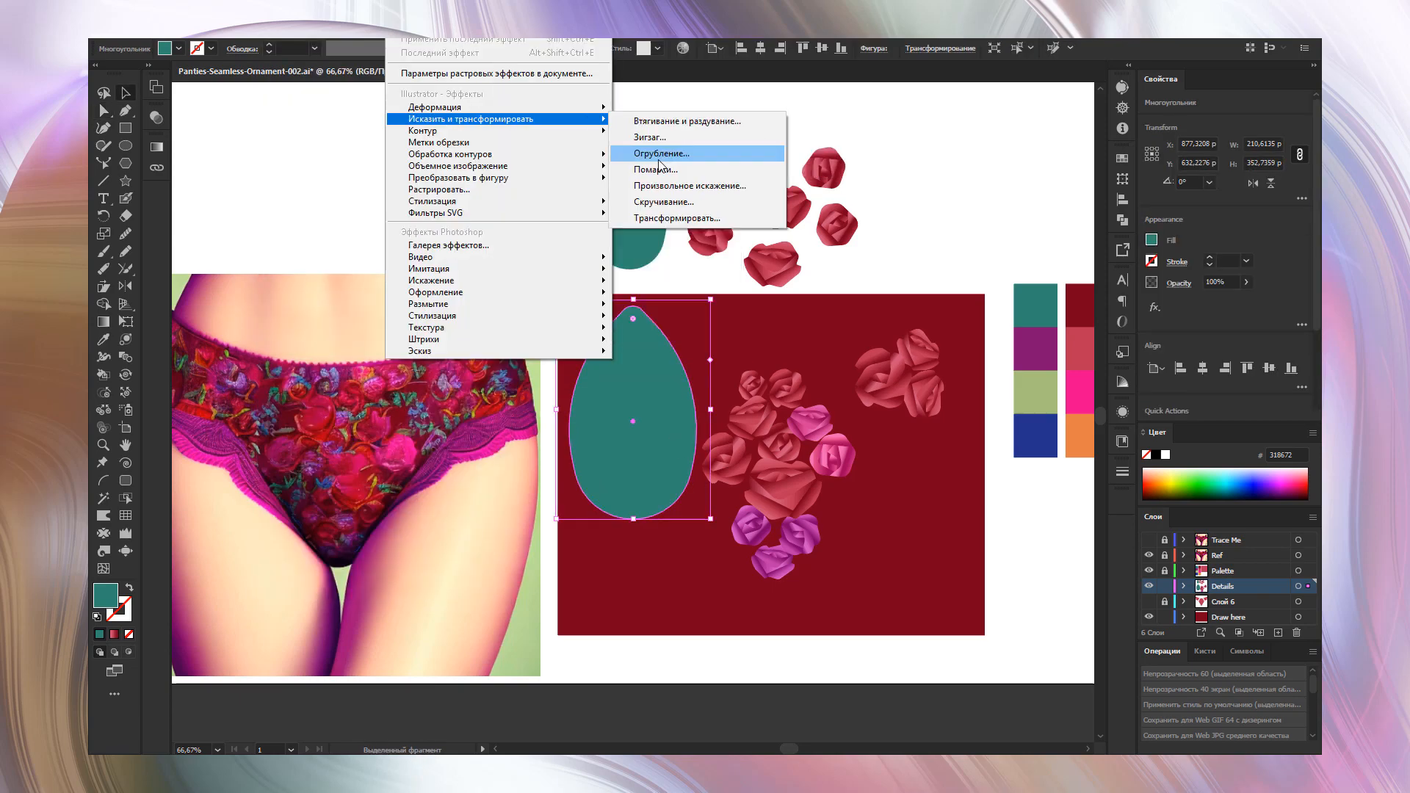
# Step: Apply the Roughen distortion to the teal egg shape's outline
pyautogui.click(662, 153)
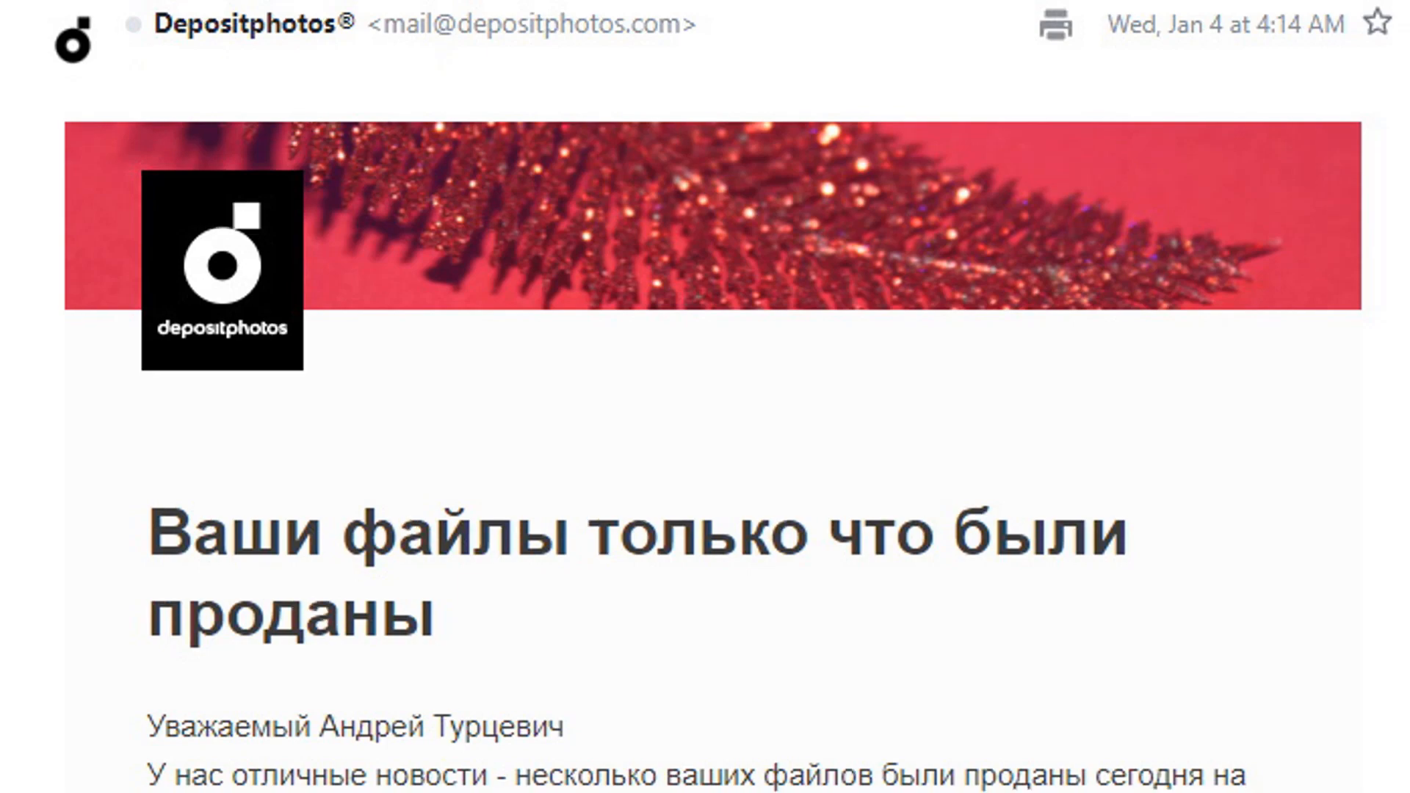
# Step: Scroll the Depositphotos email down to the list of sold files
pyautogui.scroll(-3)
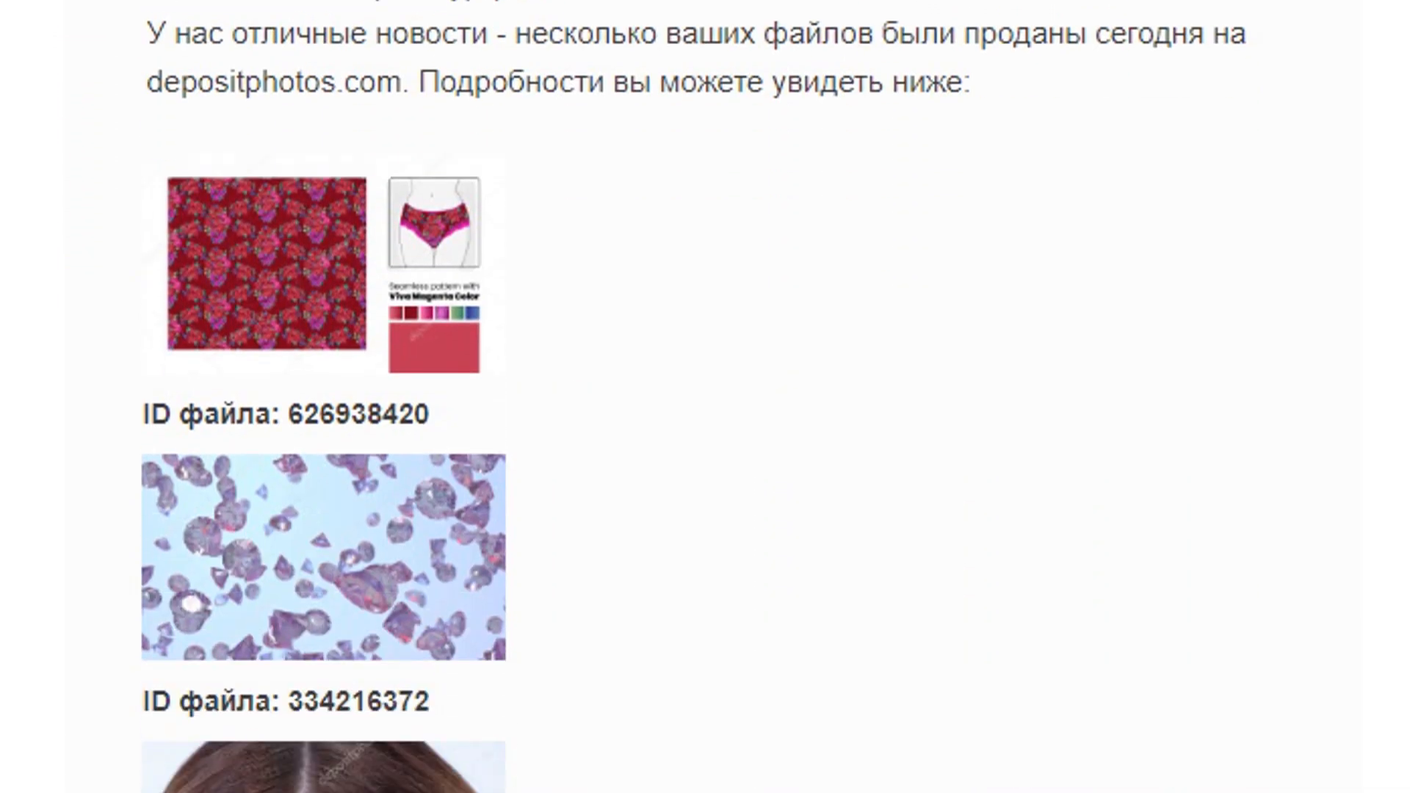